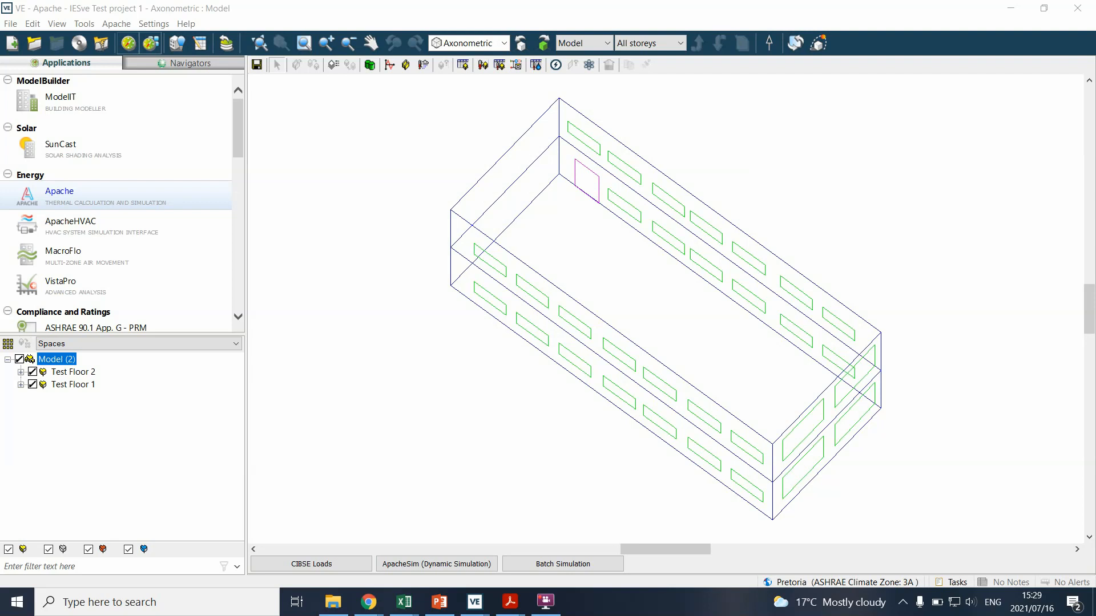
mouse_move(752, 79)
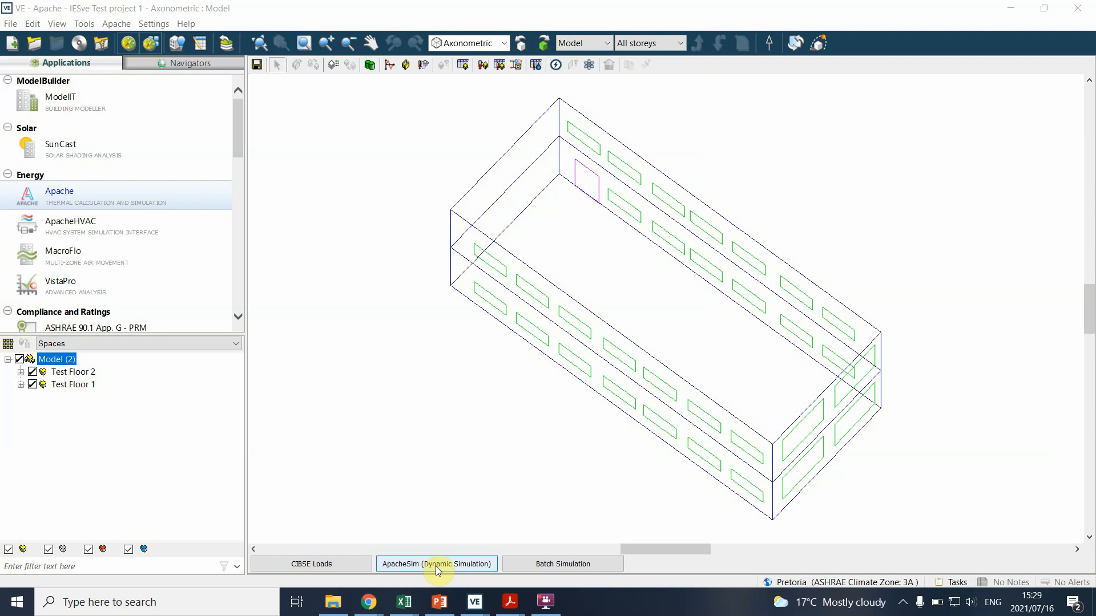
mouse_move(115, 149)
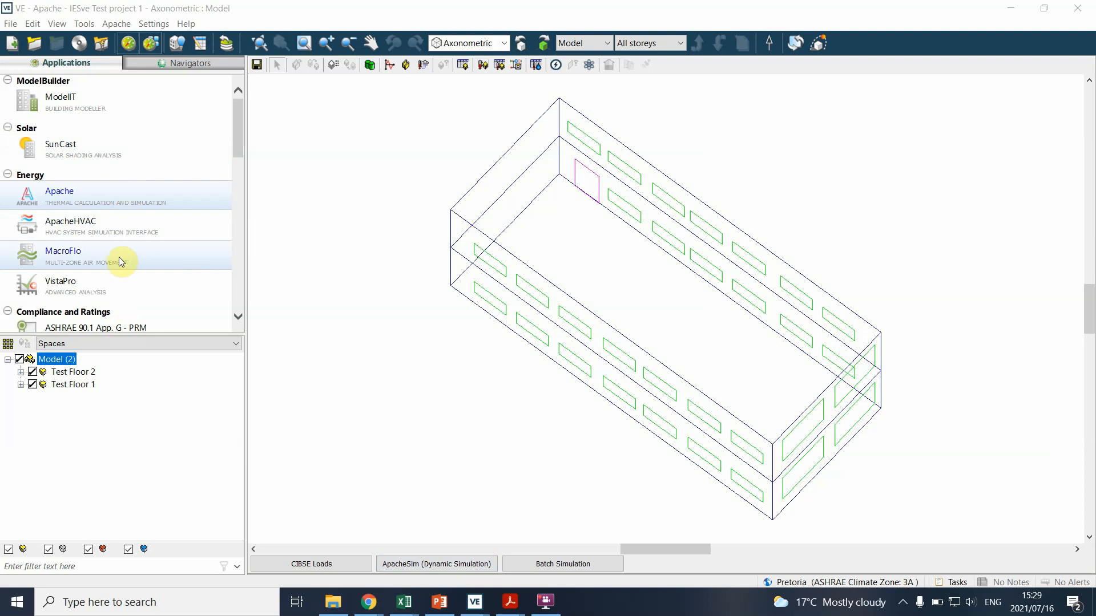
mouse_move(218, 271)
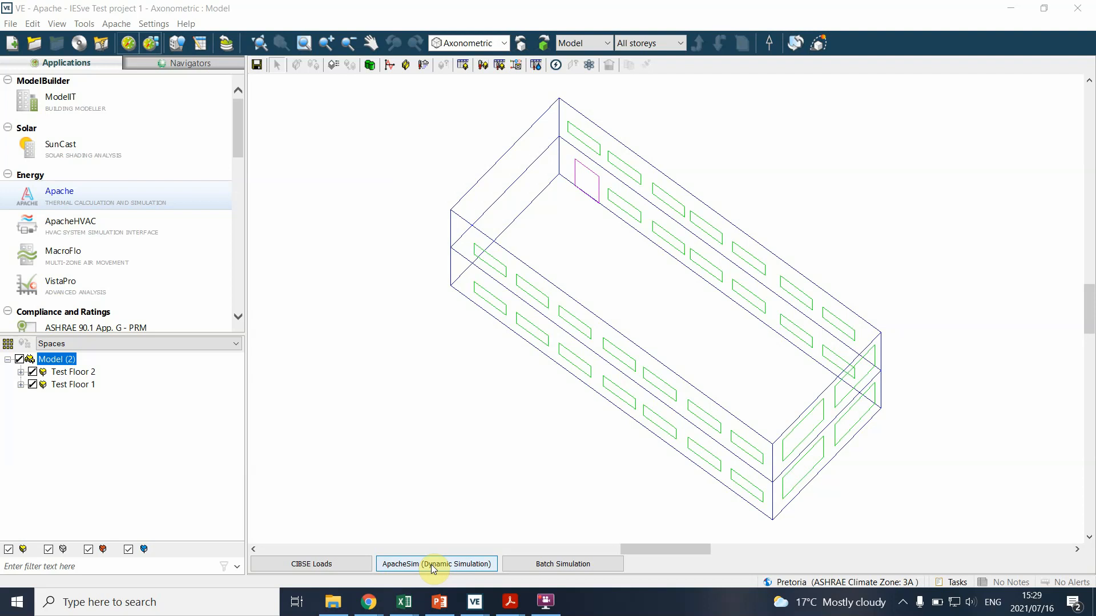
In ApacheSim settings, keep the SunCast link on and bring up Output Options.
click(435, 563)
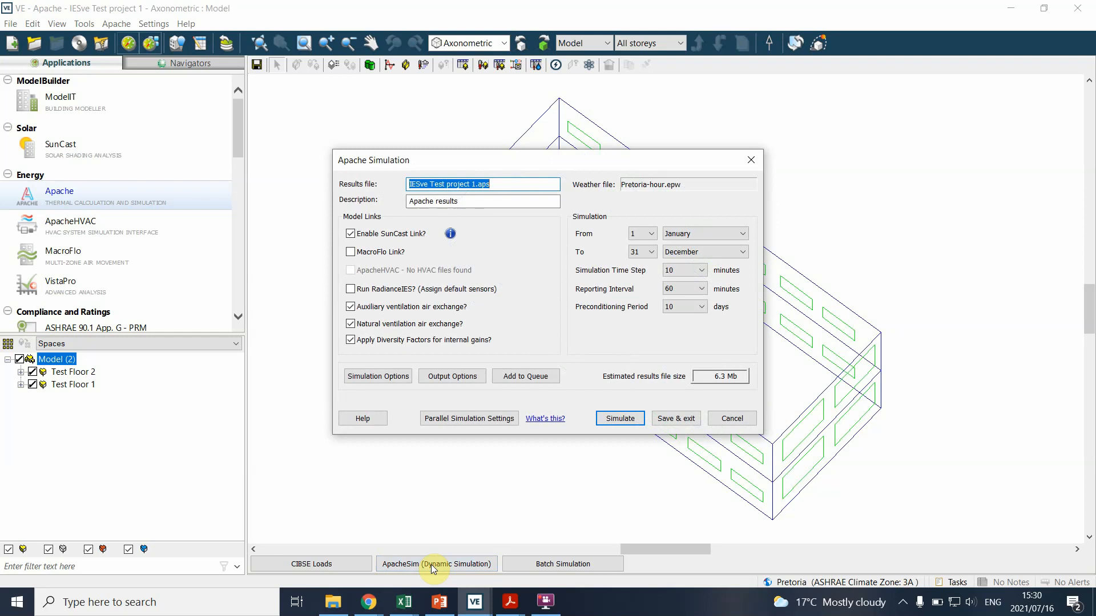
mouse_move(564, 355)
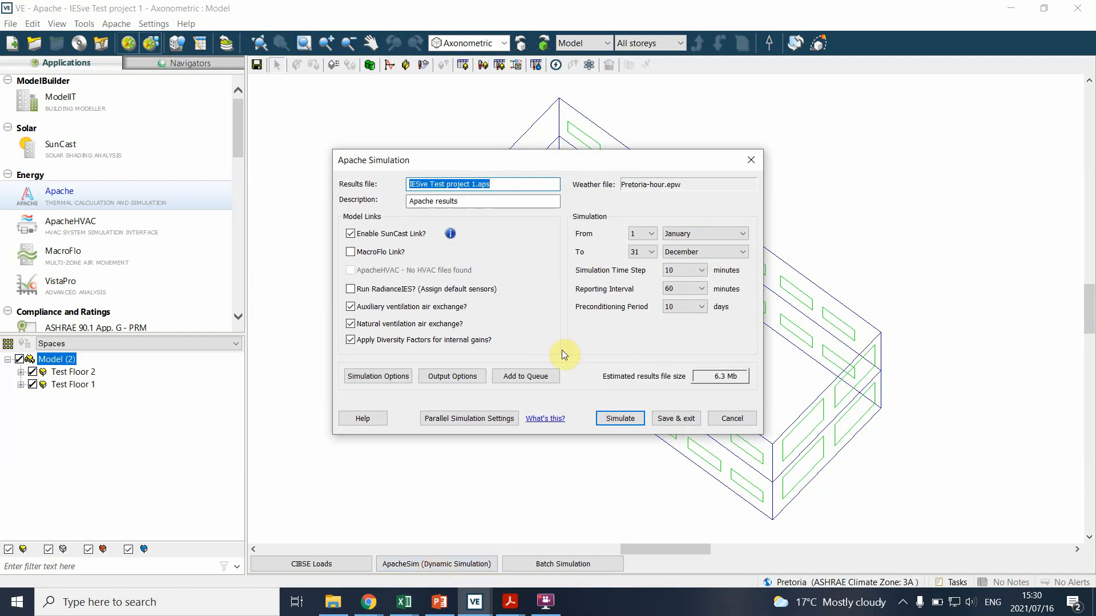
click(447, 183)
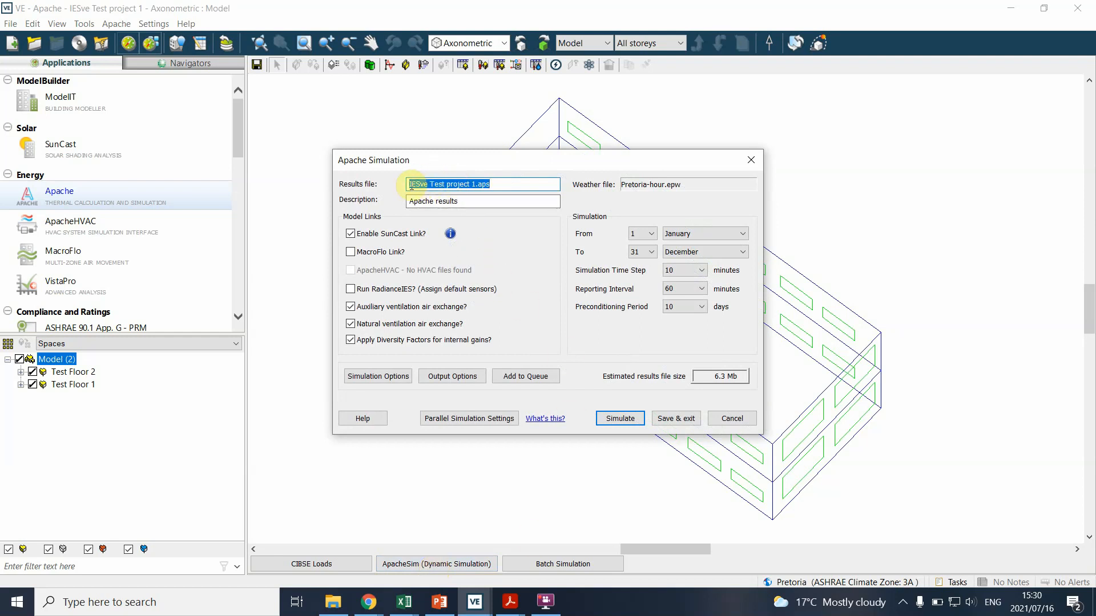
click(489, 183)
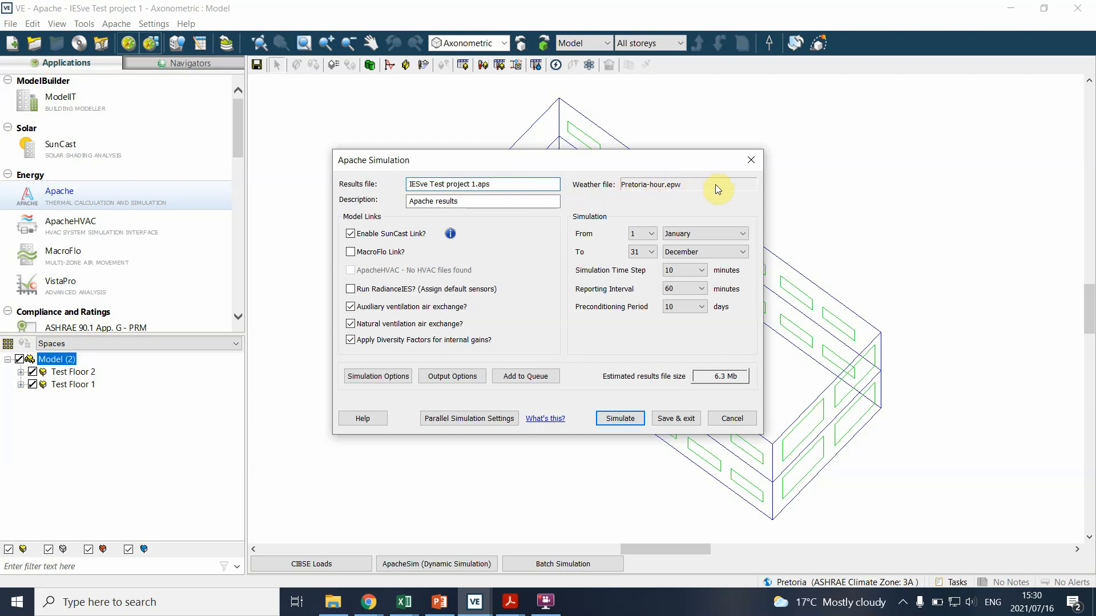
mouse_move(698, 187)
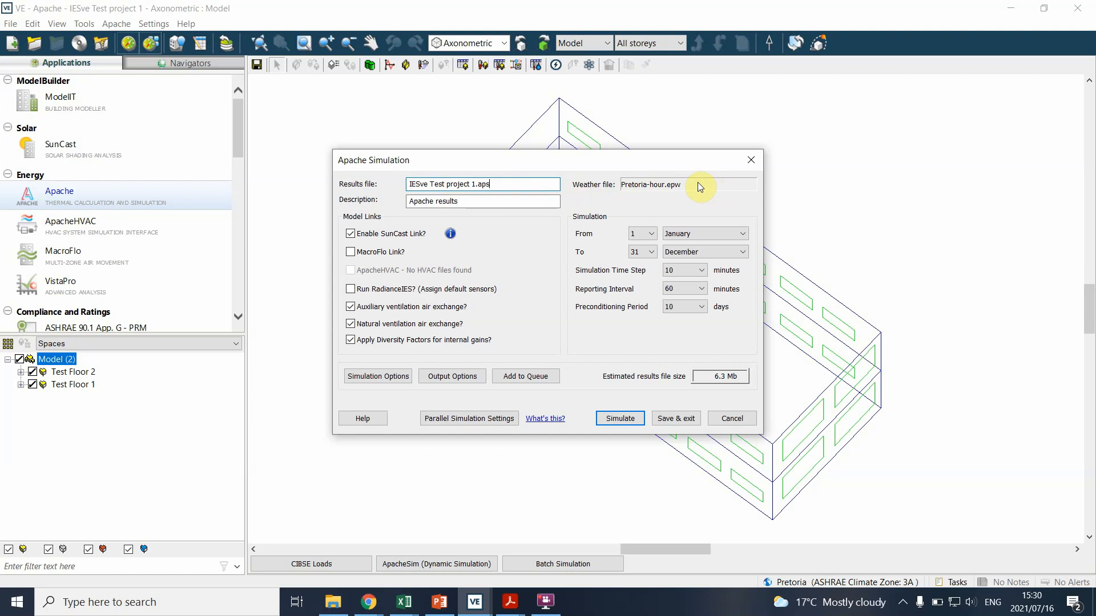
mouse_move(704, 192)
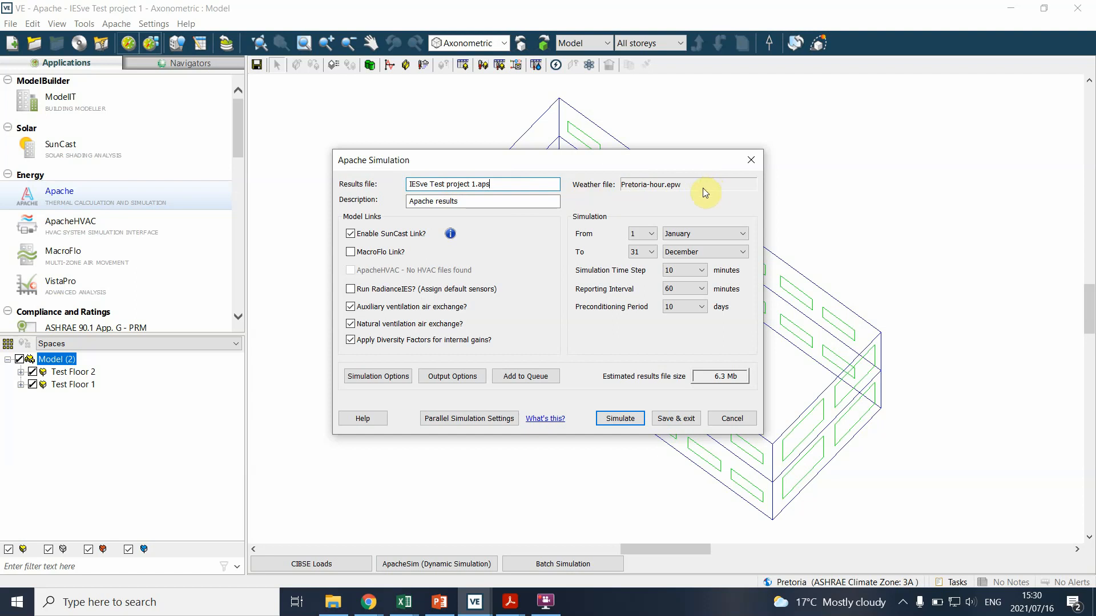
mouse_move(669, 191)
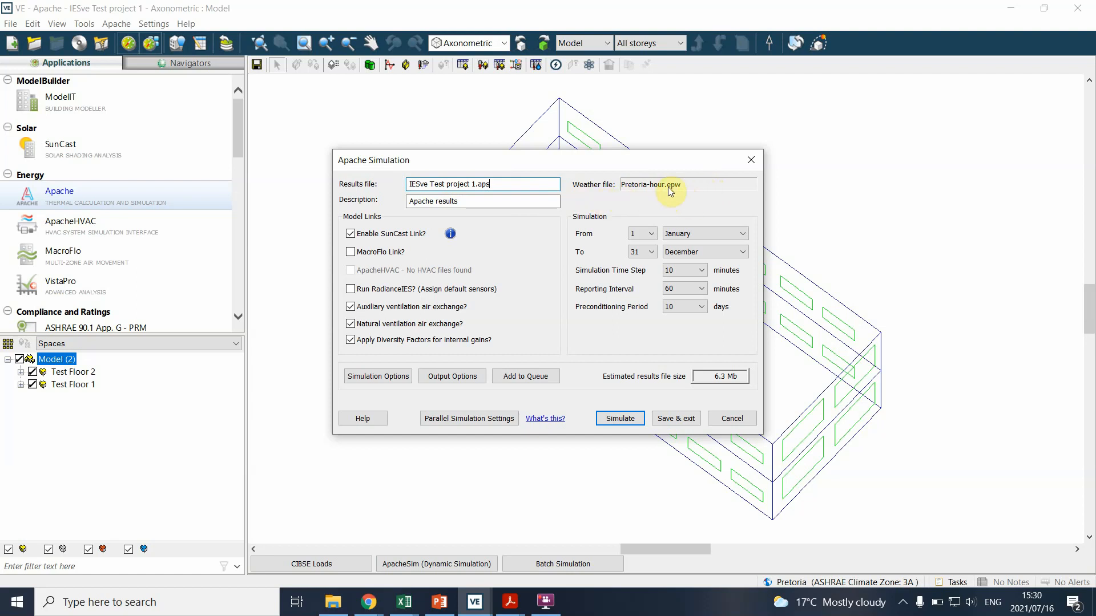
mouse_move(375, 240)
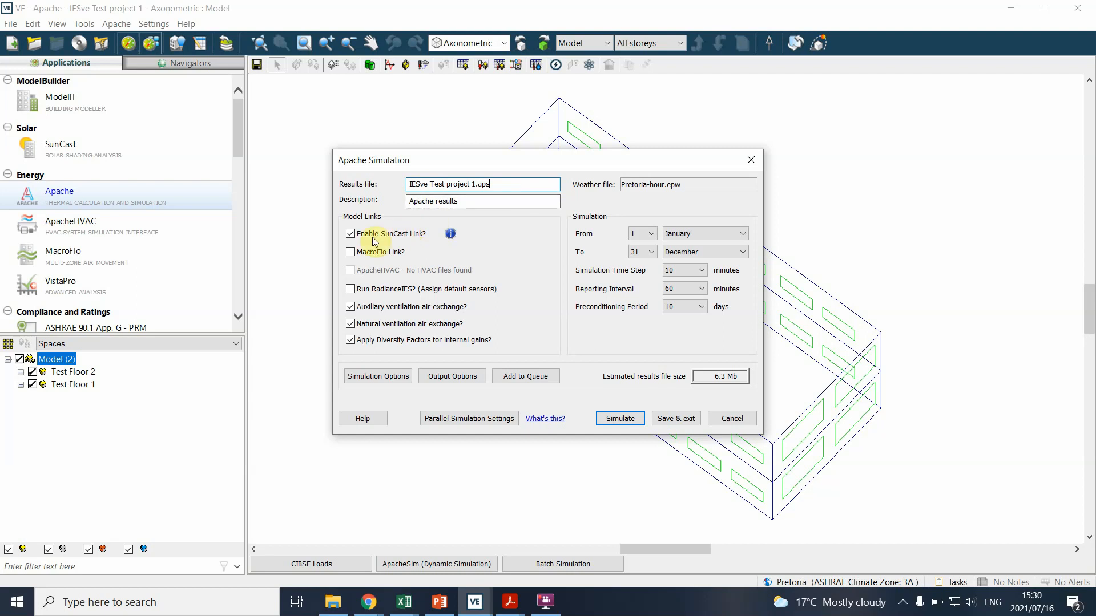
click(349, 233)
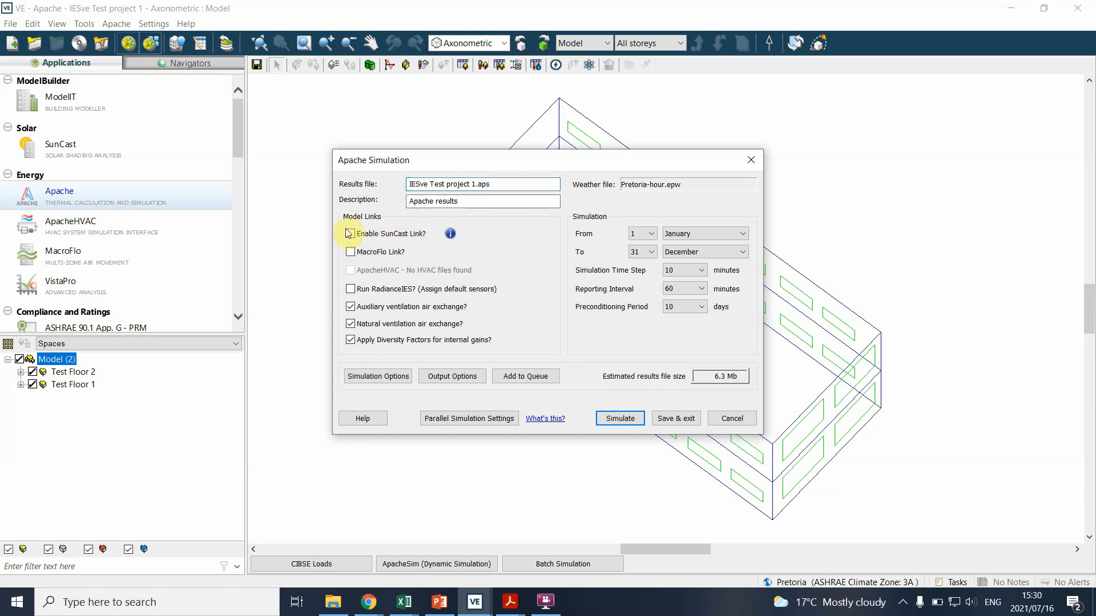
click(349, 233)
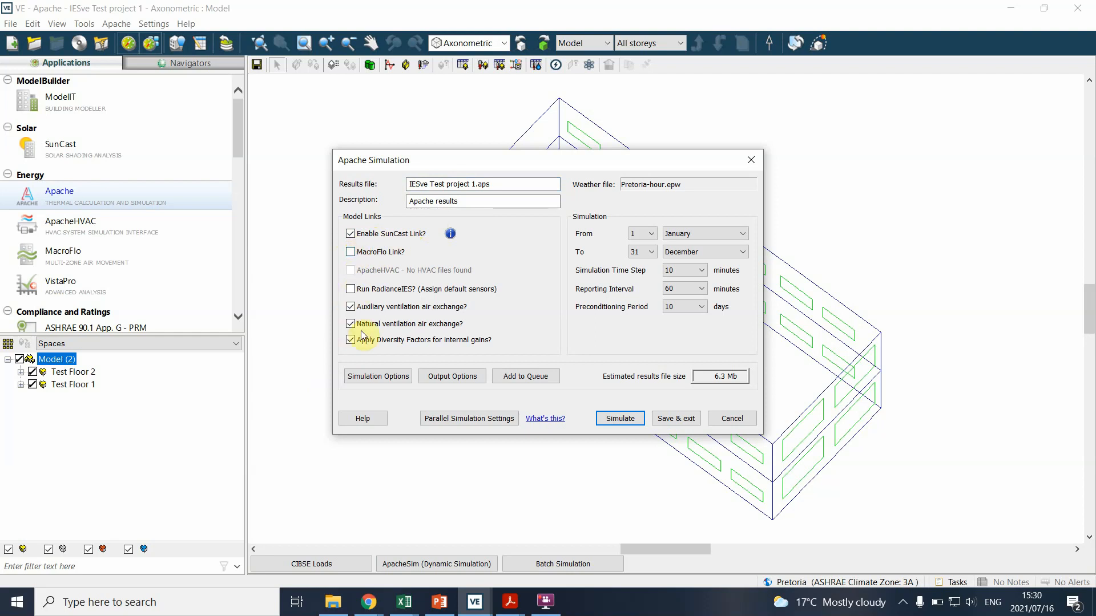
click(377, 376)
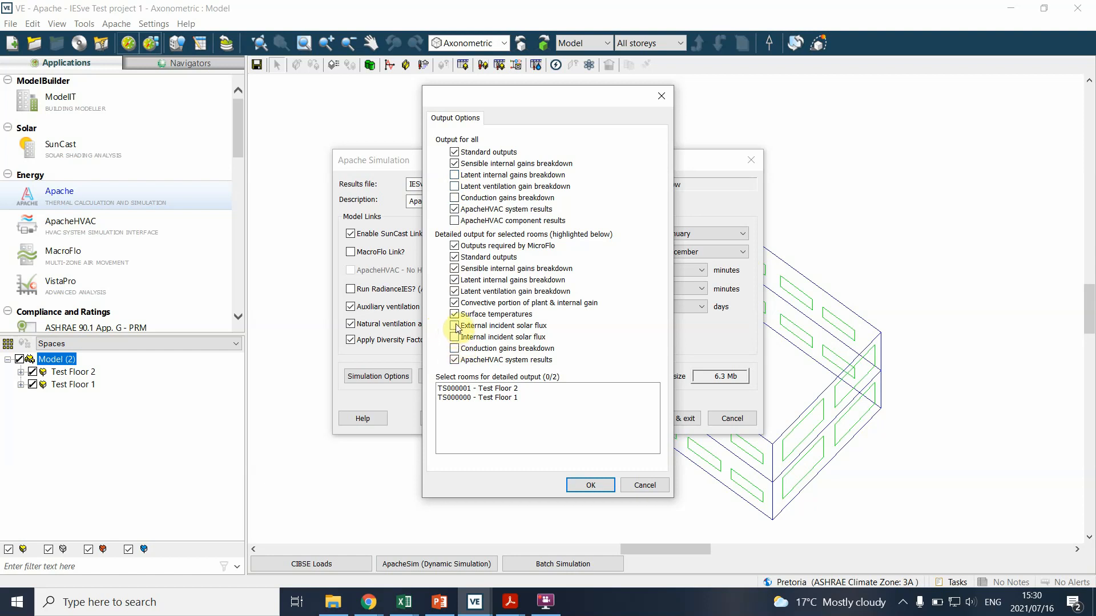
Enable external incident solar flux and remaining outputs, raising results file size to 7.5 MB.
click(455, 326)
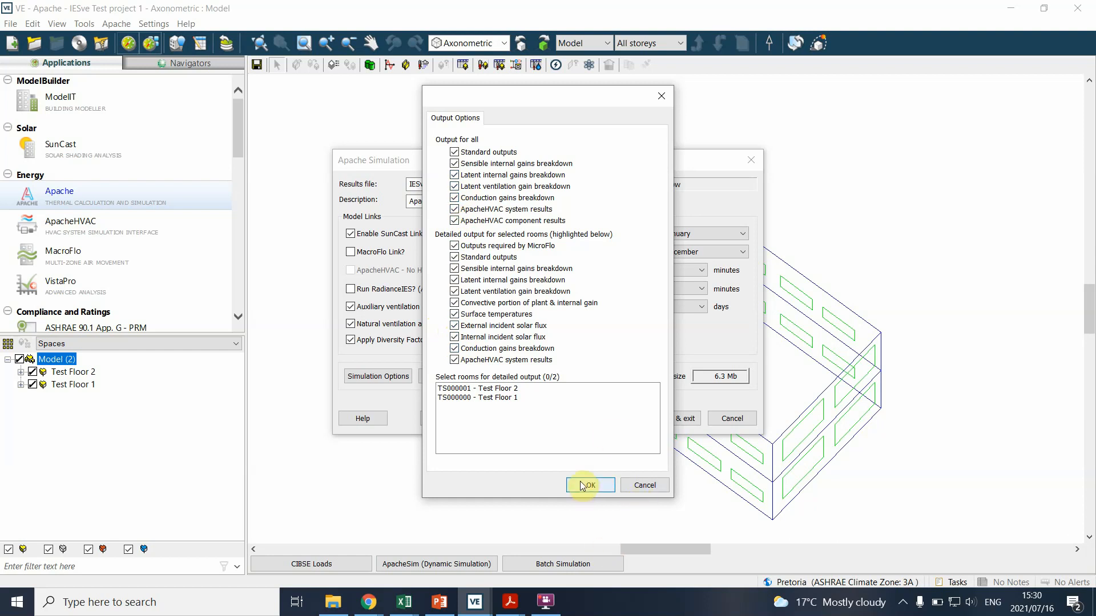
click(589, 485)
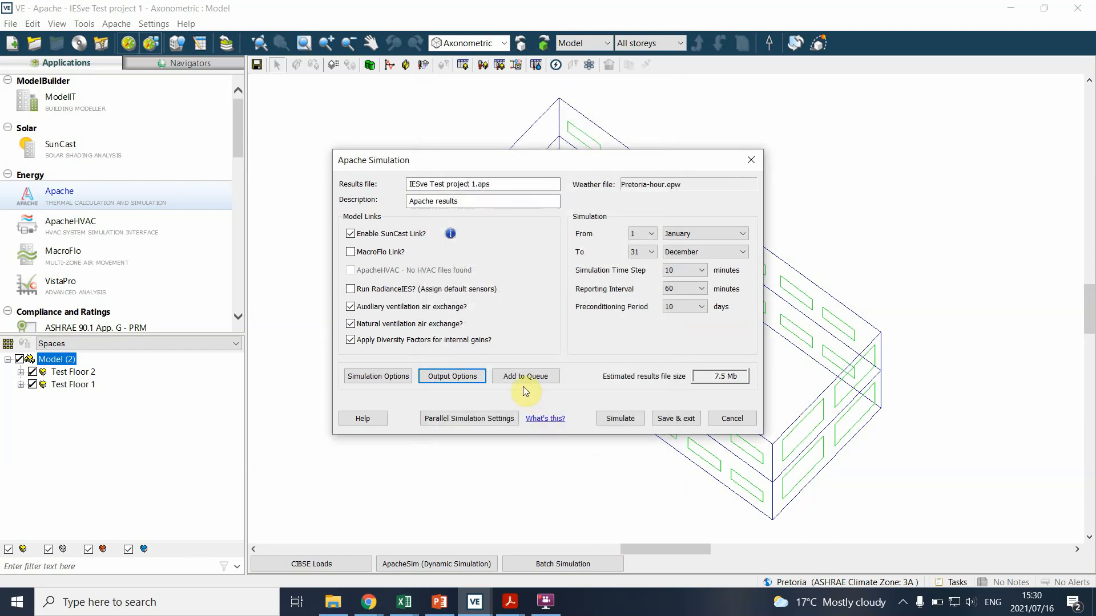
click(703, 233)
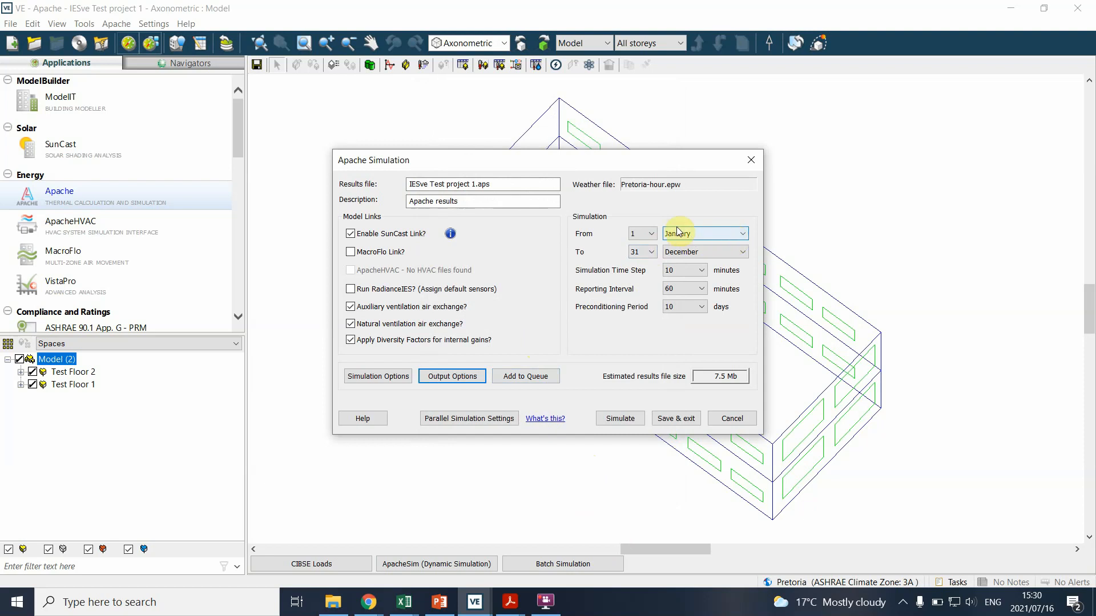
mouse_move(724, 252)
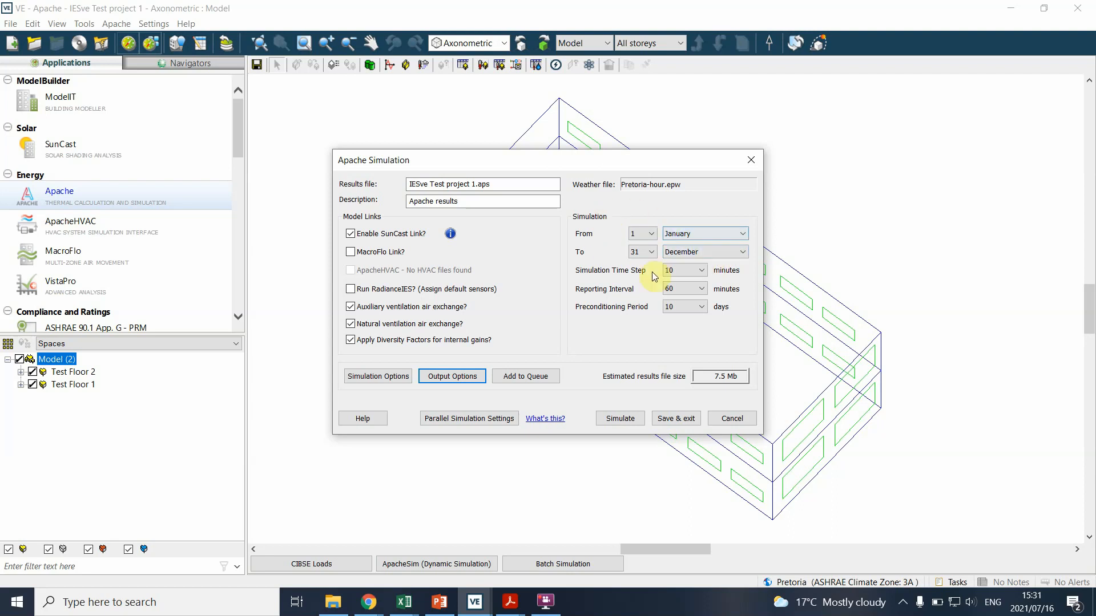
mouse_move(647, 214)
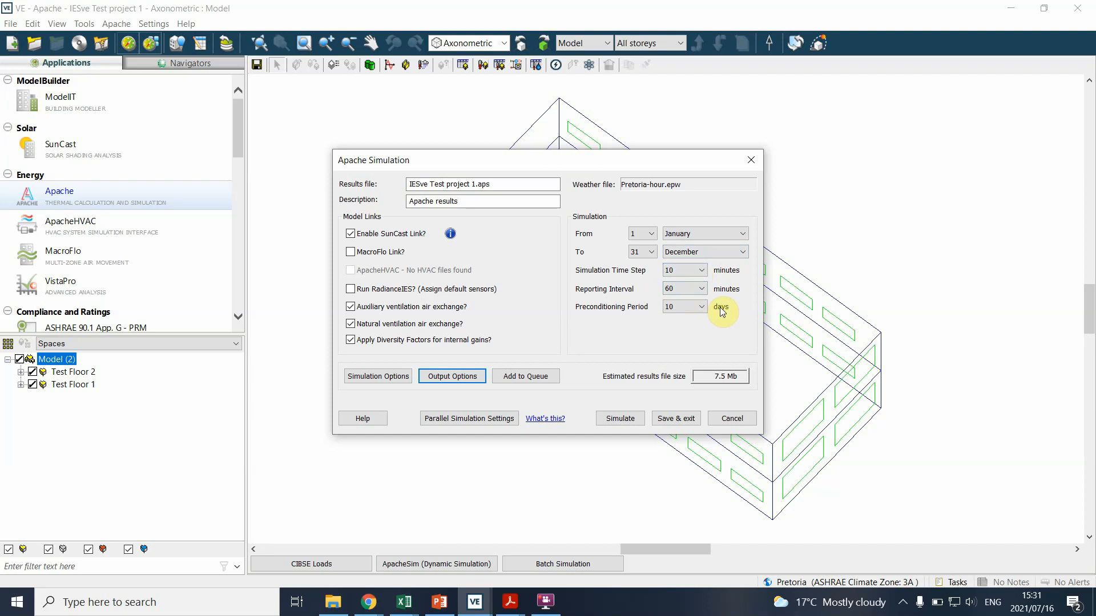
click(699, 289)
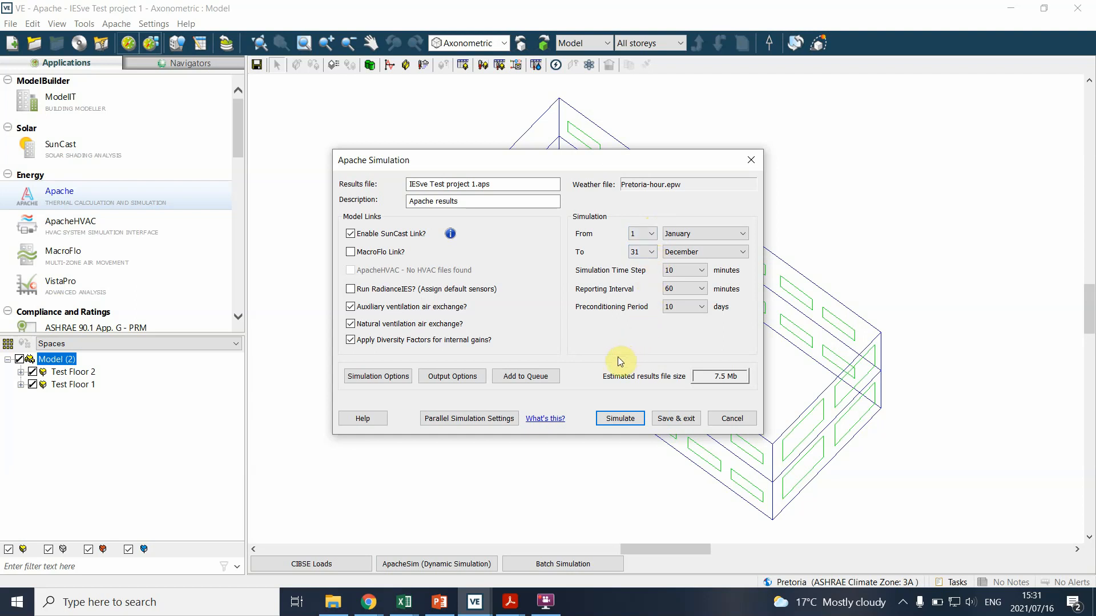
mouse_move(664, 257)
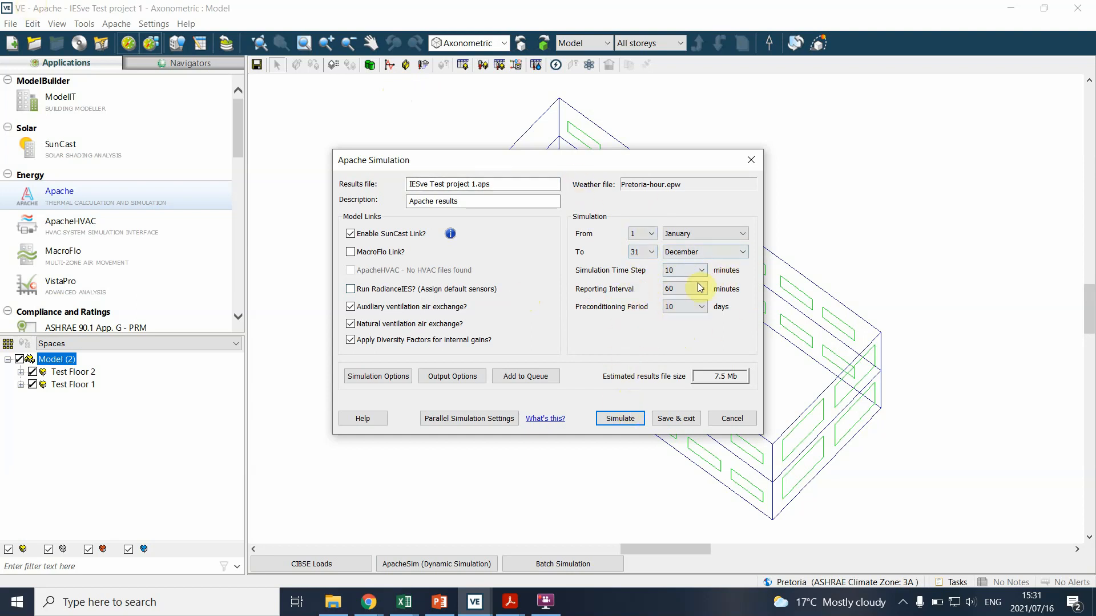
mouse_move(508, 277)
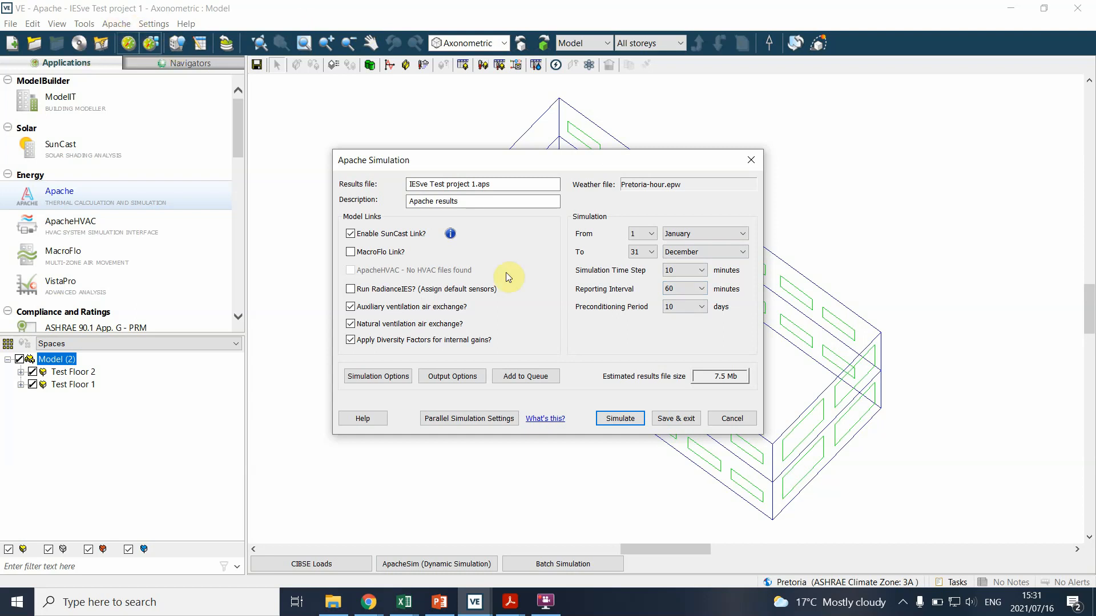
mouse_move(617, 264)
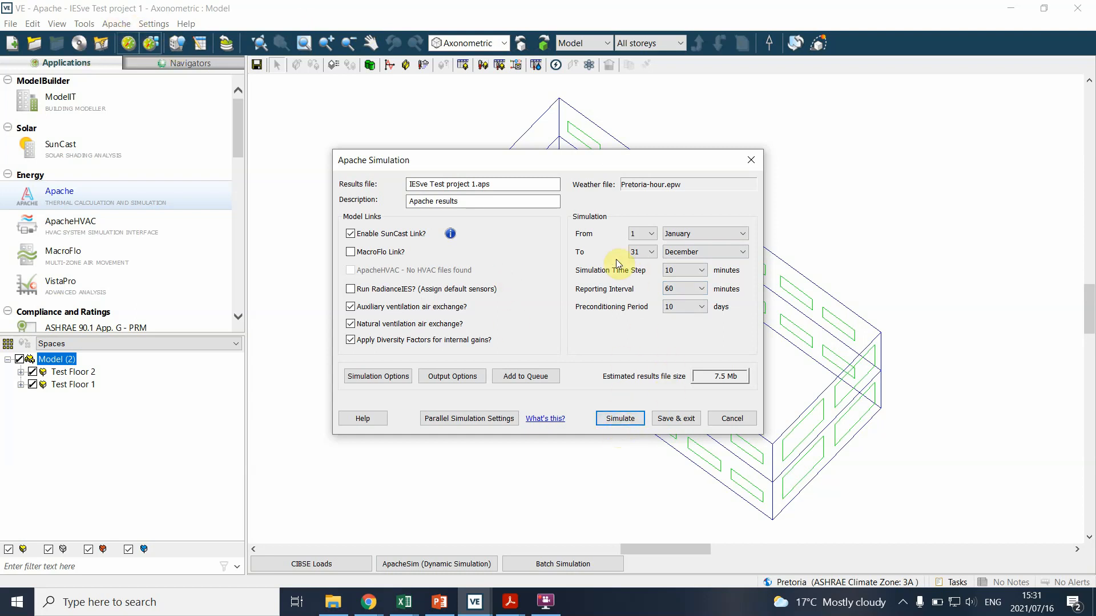
mouse_move(478, 271)
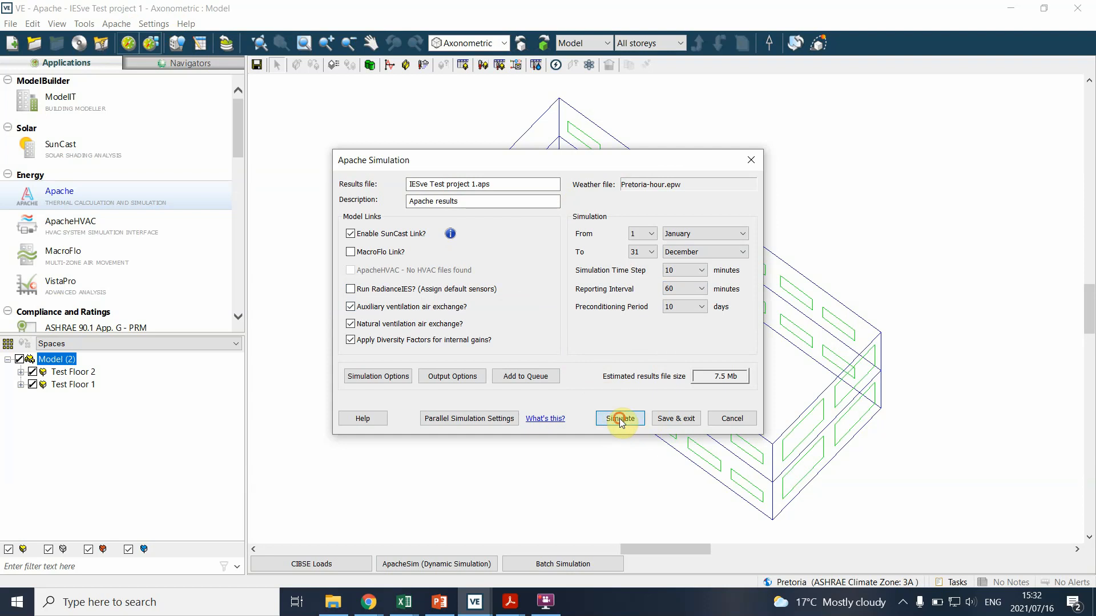
Run the Apache simulation, overwriting the existing results file.
click(617, 418)
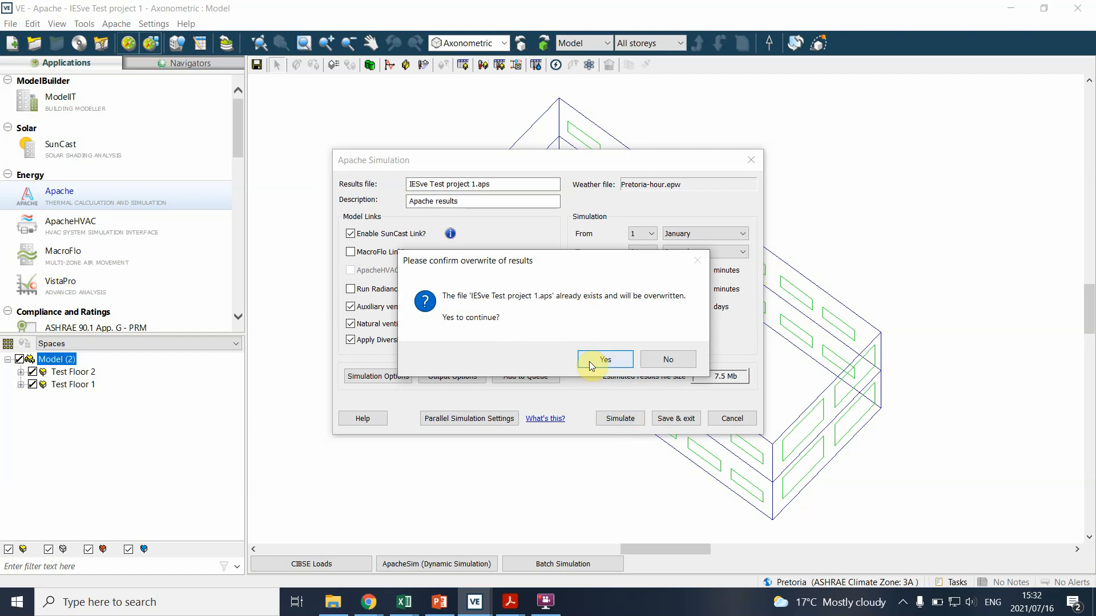
mouse_move(467, 312)
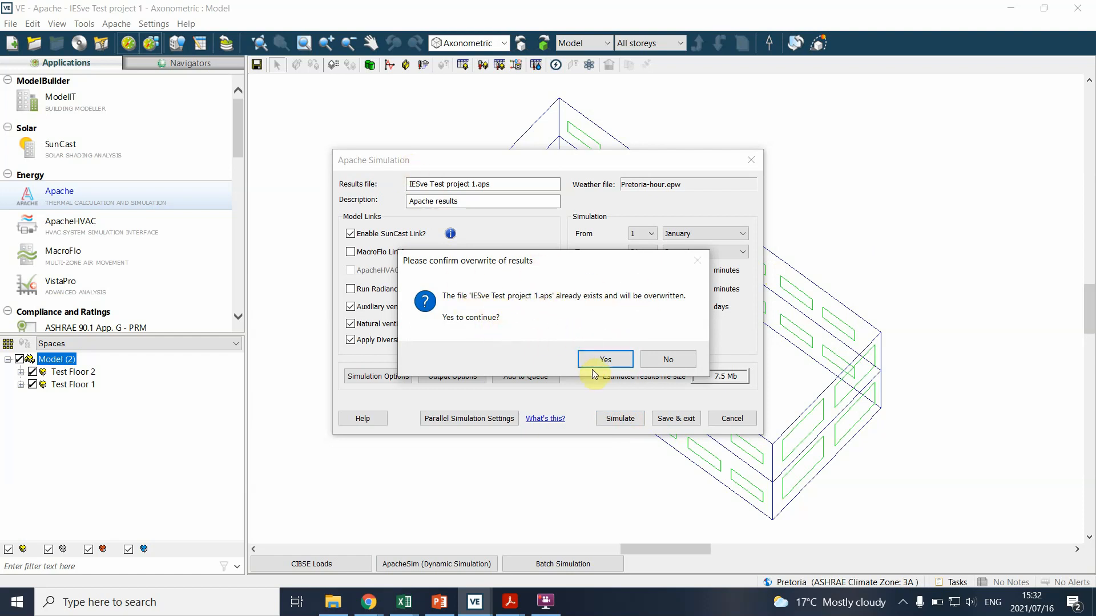
click(604, 358)
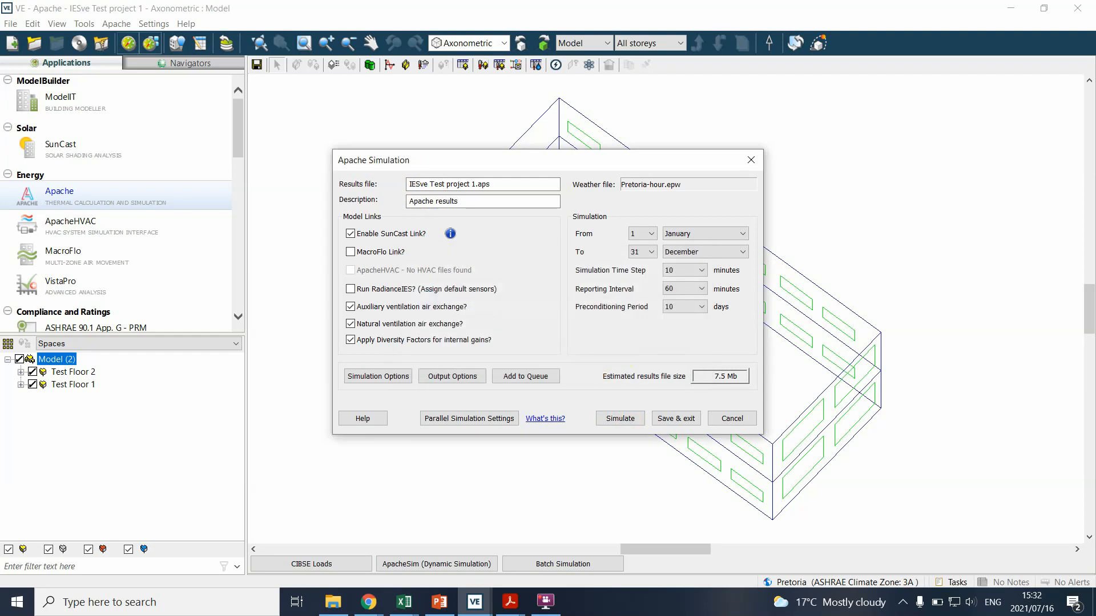
click(618, 418)
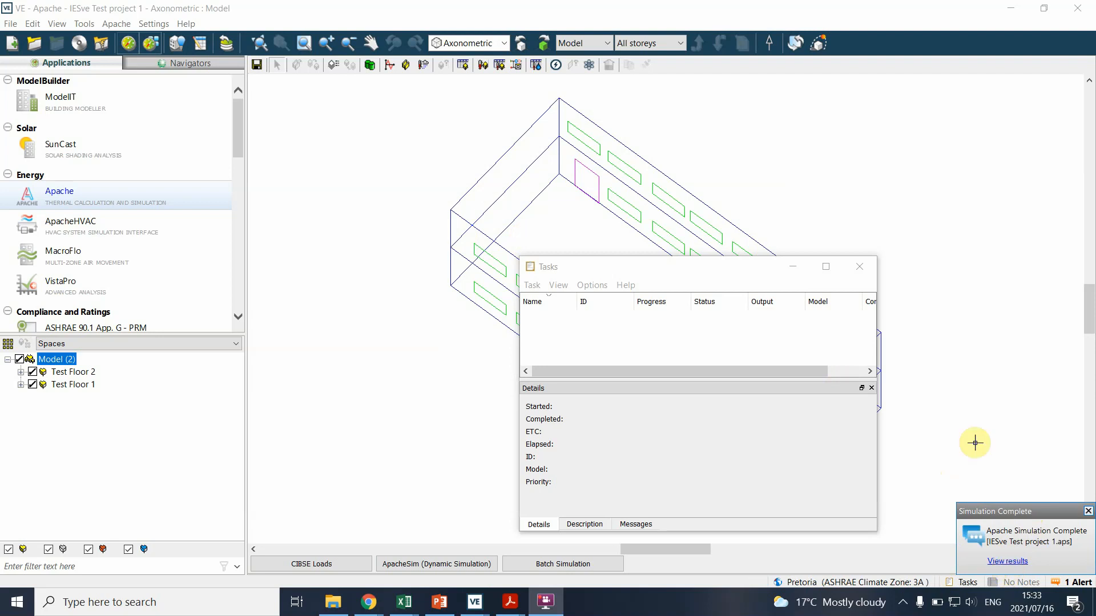
Dismiss the Tasks window and load the Apache results in VistaPro.
click(858, 267)
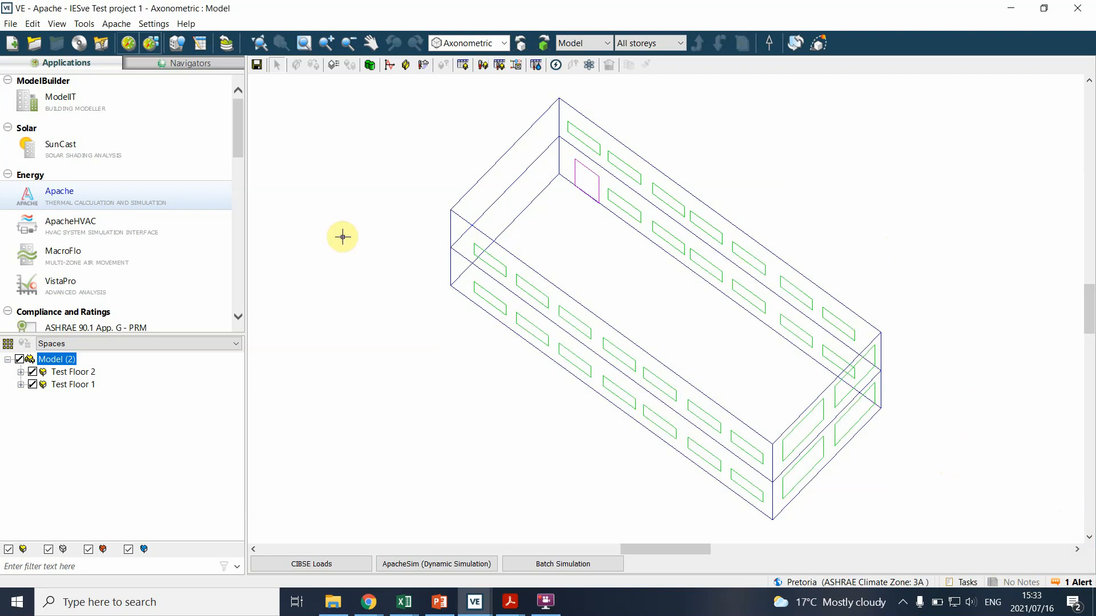
click(61, 284)
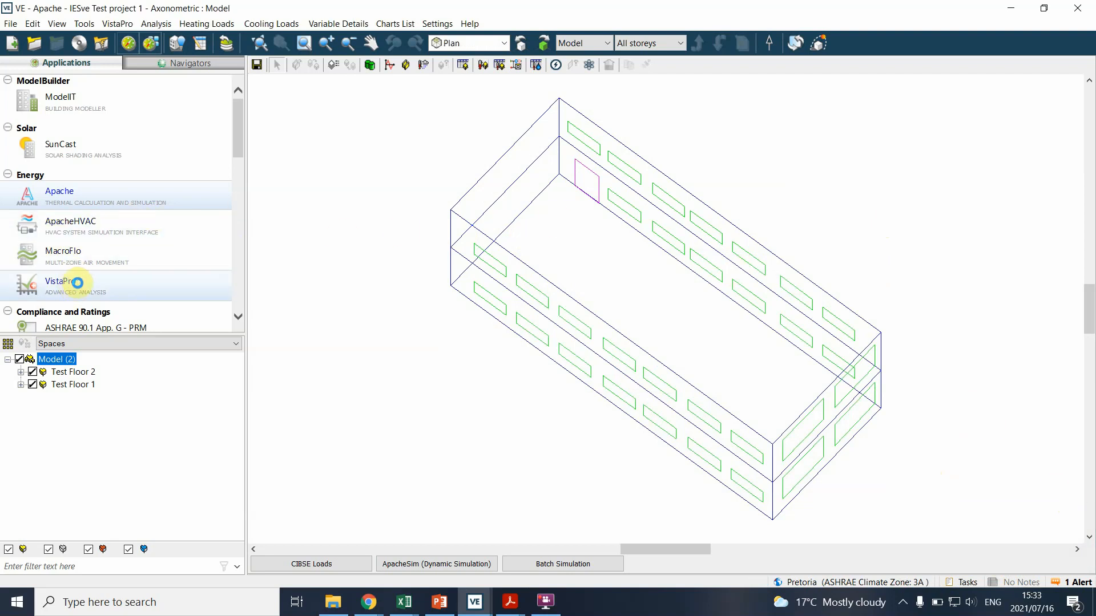
click(60, 281)
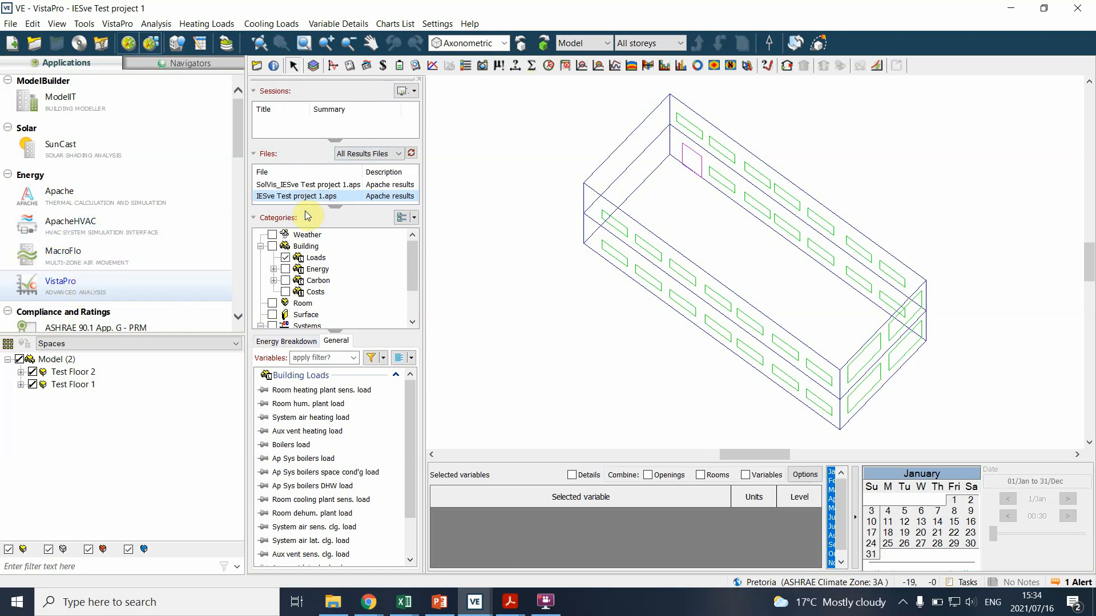
mouse_move(355, 90)
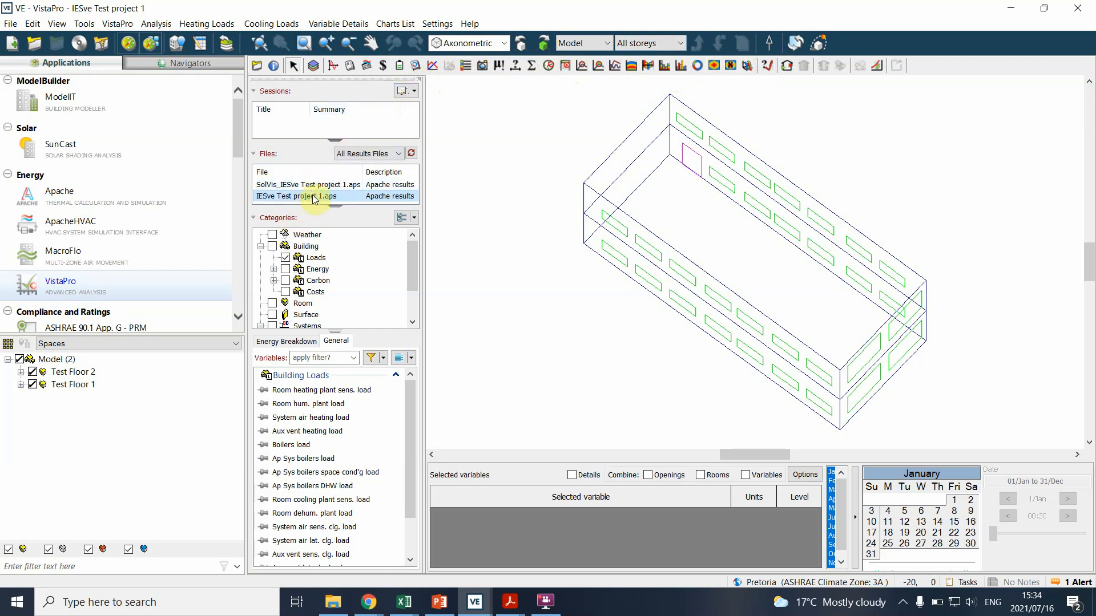
Select the IESve Test project 1 results file in VistaPro.
click(308, 184)
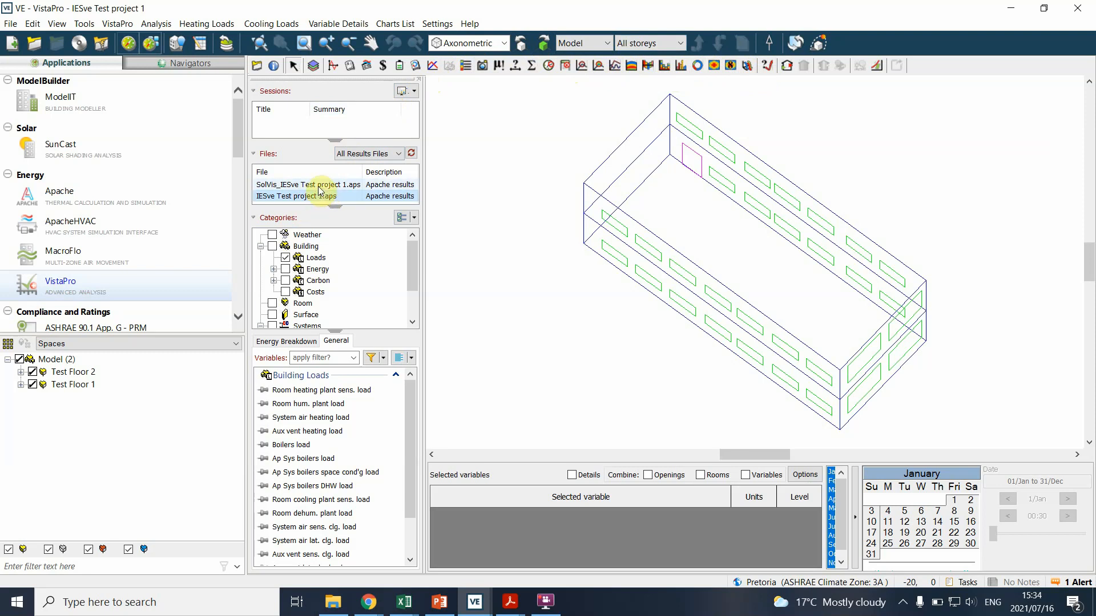
click(296, 196)
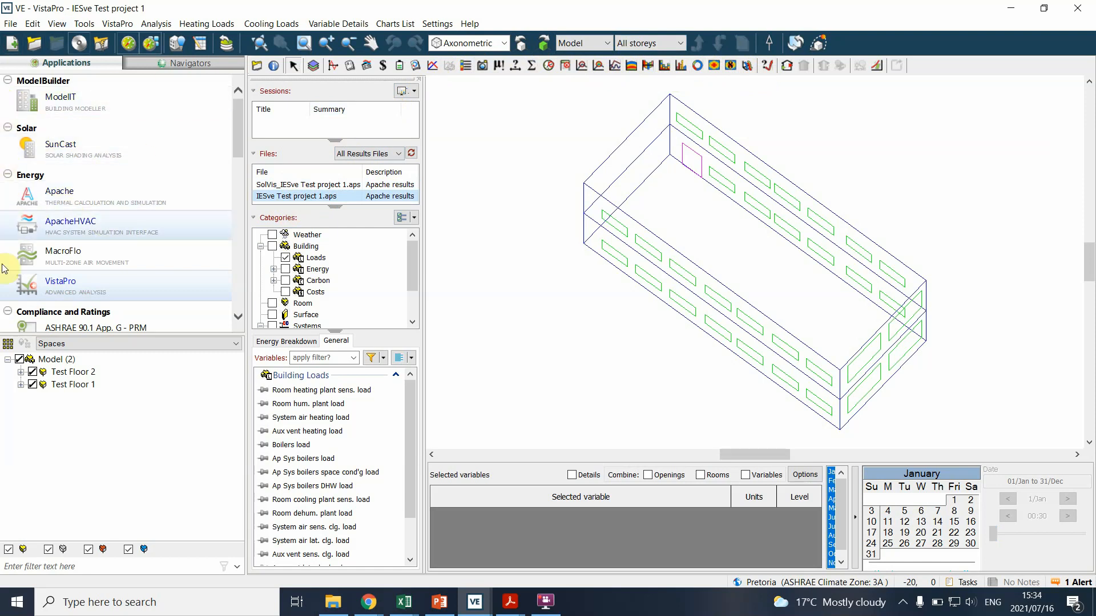
mouse_move(162, 128)
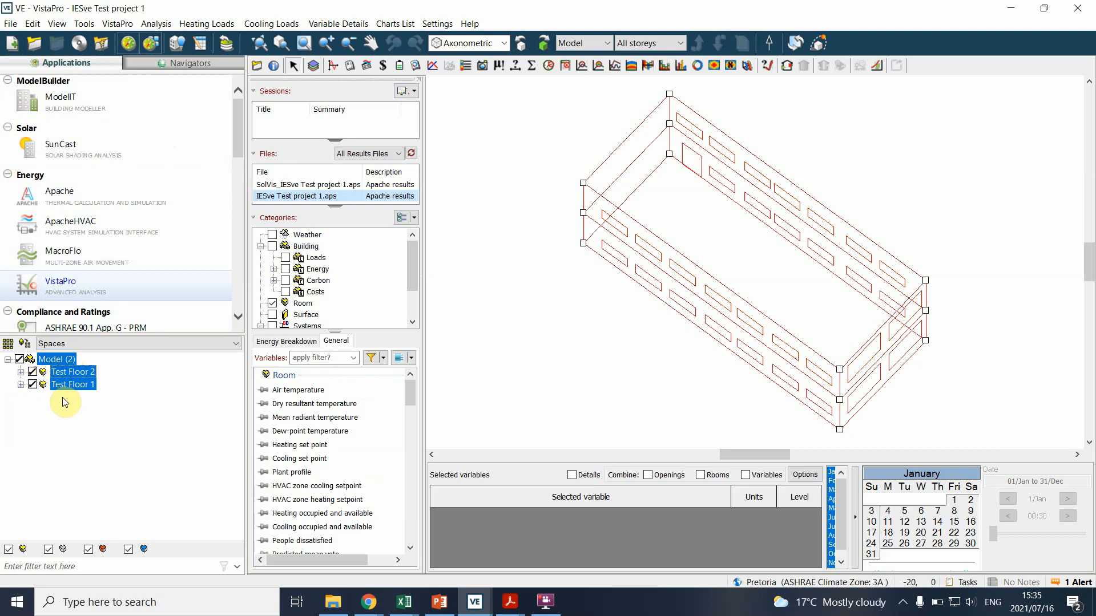
Set Test Floor 2 as the only space and clear all result categories.
click(72, 372)
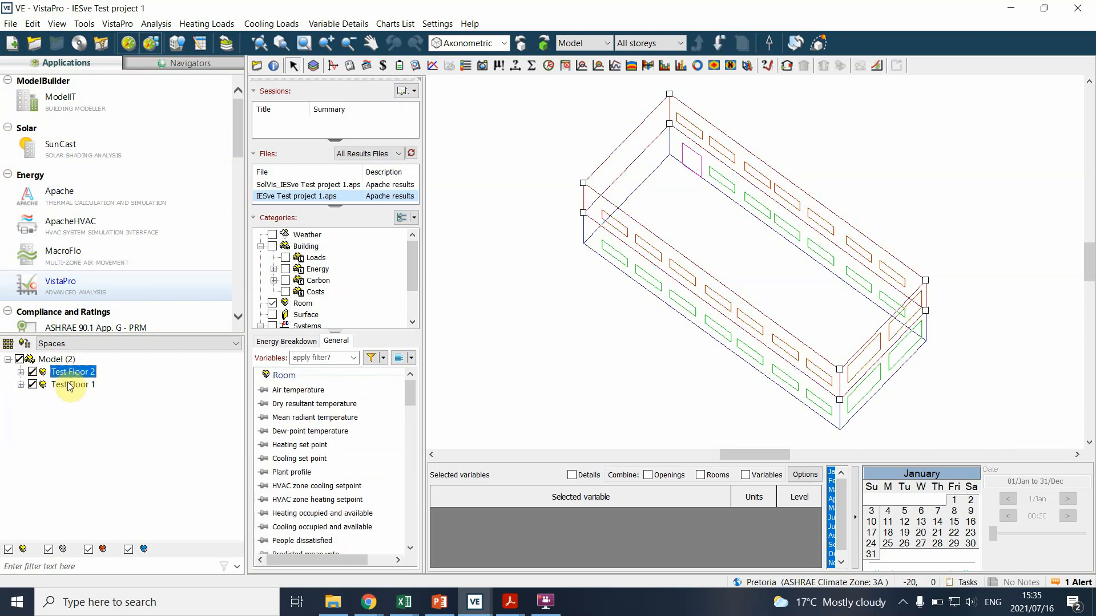
click(72, 384)
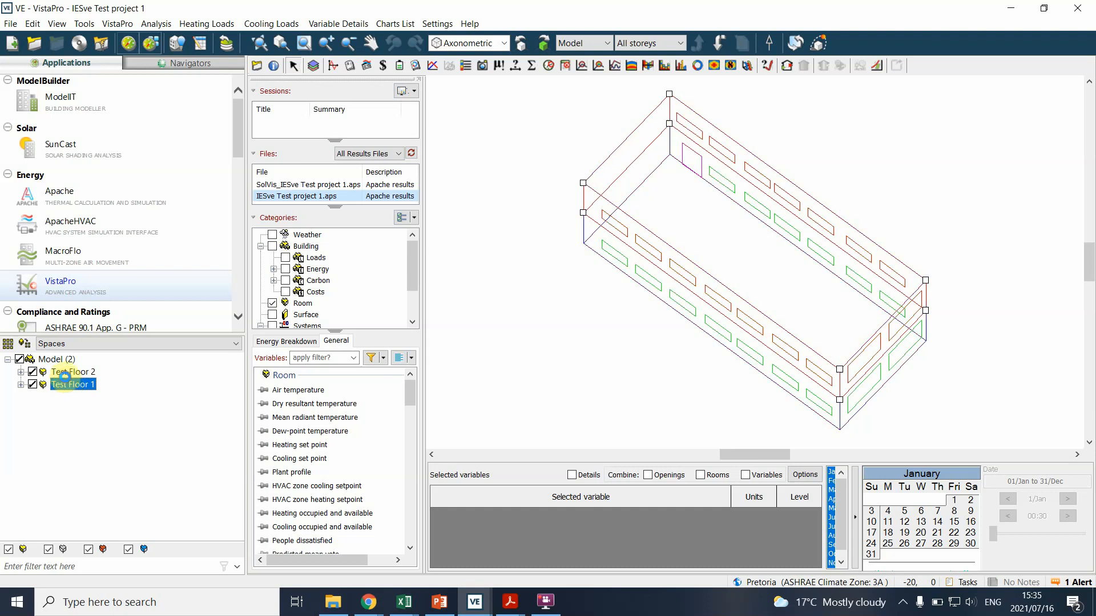
click(72, 371)
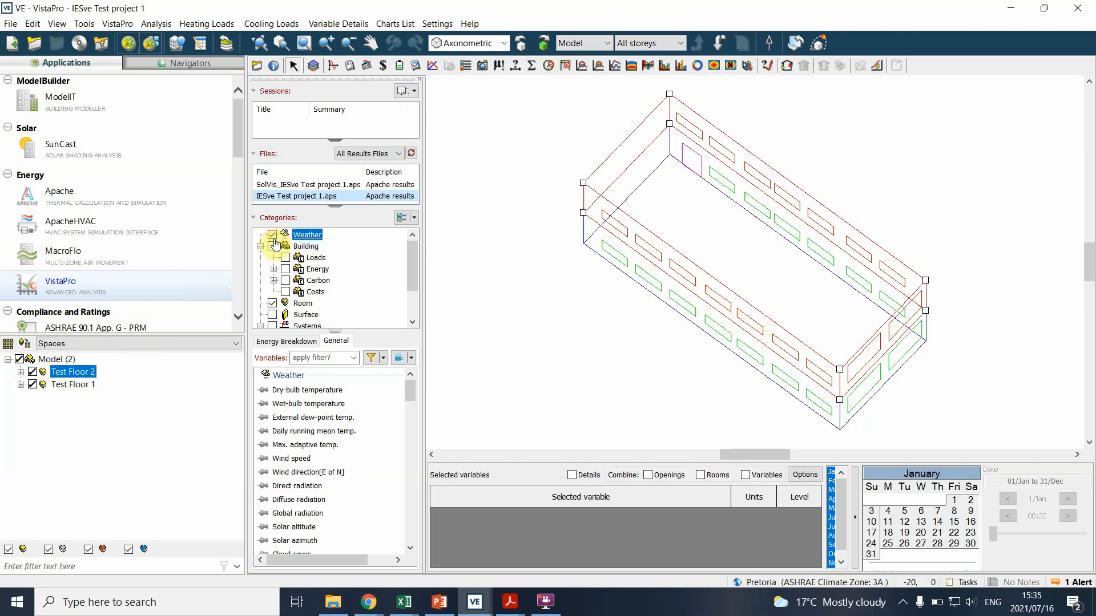
click(305, 246)
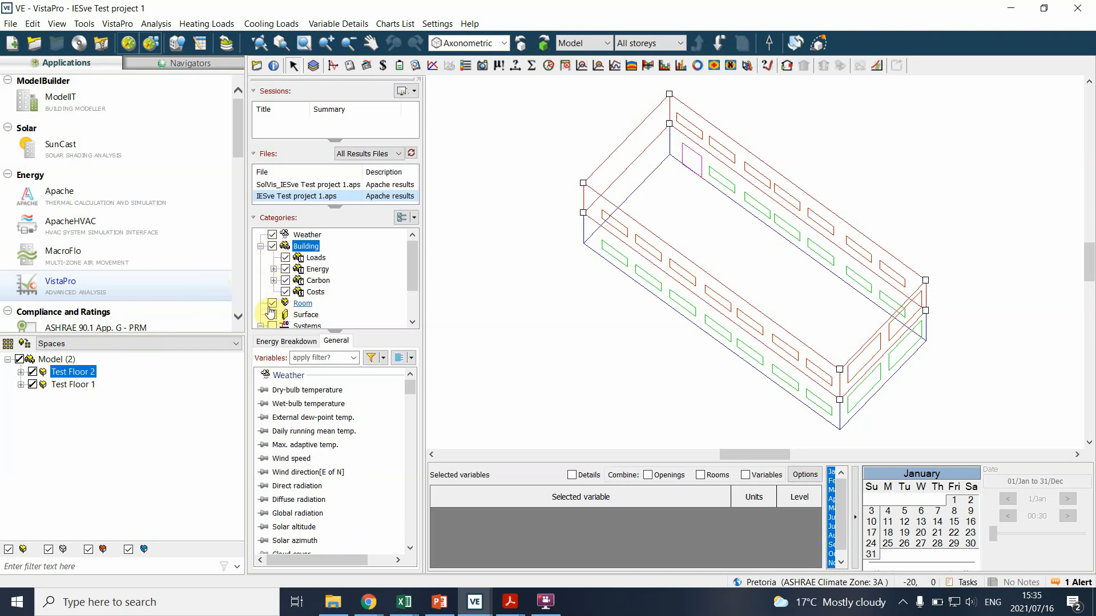
click(305, 315)
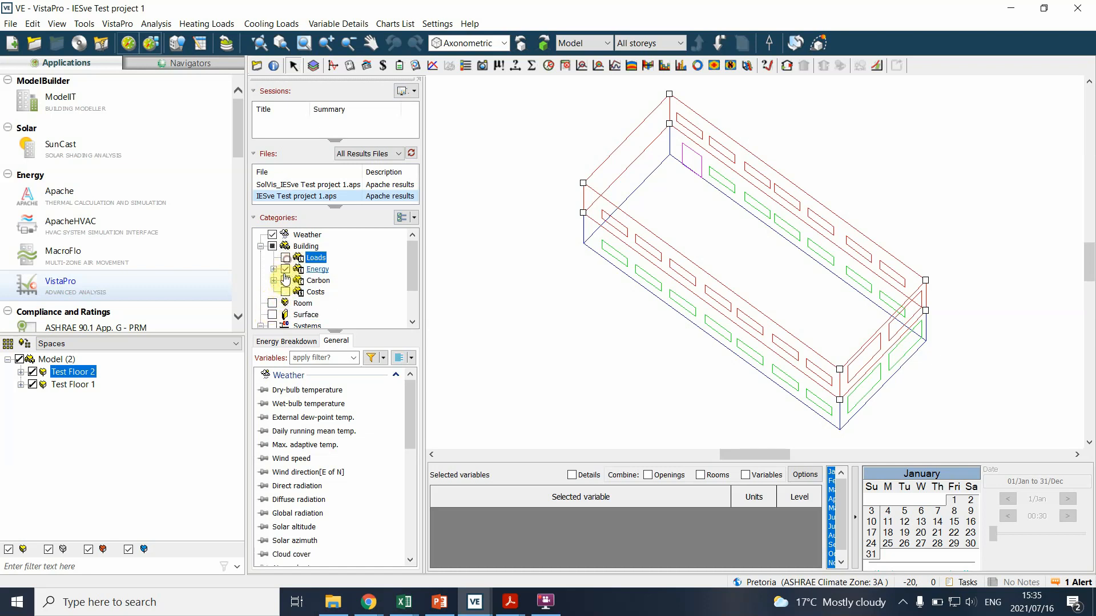
click(318, 280)
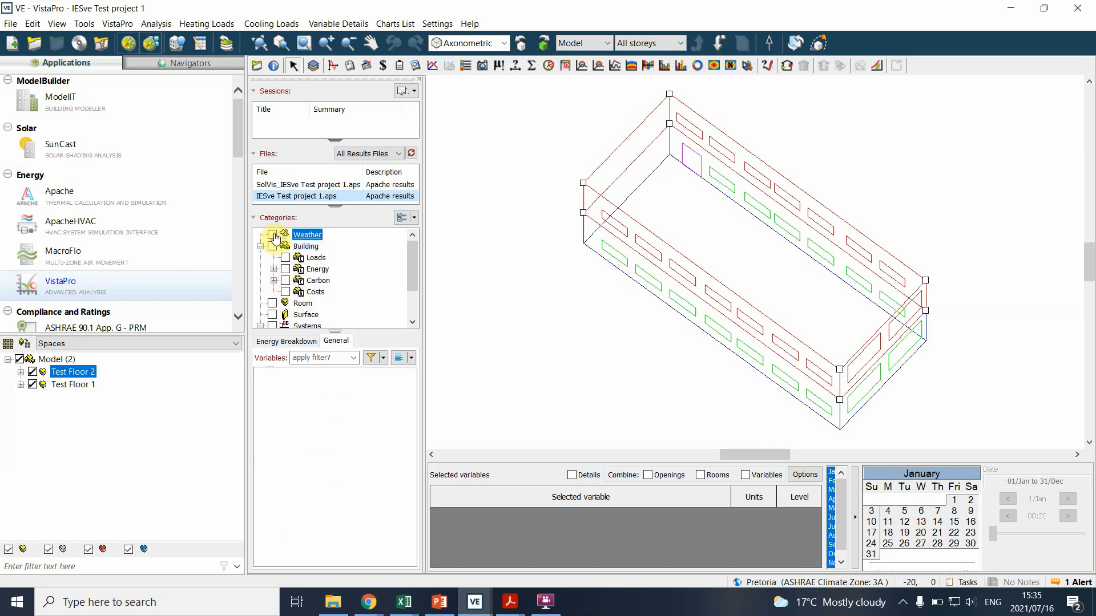
Add the Weather category's Dry-bulb temperature (°C) to the selected variables.
click(272, 234)
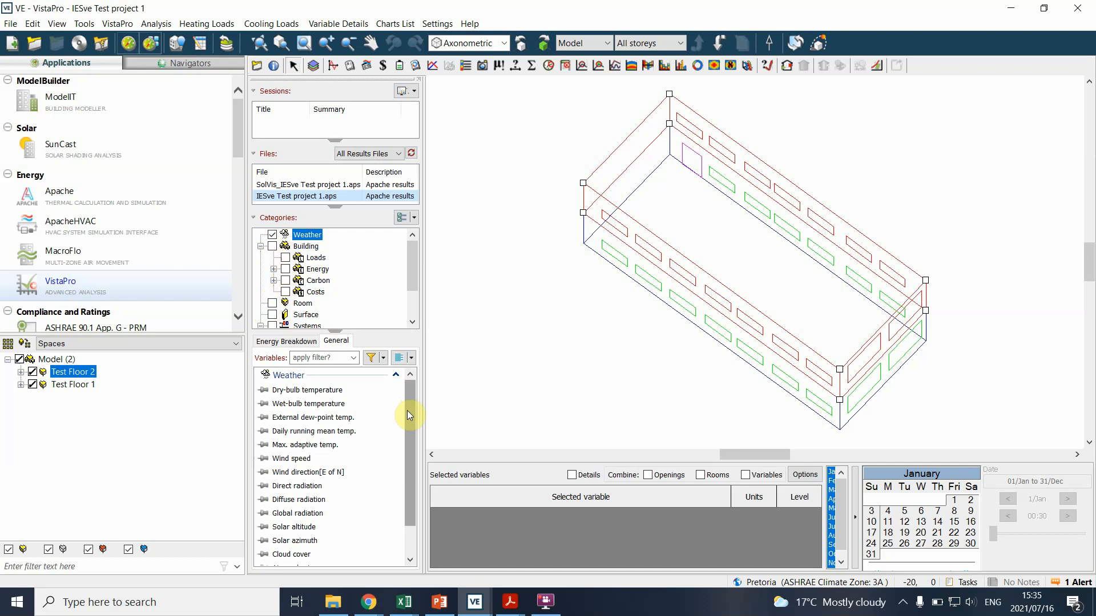
scroll(down, 3)
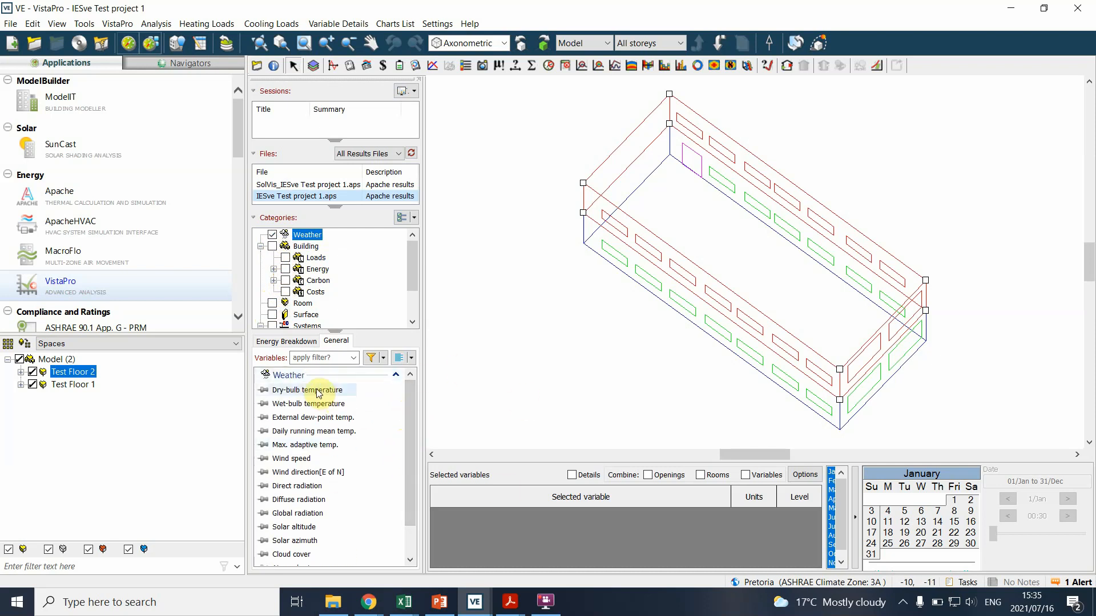
double_click(305, 389)
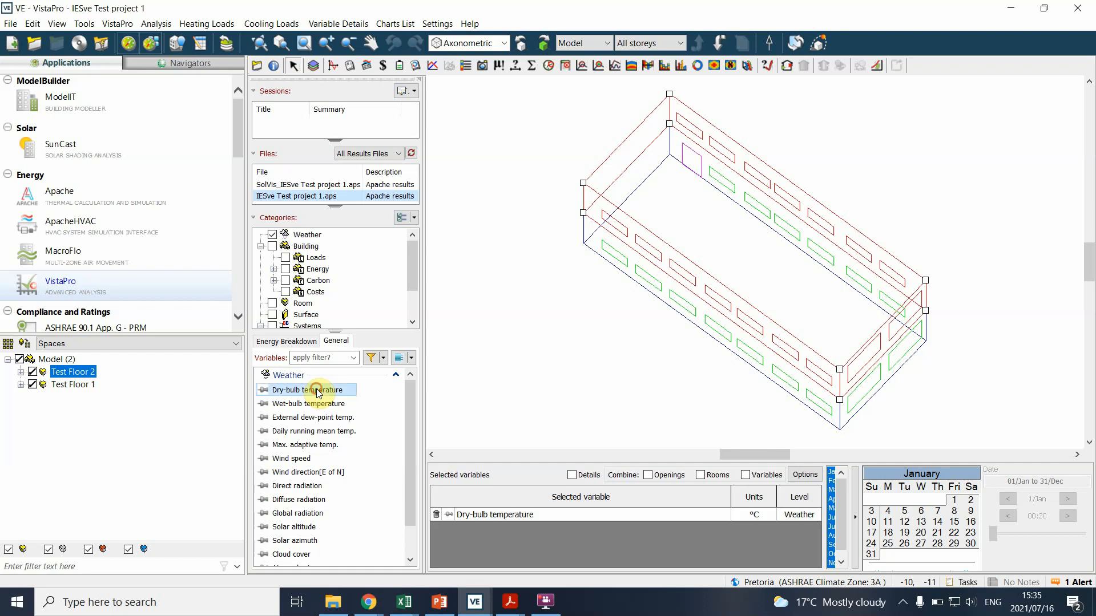
click(495, 514)
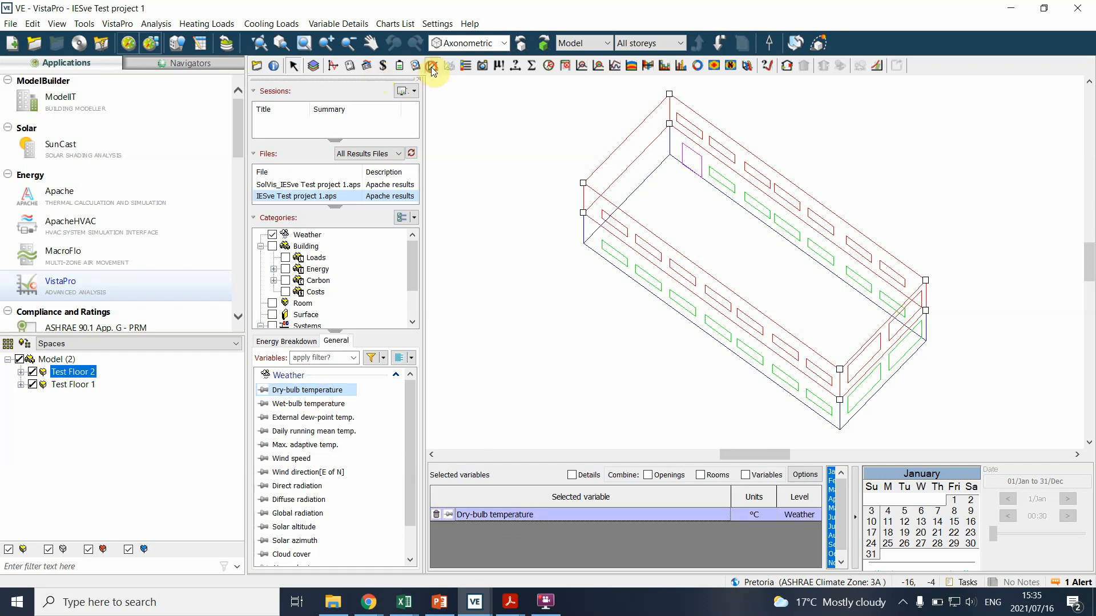
Graph Pretoria's dry-bulb temperature and narrow the chart to Wednesday 13 January.
click(432, 65)
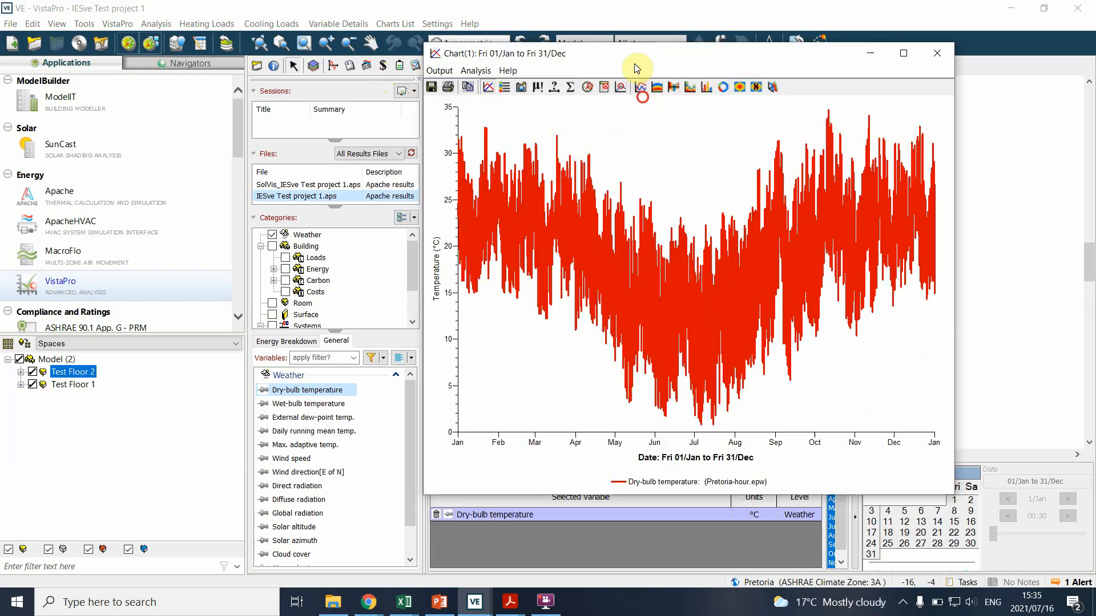
drag(635, 53, 560, 21)
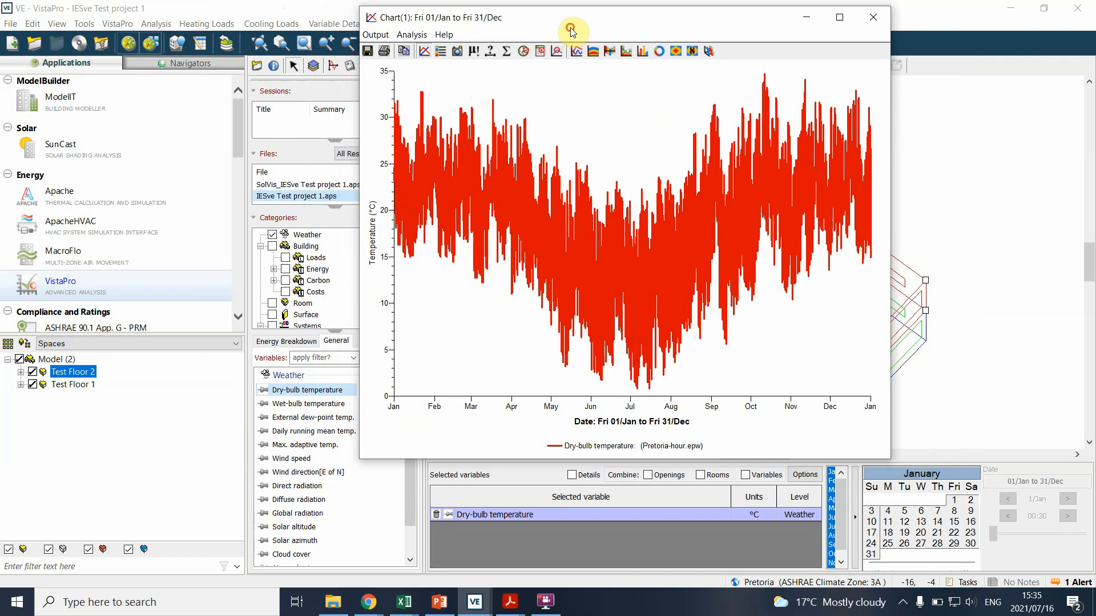
mouse_move(958, 369)
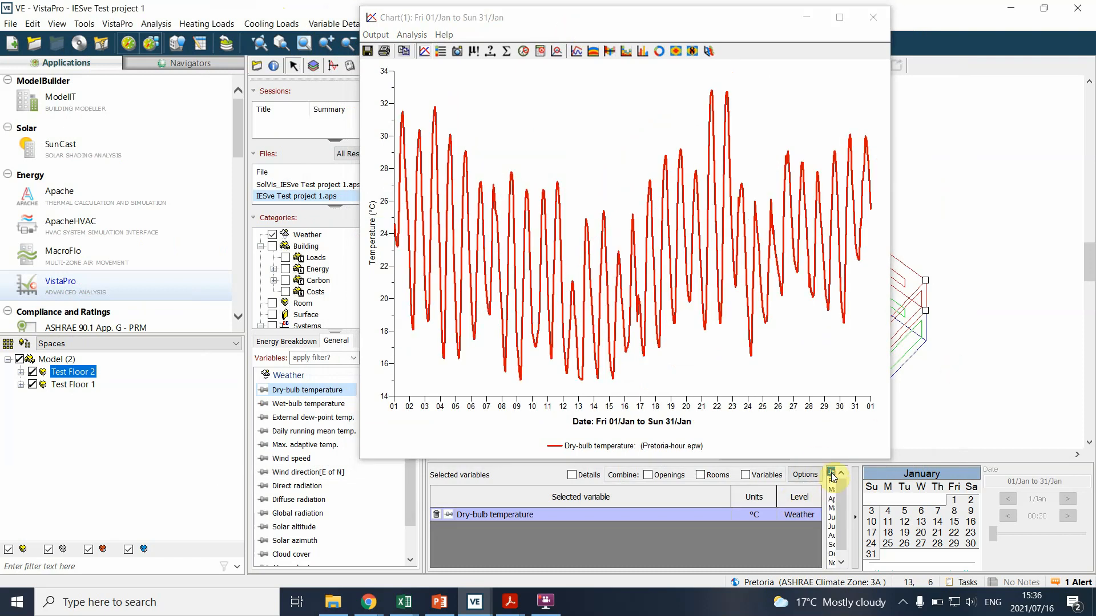
click(833, 473)
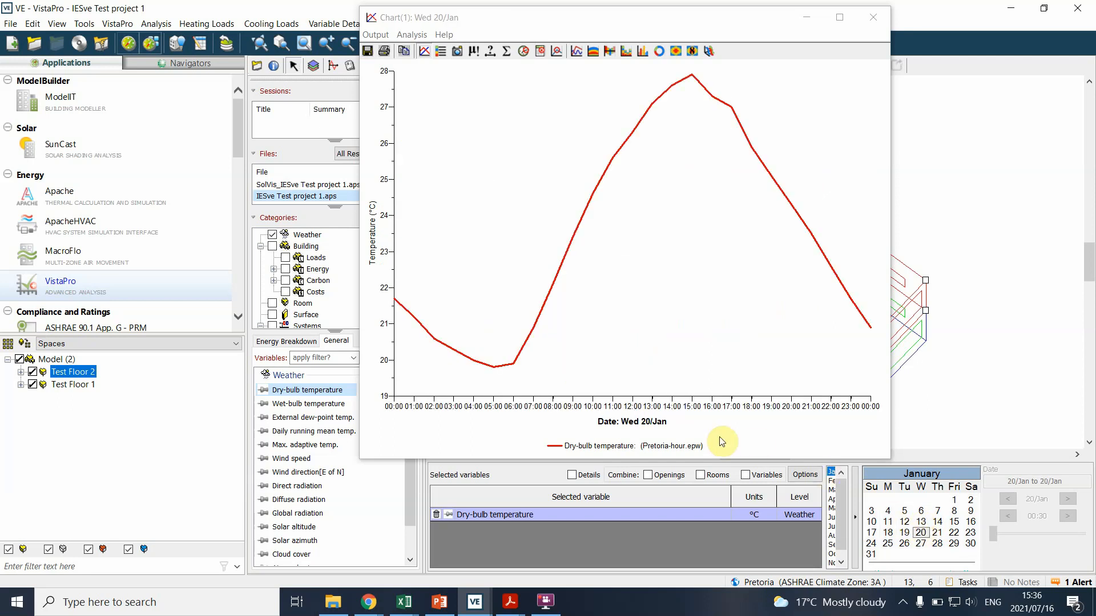
mouse_move(597, 214)
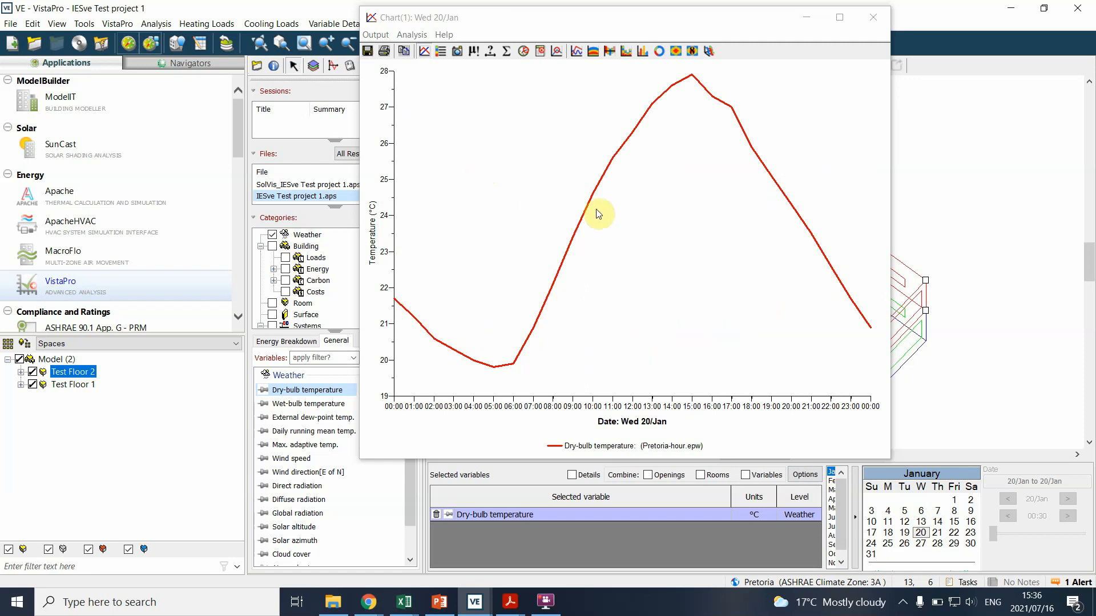
mouse_move(494, 358)
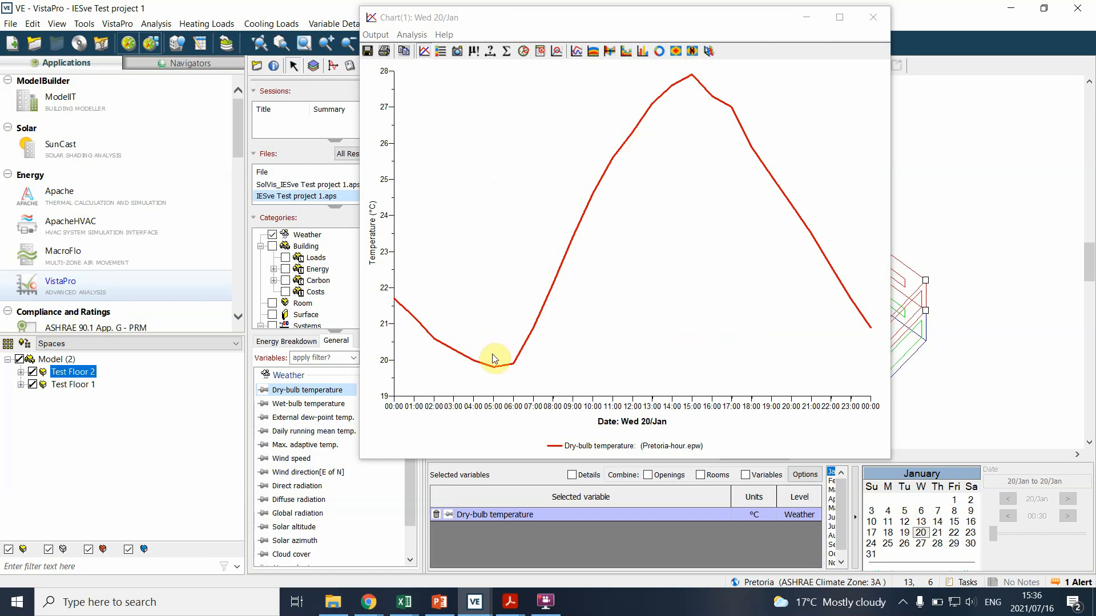
mouse_move(570, 253)
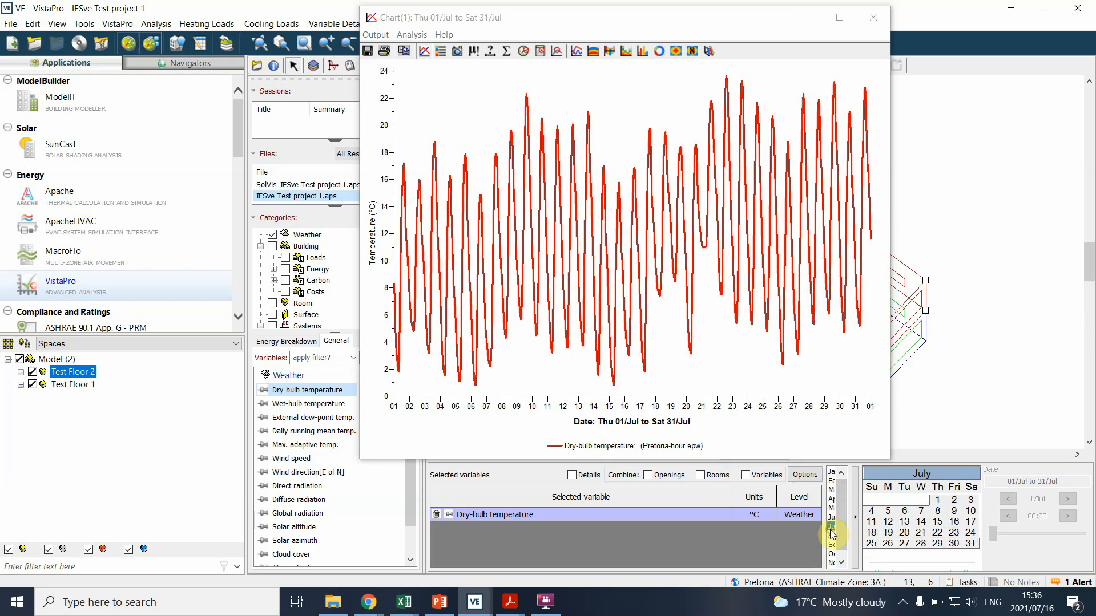
click(903, 522)
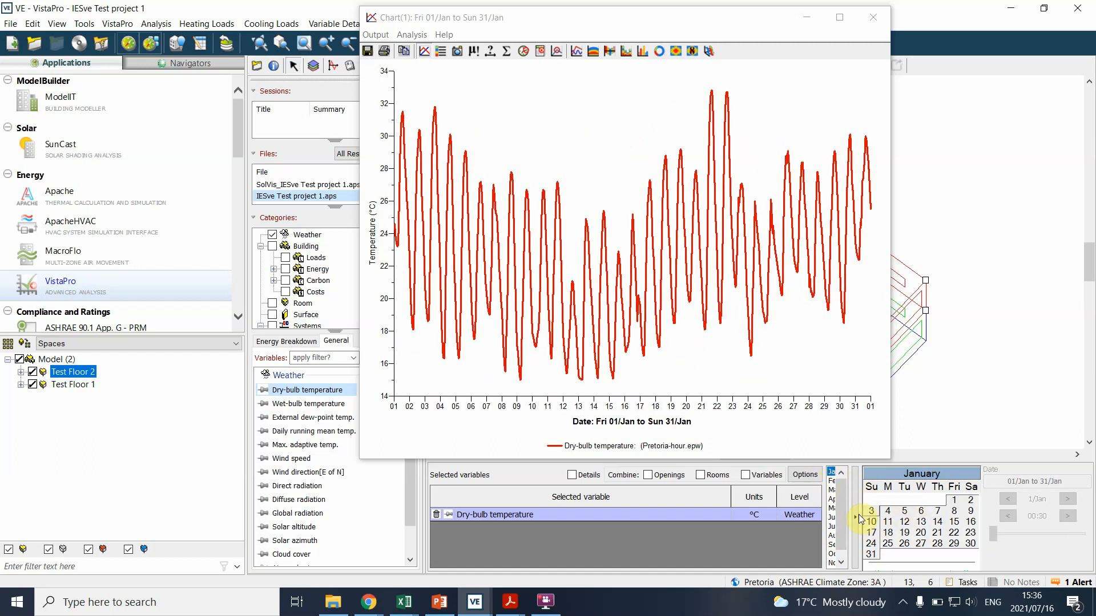
click(904, 533)
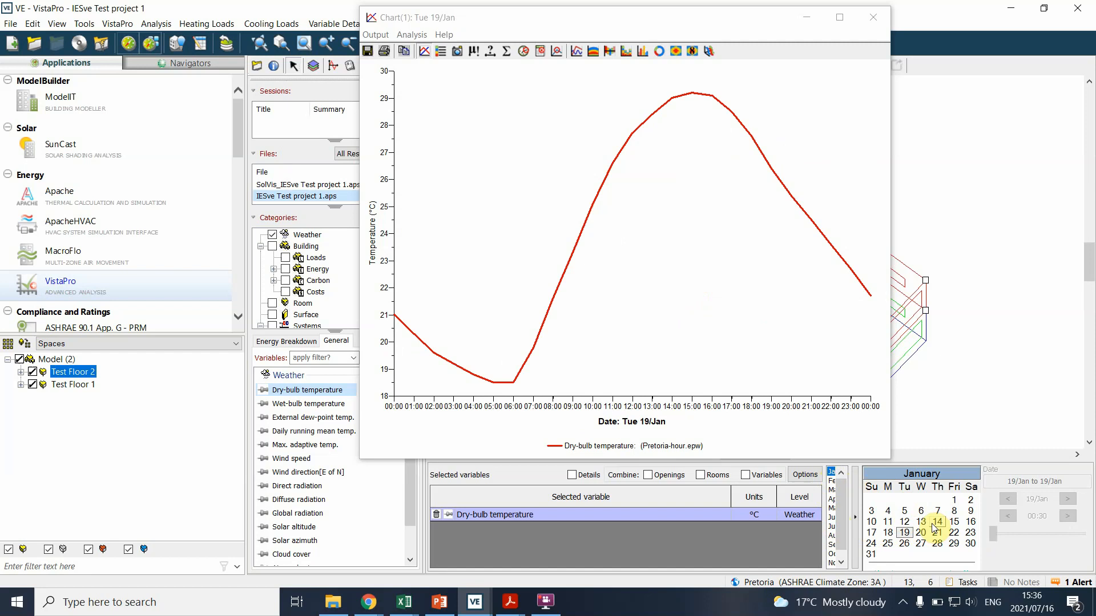
click(920, 522)
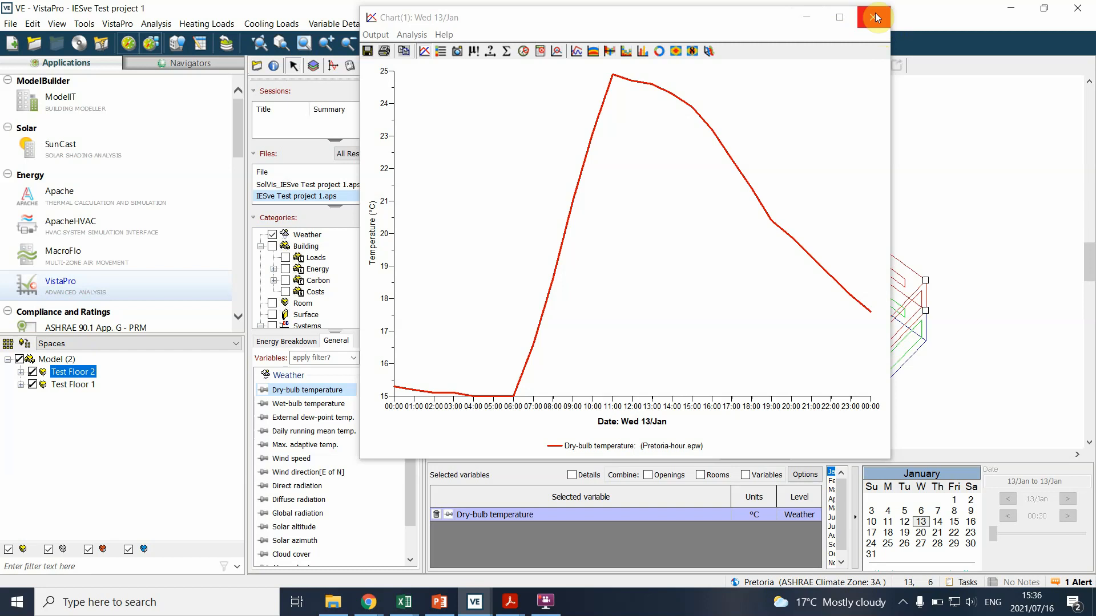
mouse_move(874, 18)
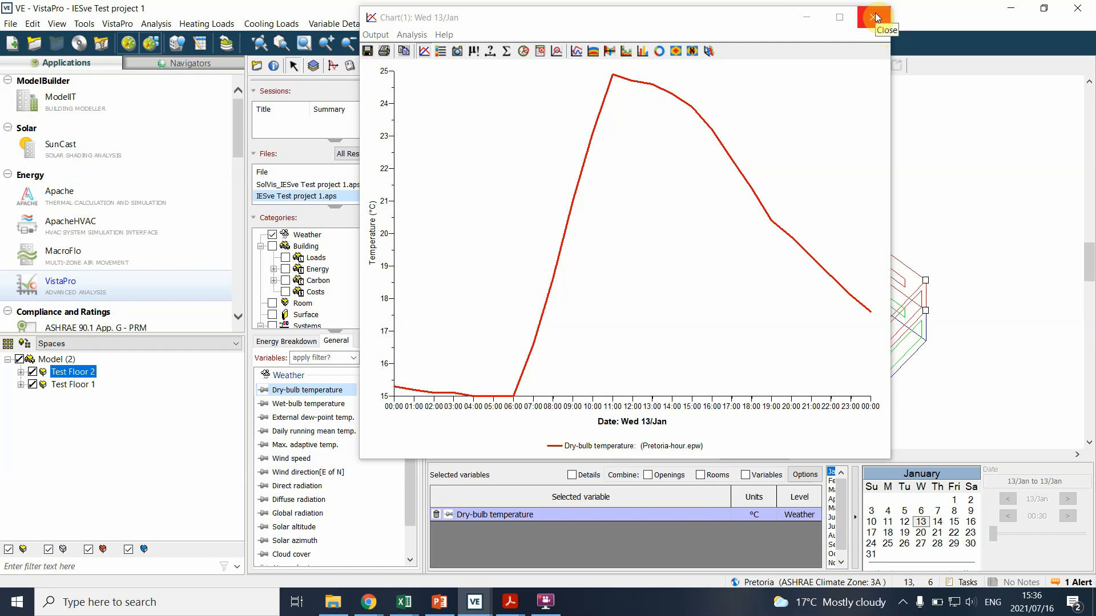
Close the temperature chart, browse Building variables, then list the Room category variables.
click(875, 16)
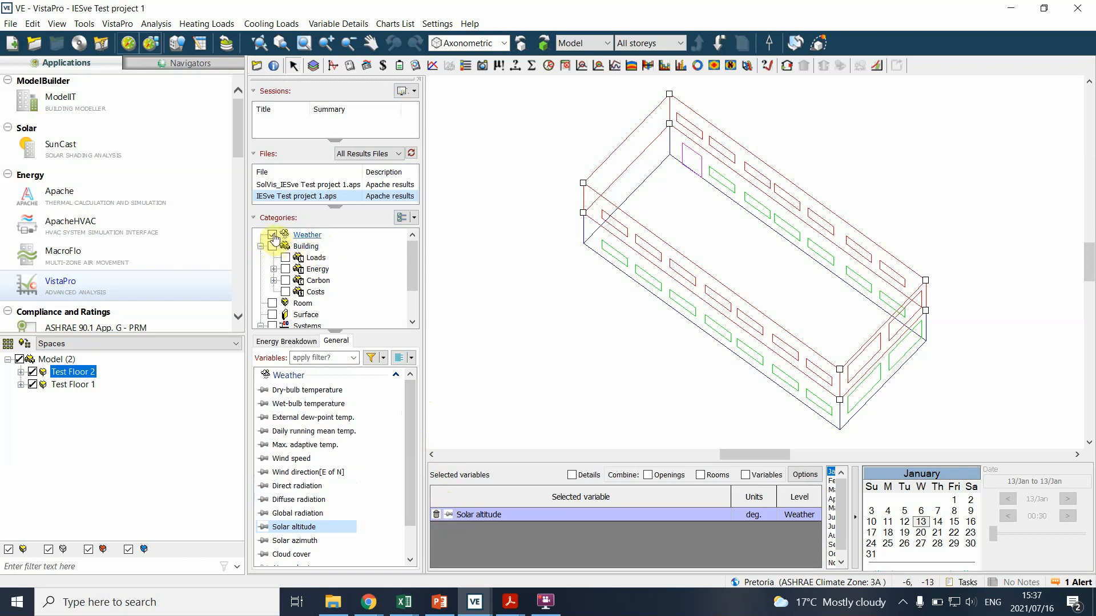
click(306, 234)
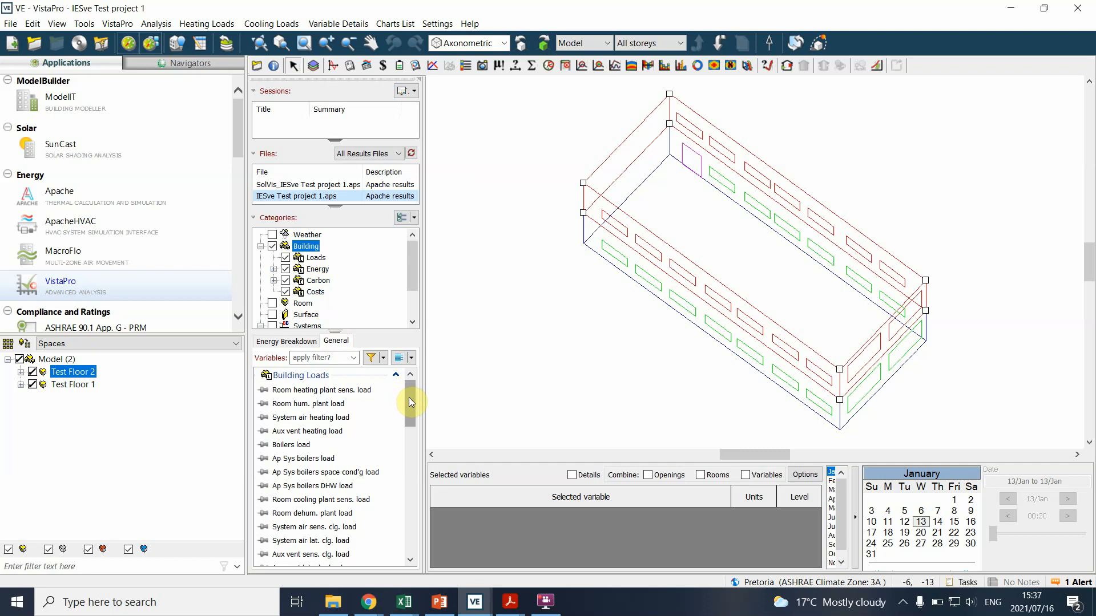
scroll(down, 3)
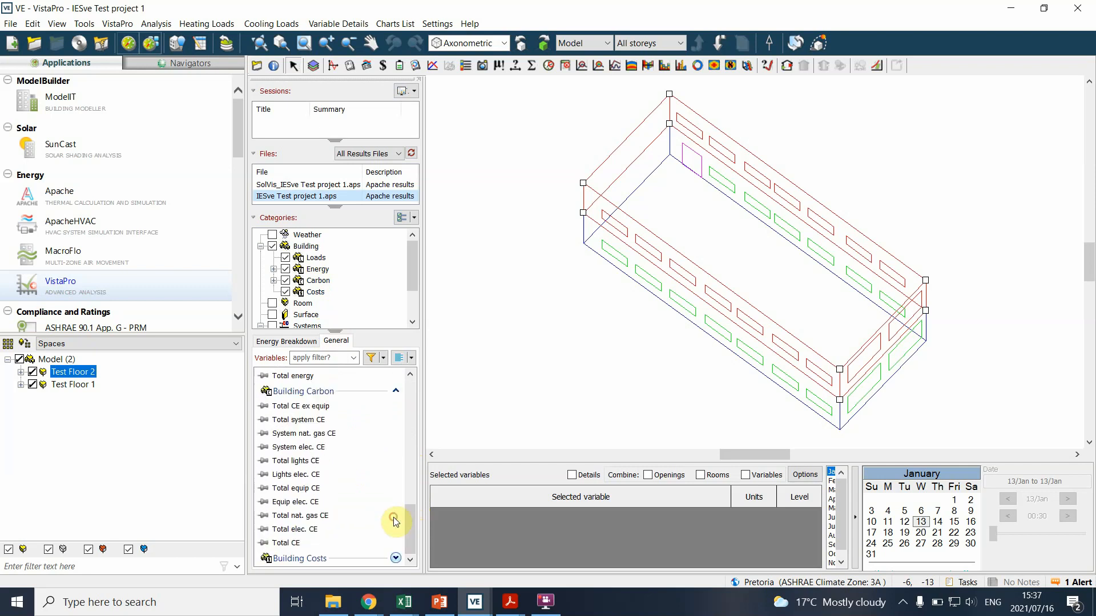
mouse_move(396, 413)
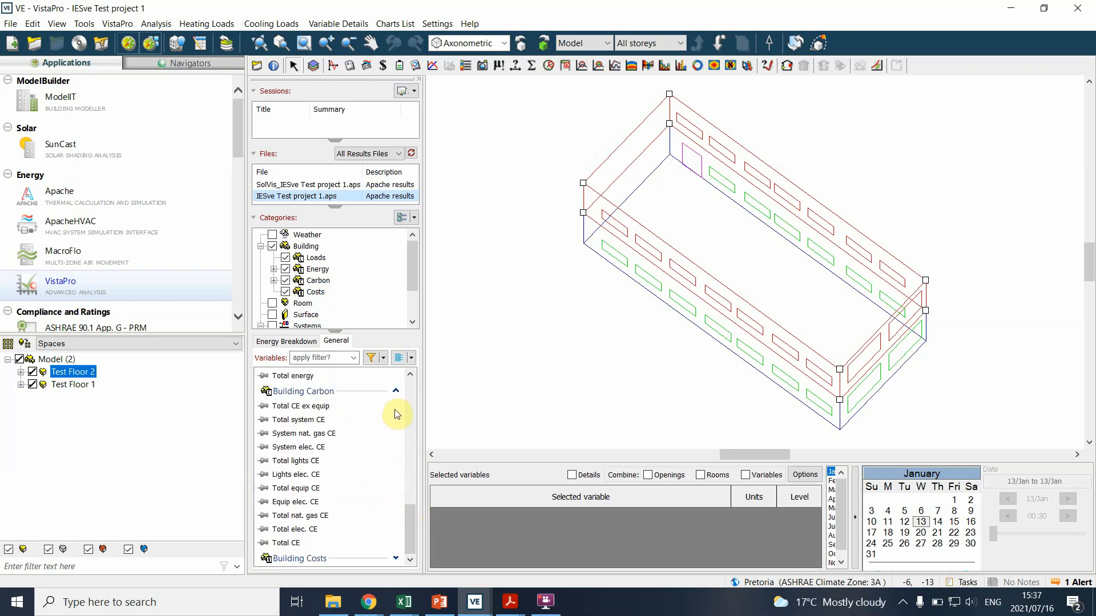
mouse_move(412, 517)
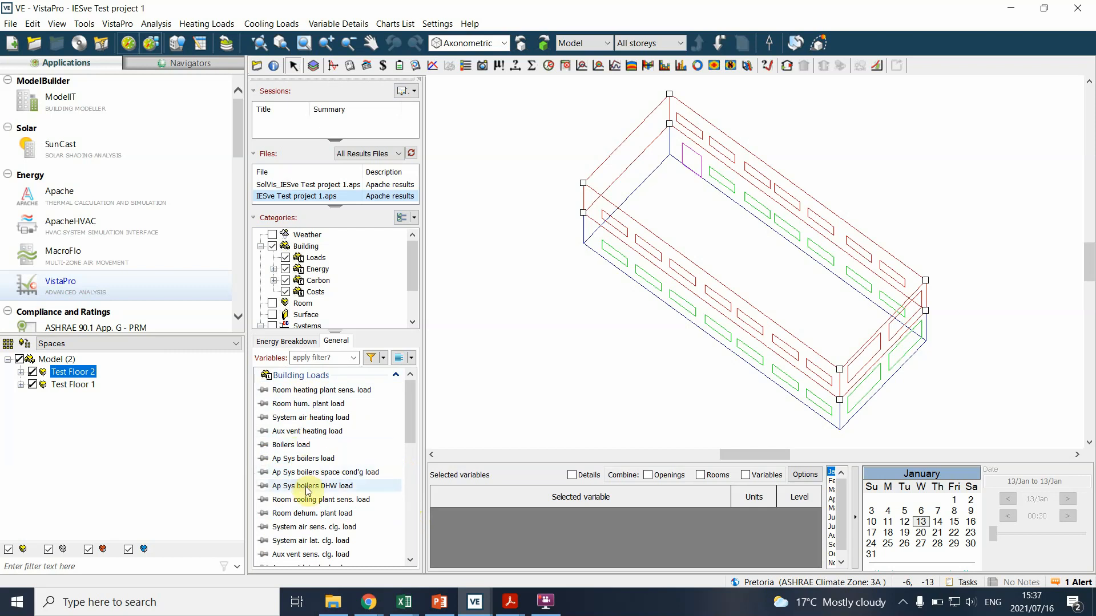
scroll(down, 3)
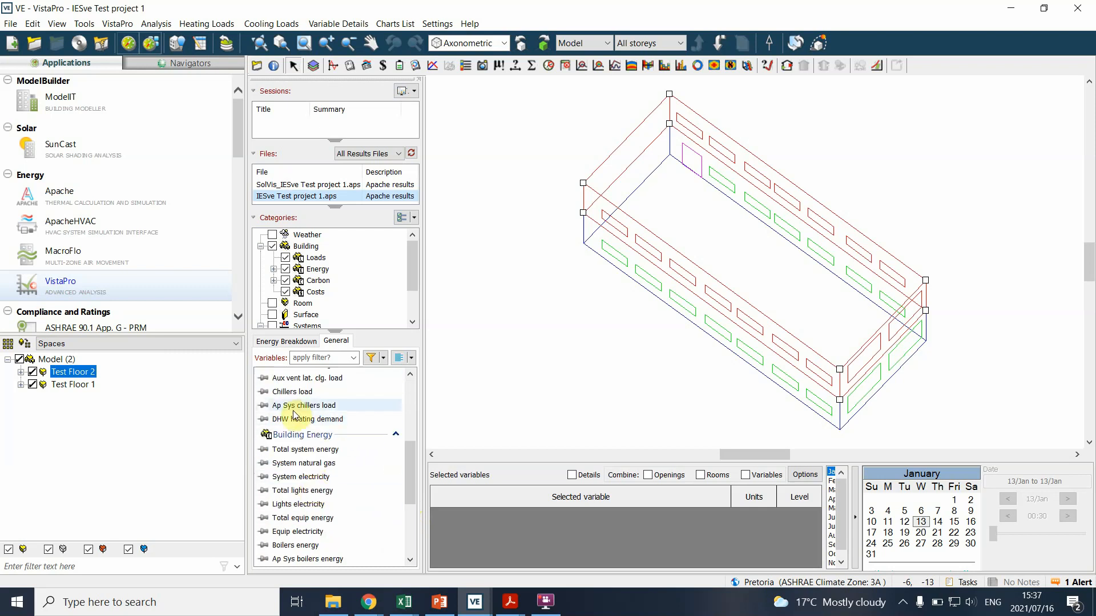
click(304, 449)
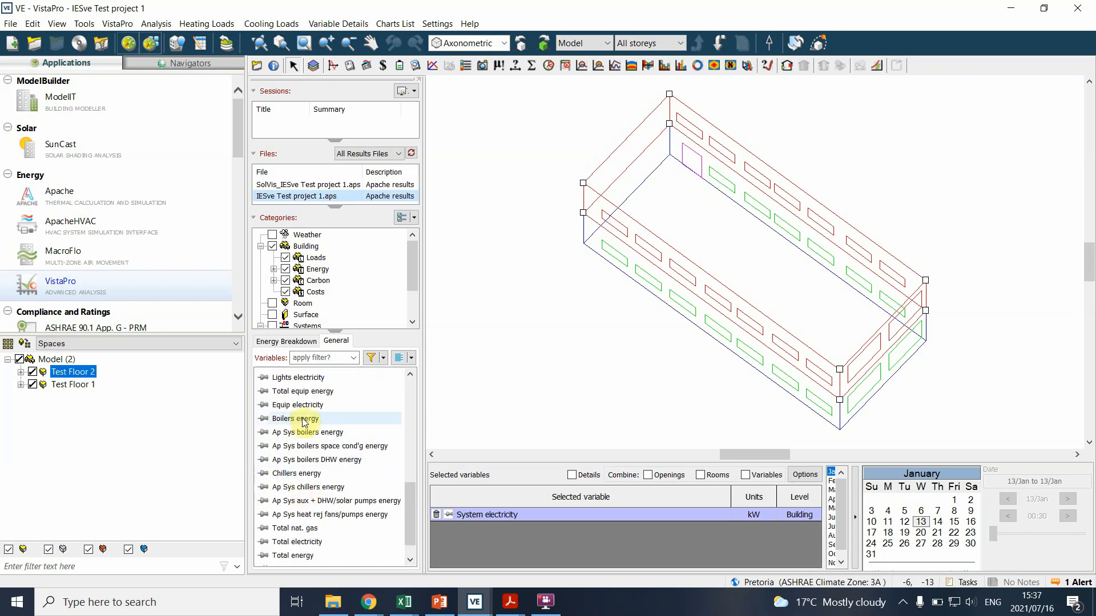
click(296, 473)
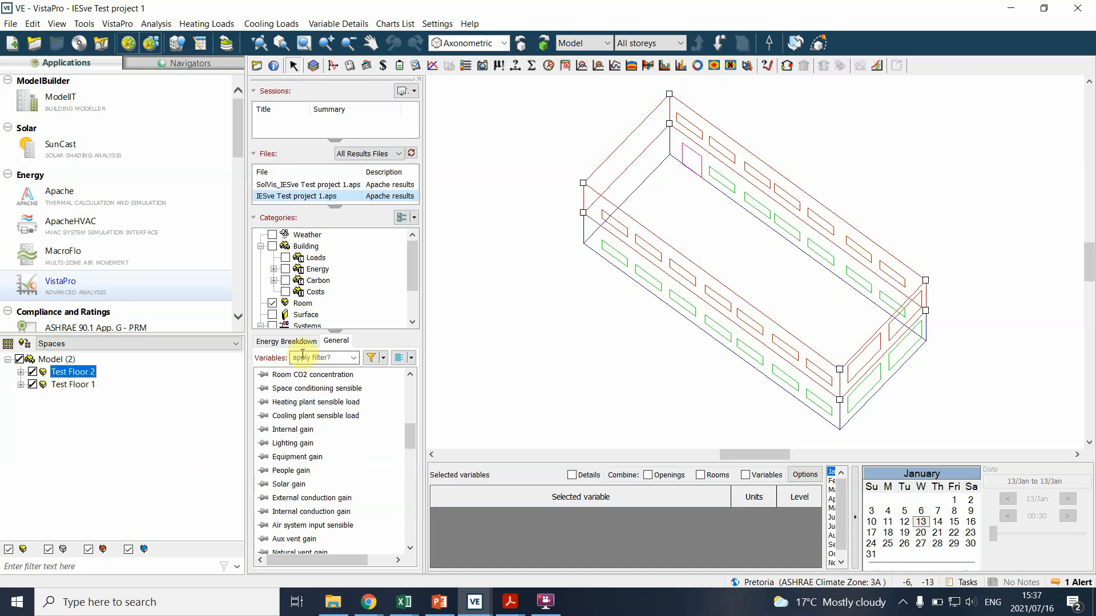
click(273, 303)
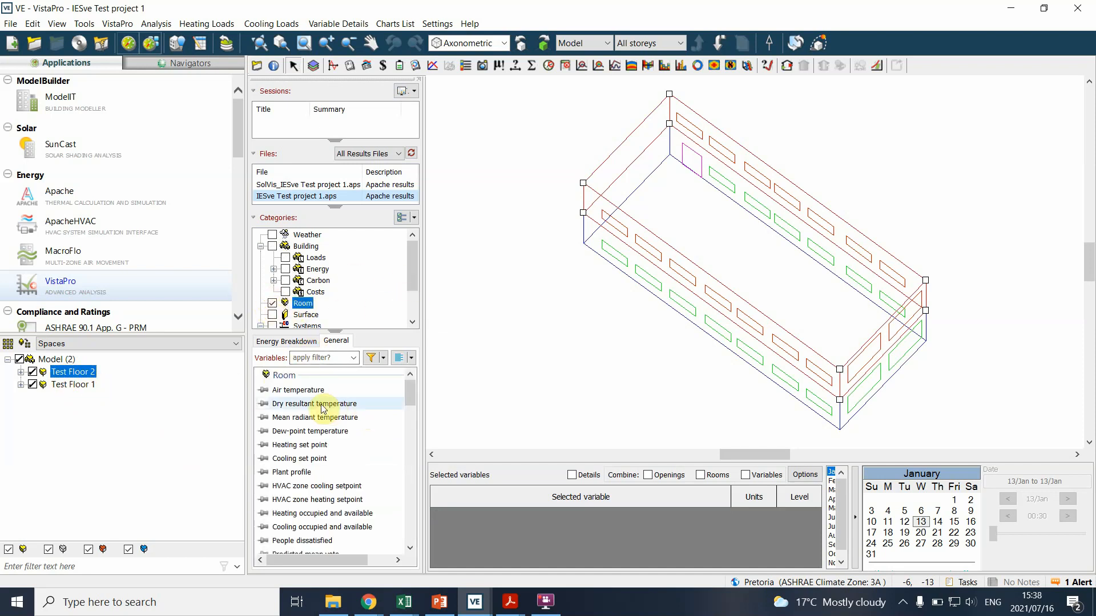
scroll(down, 3)
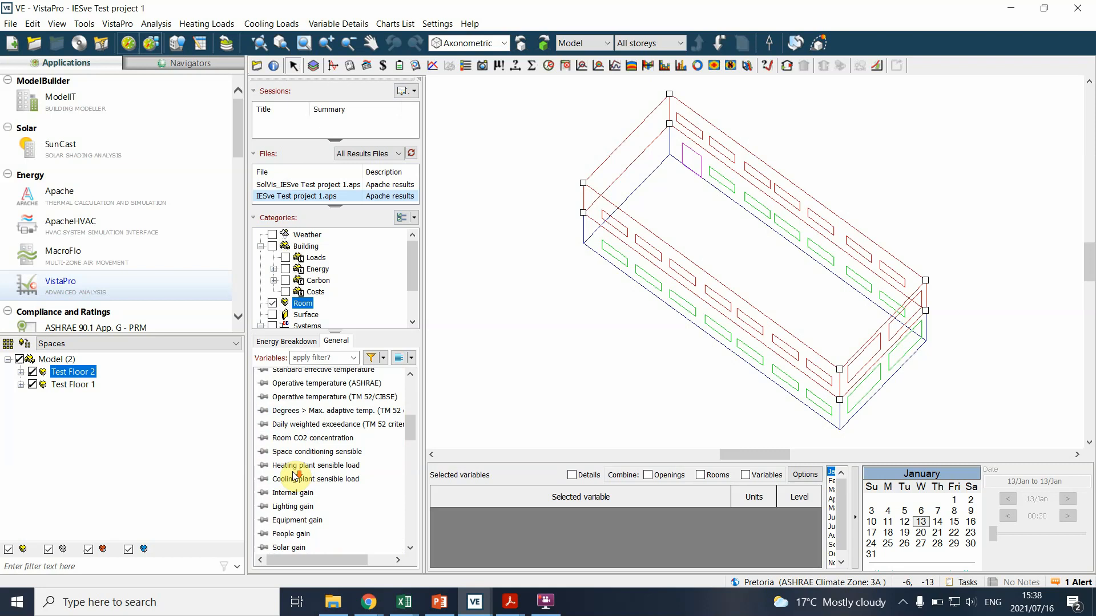
scroll(down, 3)
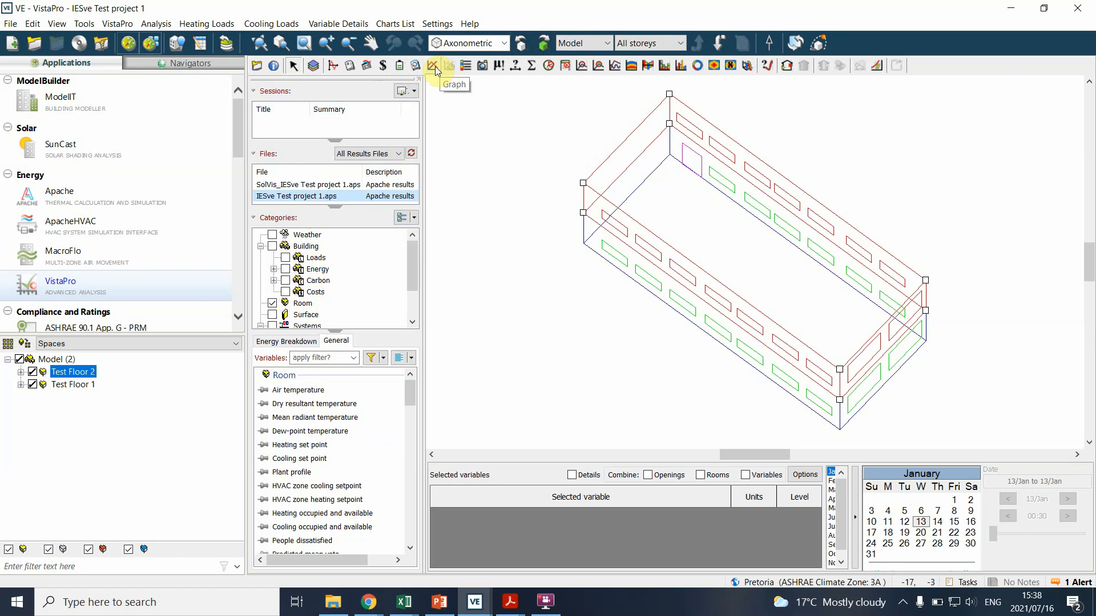
mouse_move(467, 66)
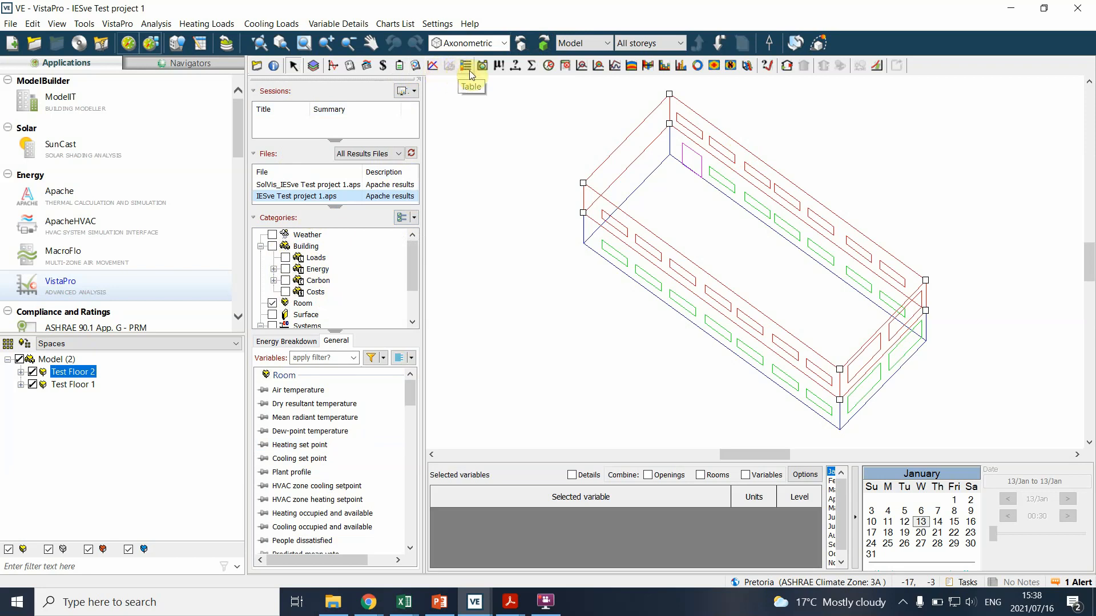
mouse_move(482, 66)
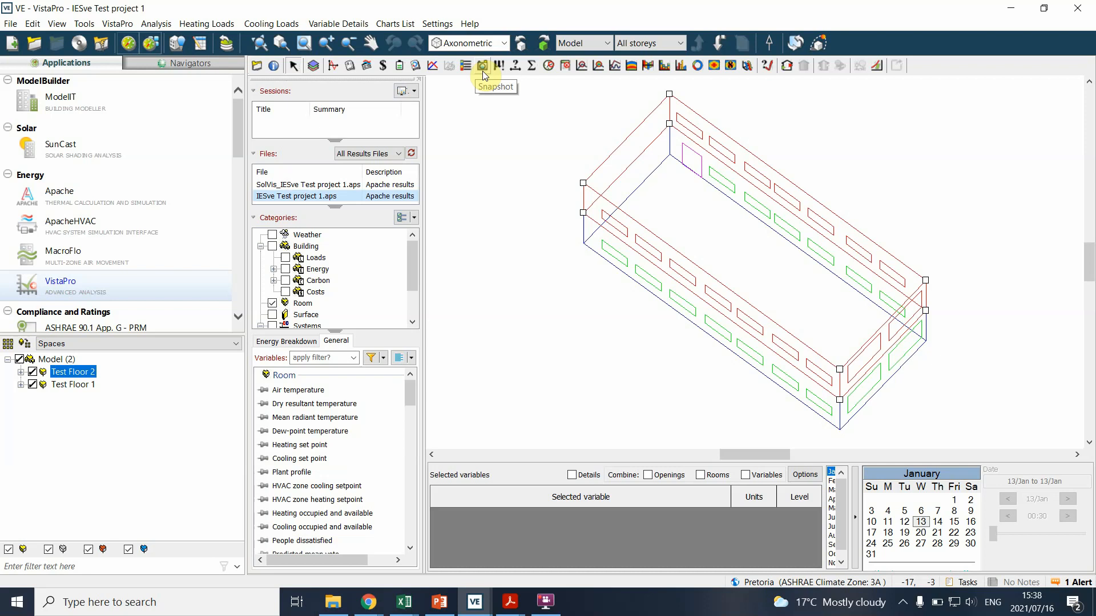
mouse_move(484, 76)
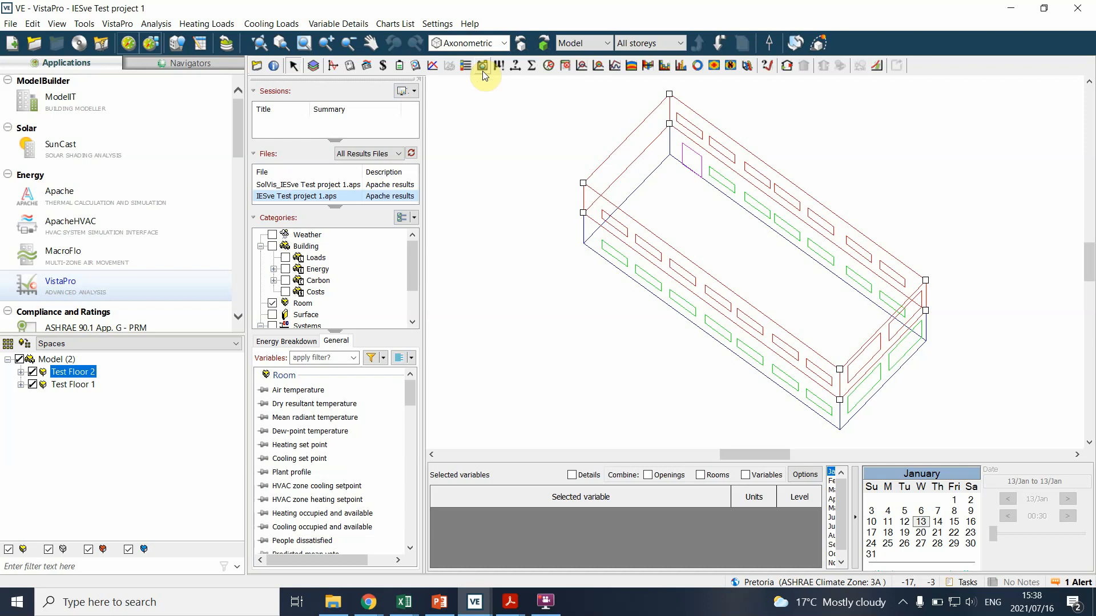
mouse_move(498, 65)
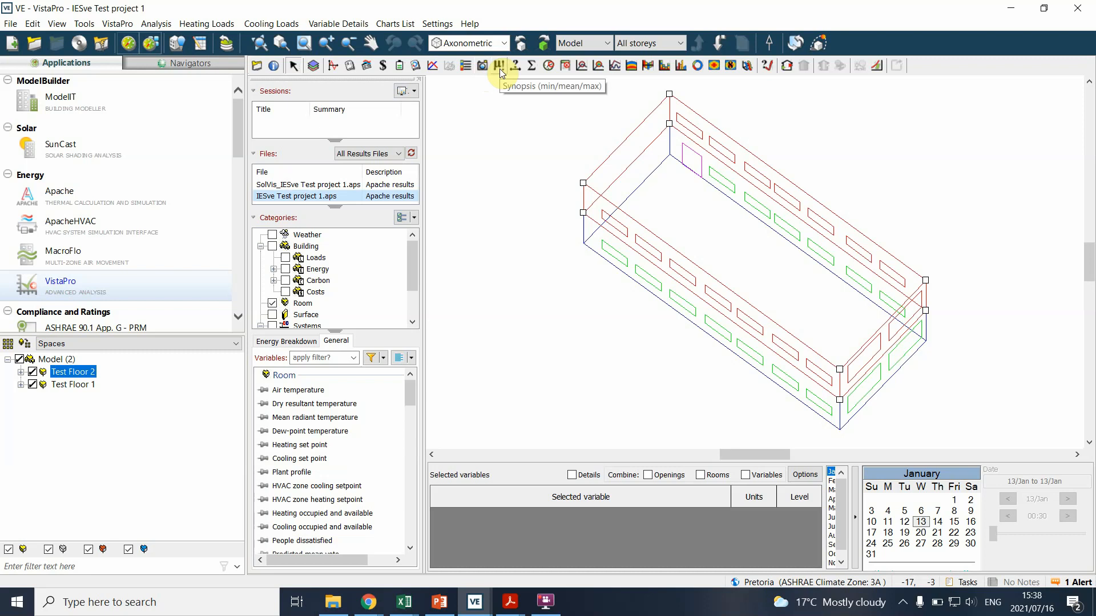
mouse_move(500, 74)
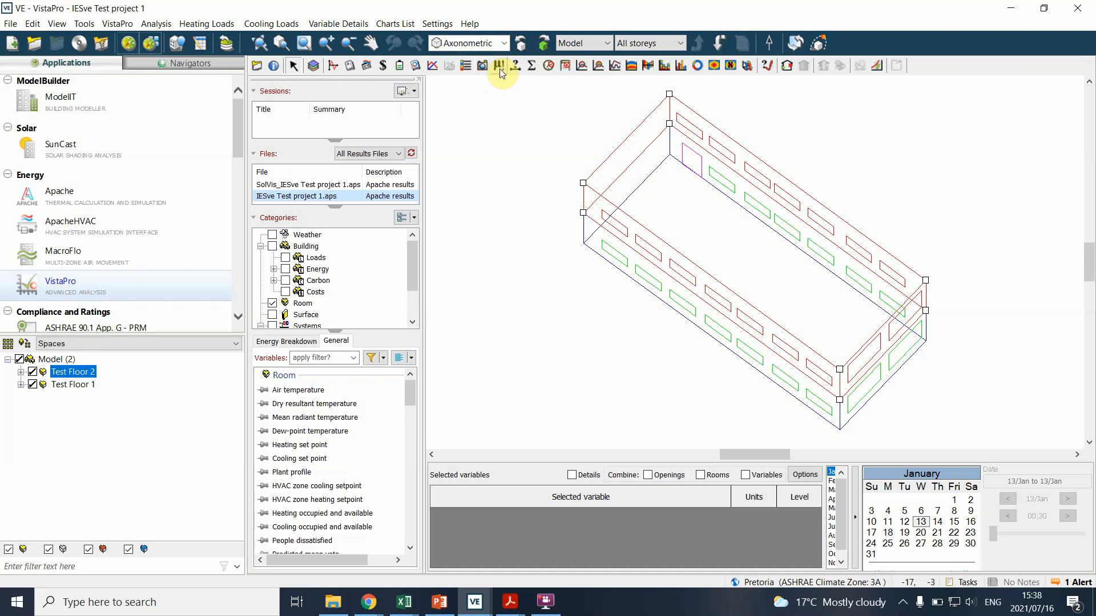
mouse_move(531, 65)
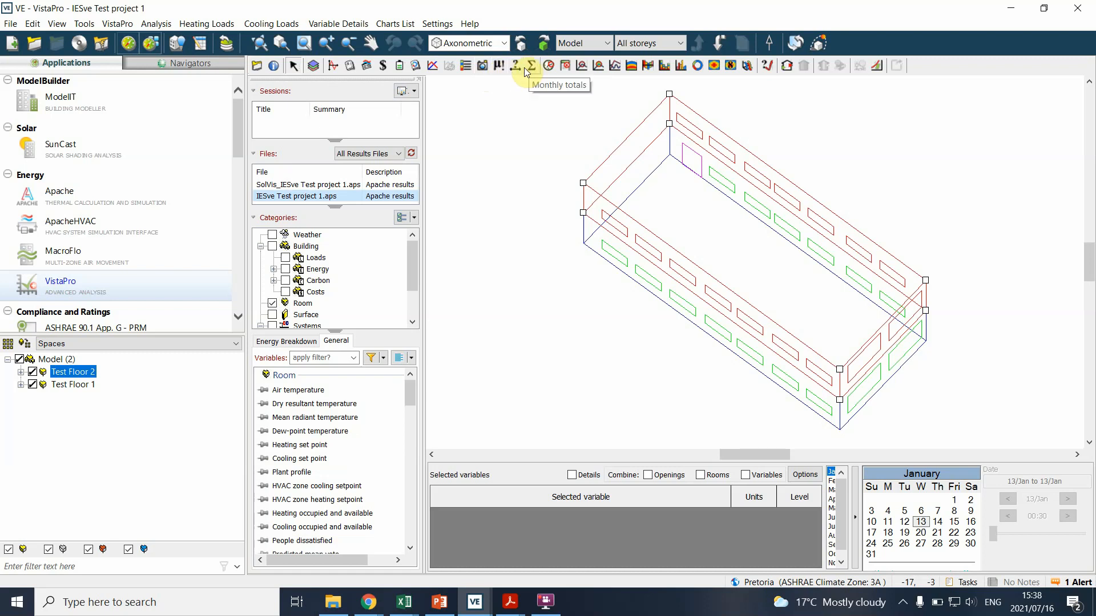
mouse_move(516, 66)
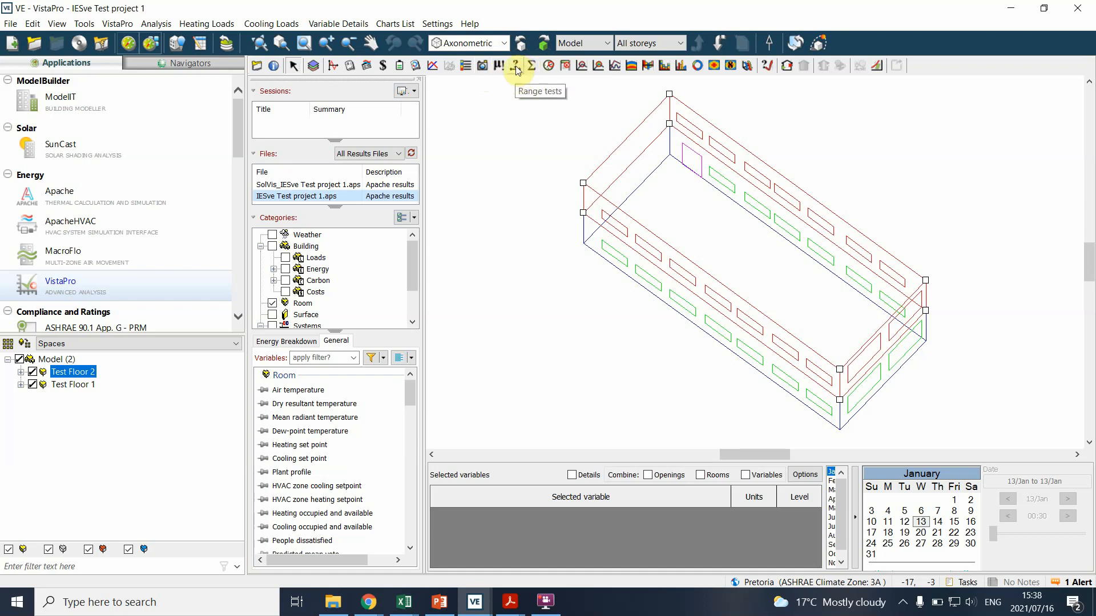
click(515, 66)
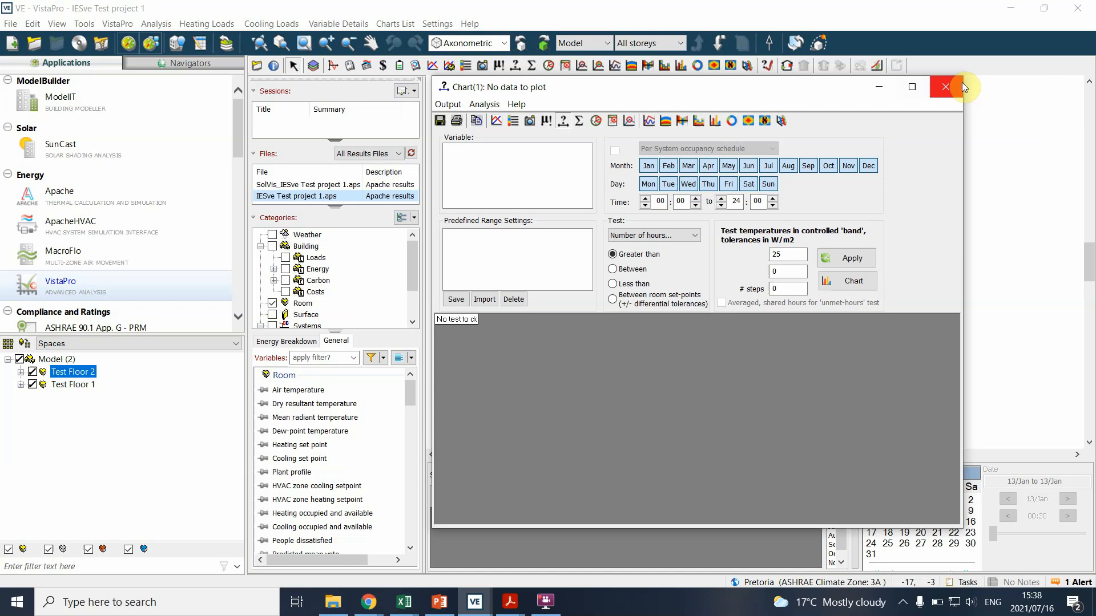
click(945, 87)
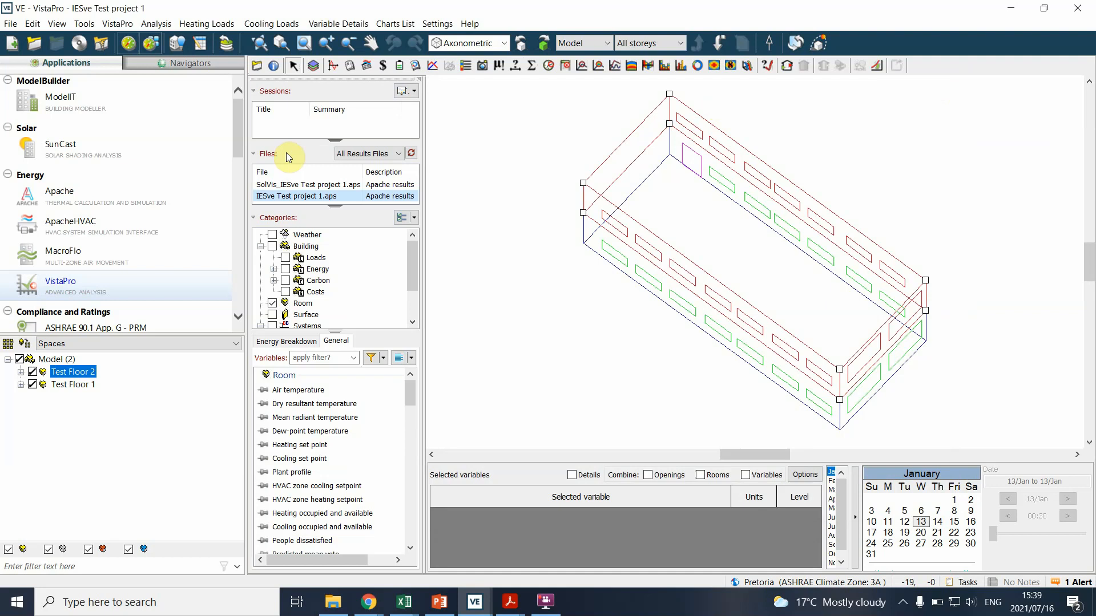
mouse_move(241, 203)
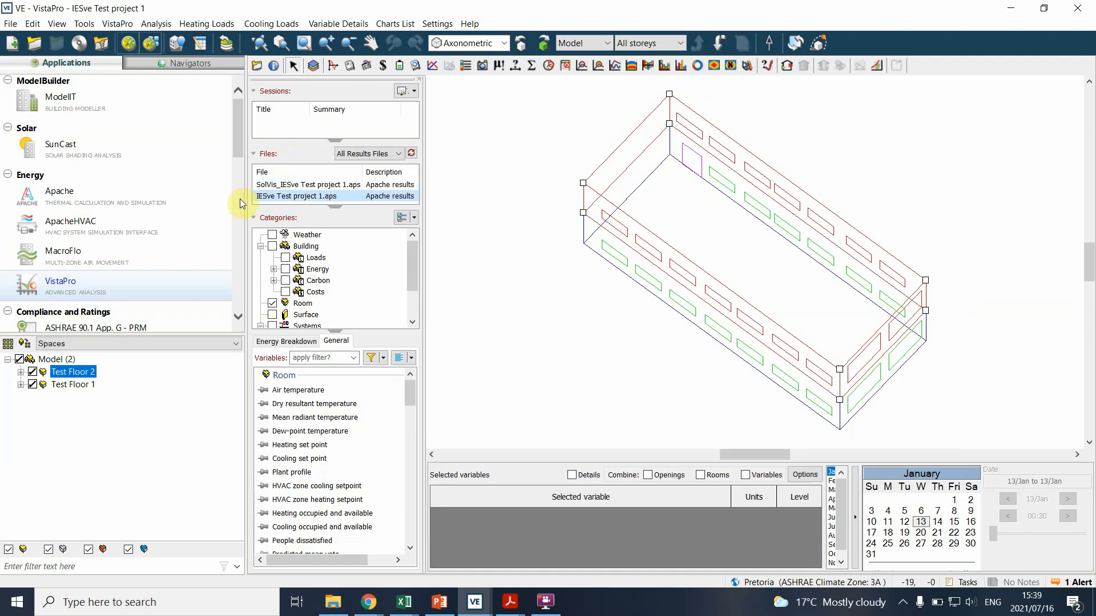
double_click(295, 560)
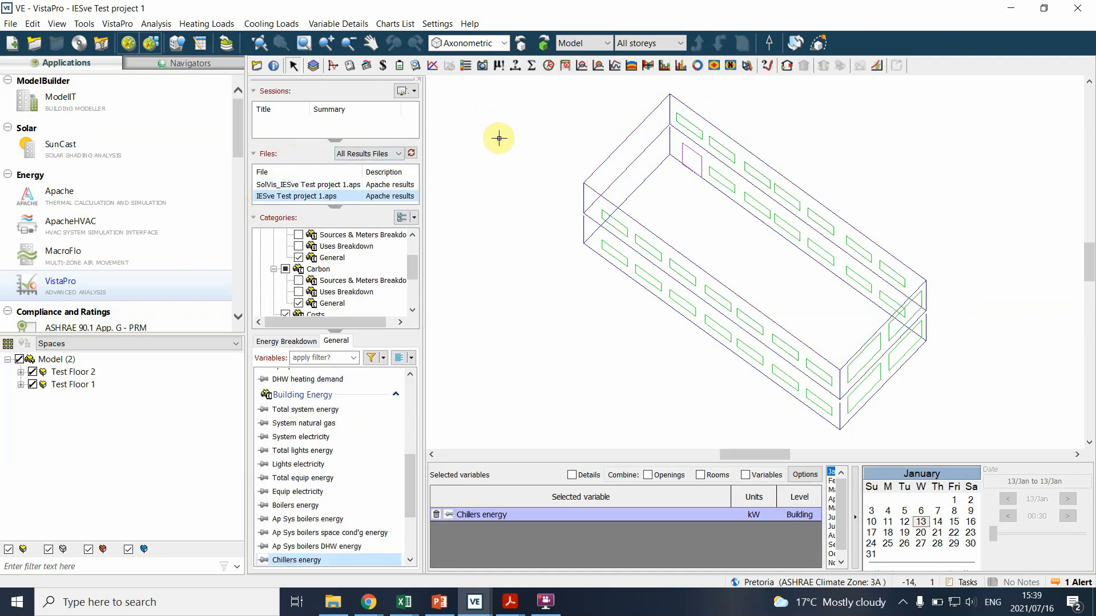
mouse_move(568, 246)
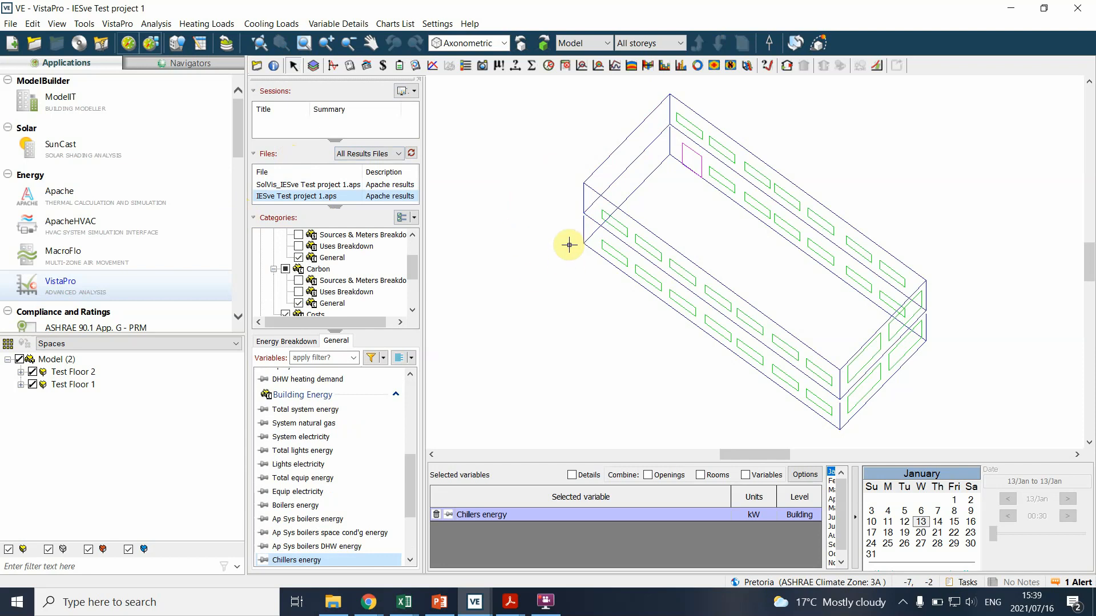
mouse_move(425, 493)
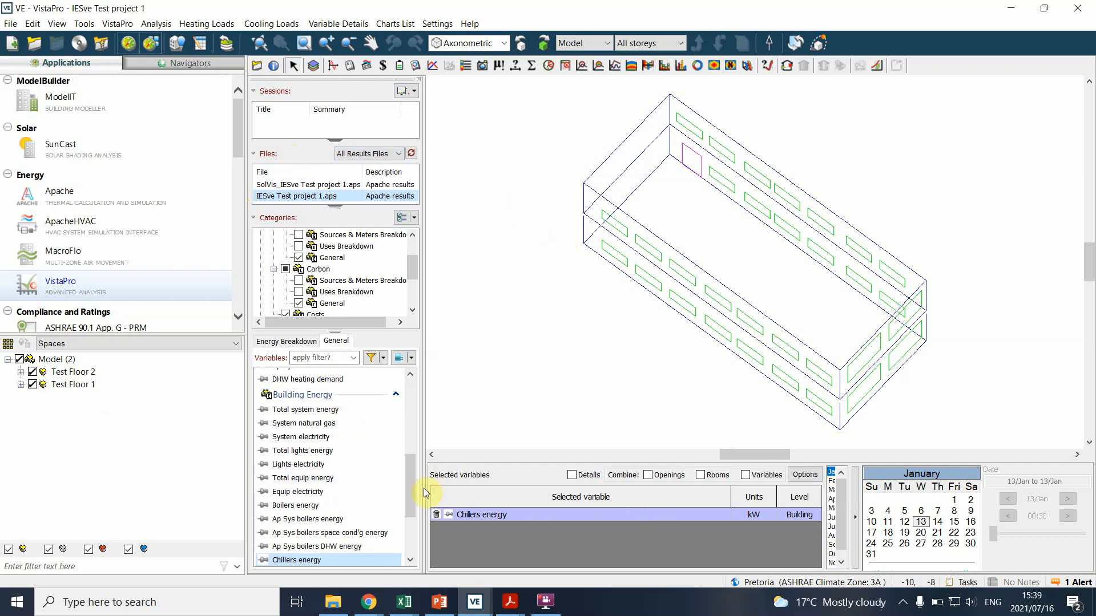
click(435, 514)
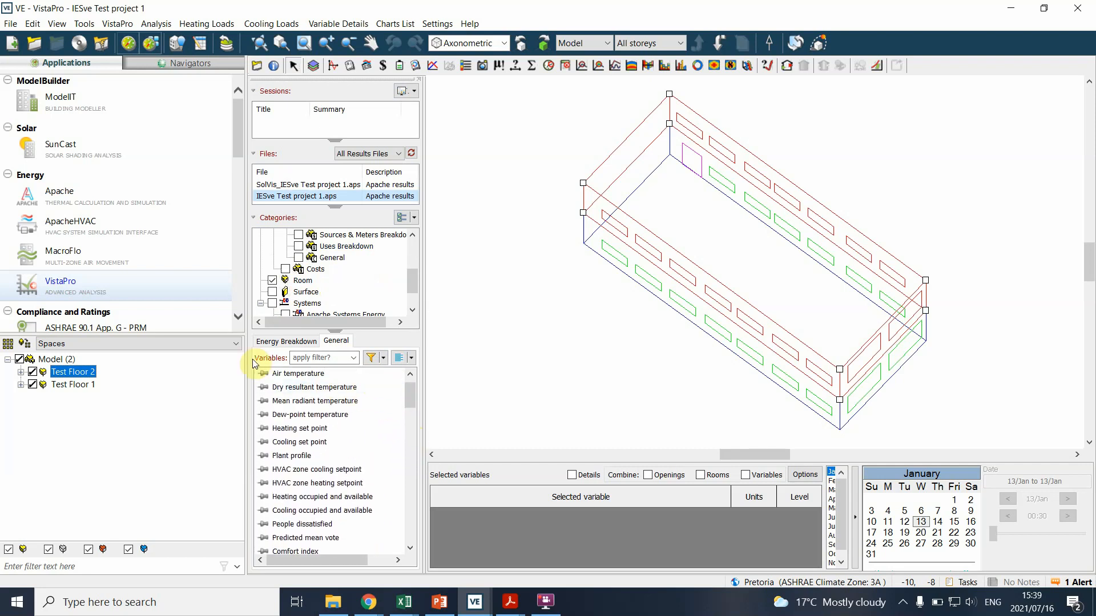
Plot Test Floor 2 air temperature against outdoor dry-bulb temperature, dropping Solar altitude.
double_click(301, 374)
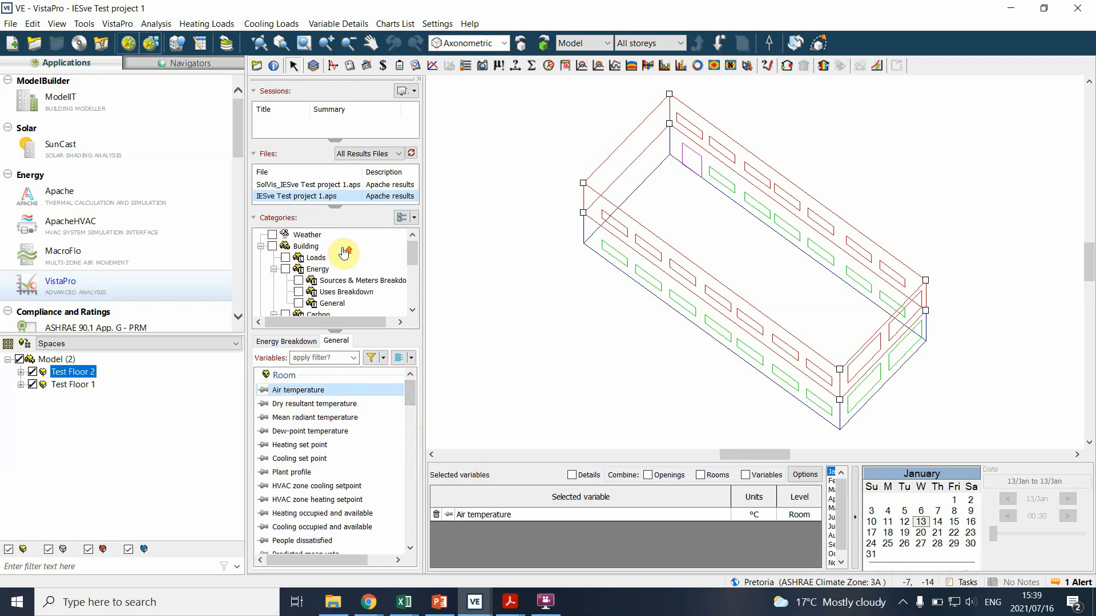
click(272, 234)
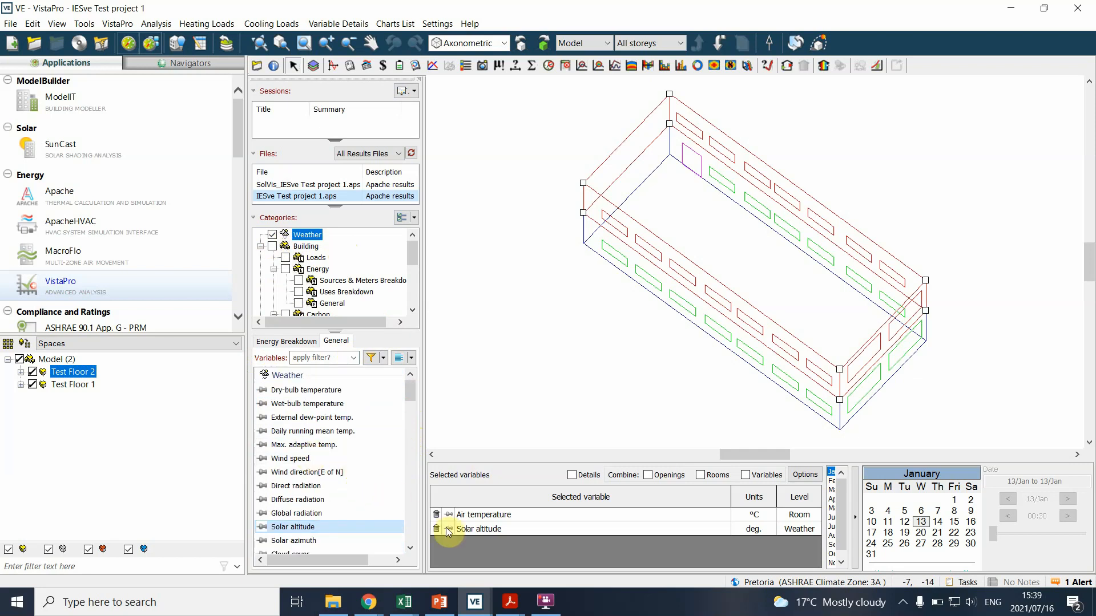
click(436, 529)
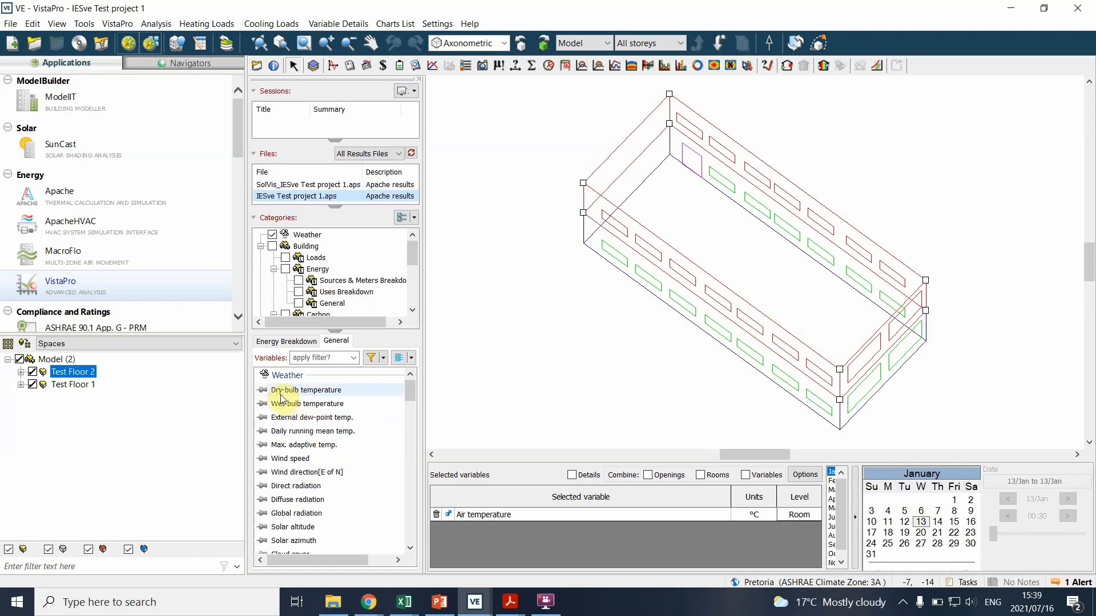
double_click(303, 389)
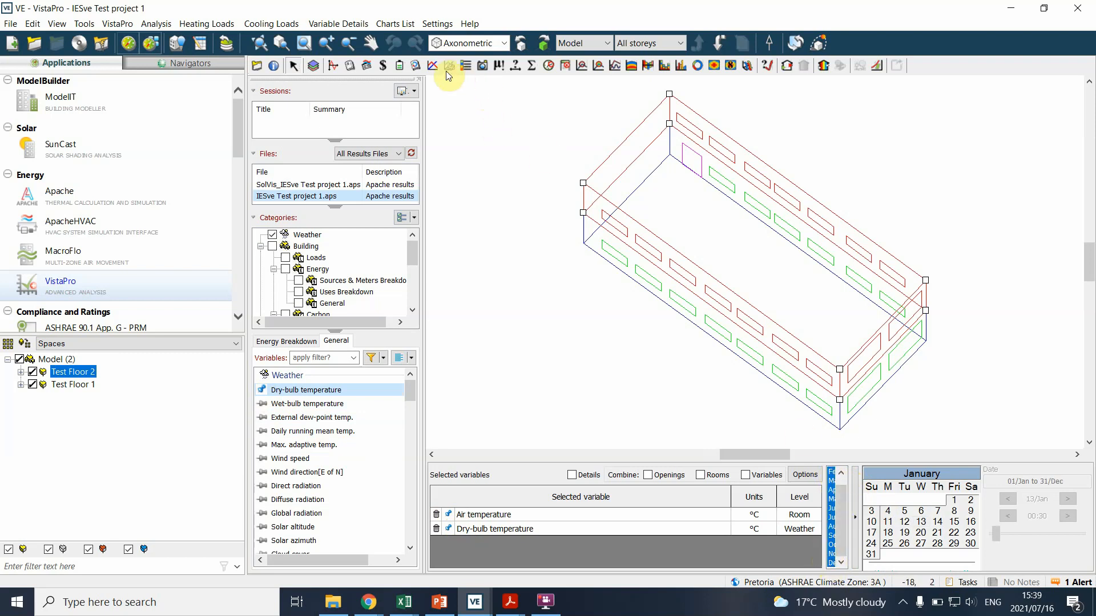
click(433, 66)
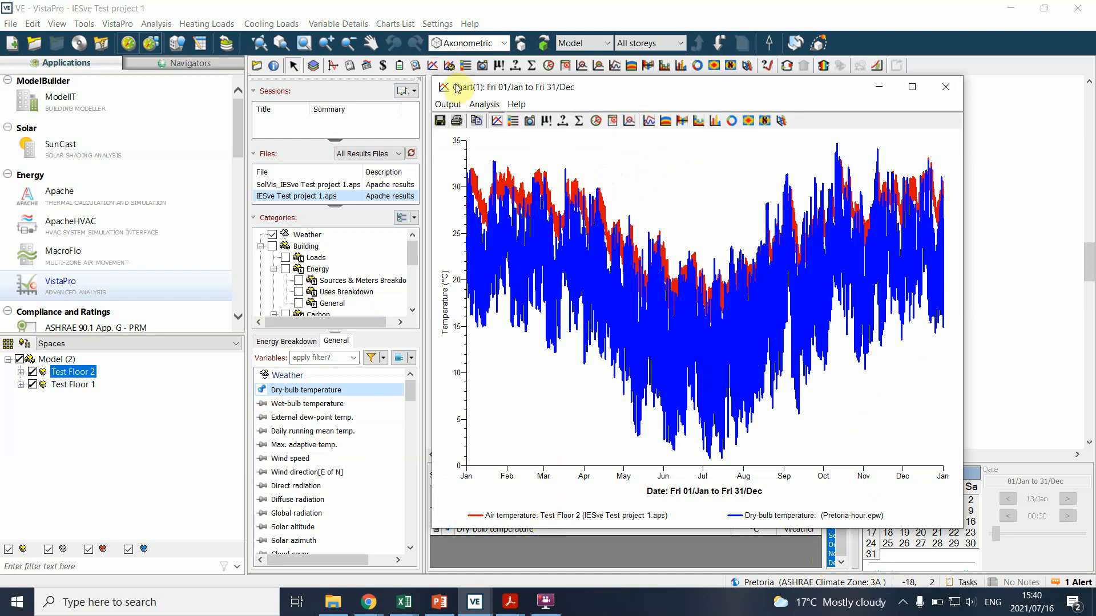
mouse_move(591, 180)
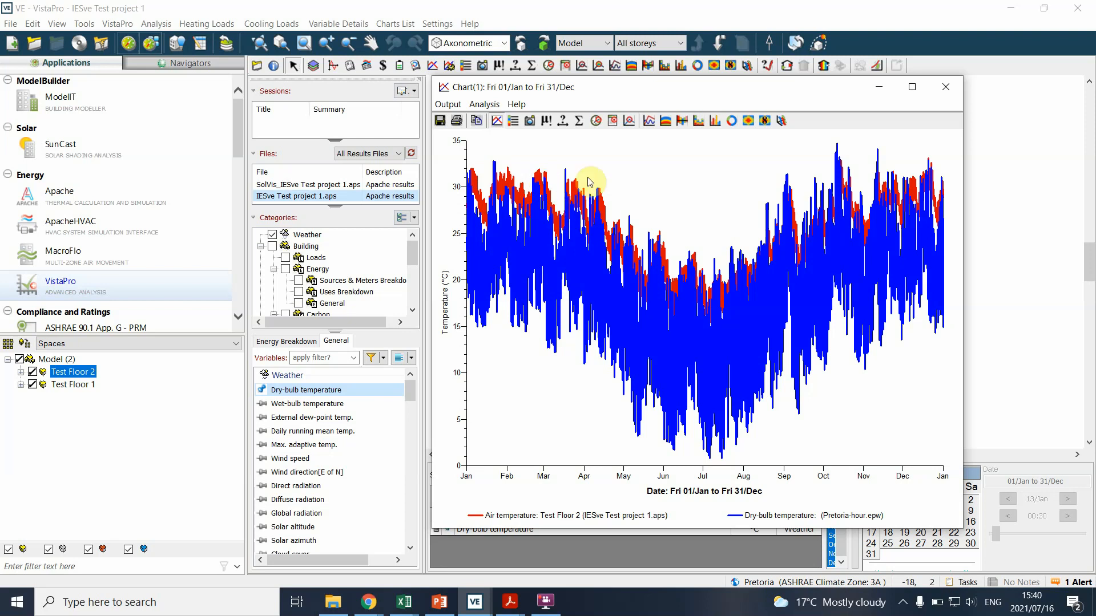
mouse_move(897, 312)
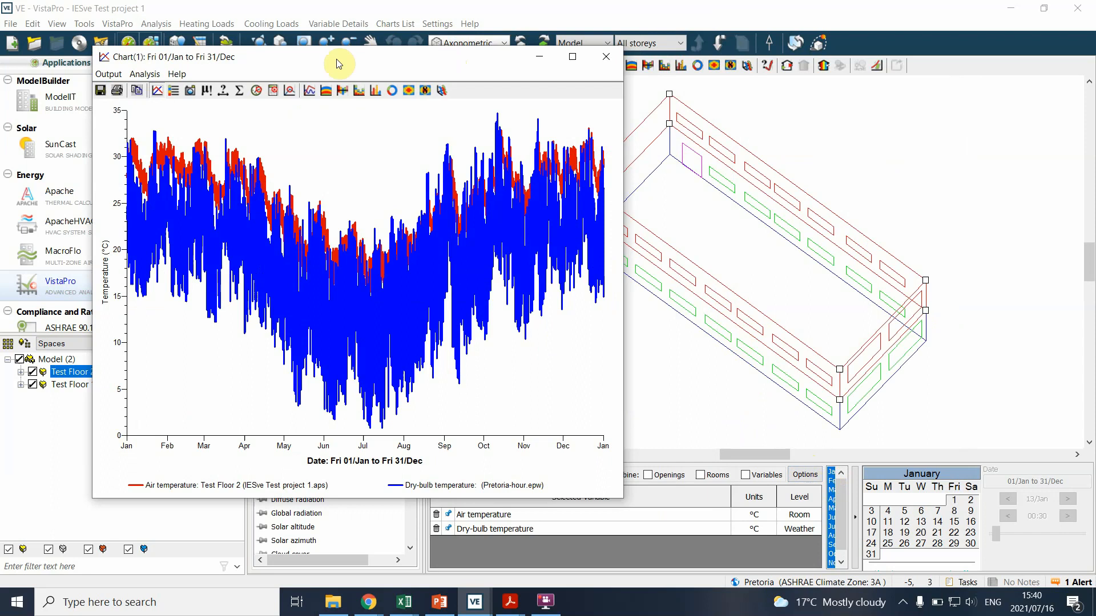
Switch the full-year air versus dry-bulb temperature chart to table view.
click(174, 90)
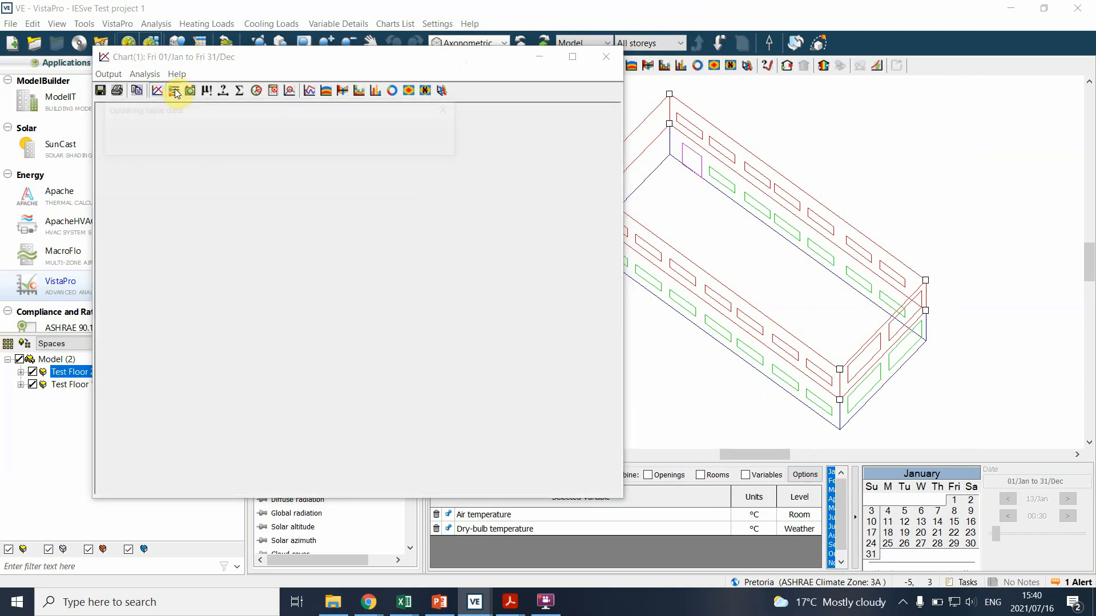
Tabulate hourly values, then show monthly sums, where both temperatures read 'Unable to sum variable'.
click(174, 90)
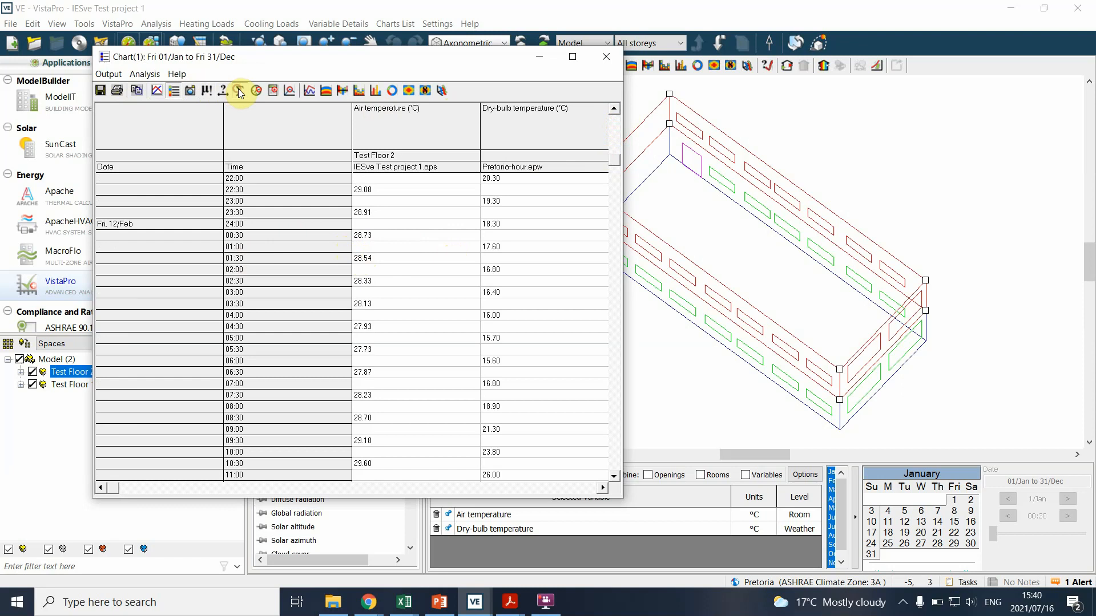
click(239, 90)
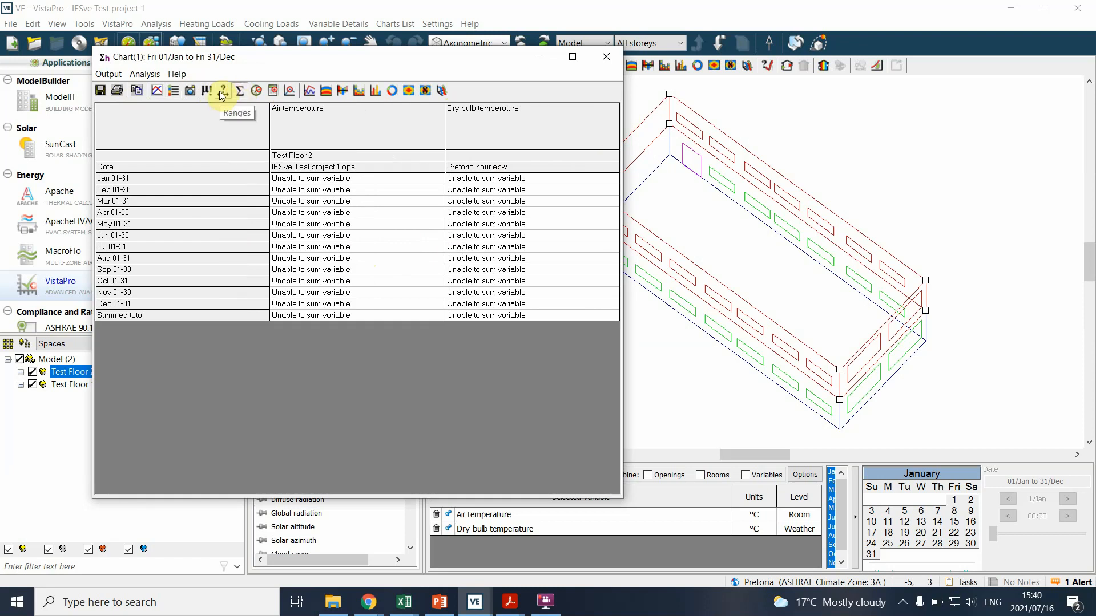
Show yearly min, max and mean (means 25.39 and 18.73 °C), then close the chart window.
click(206, 90)
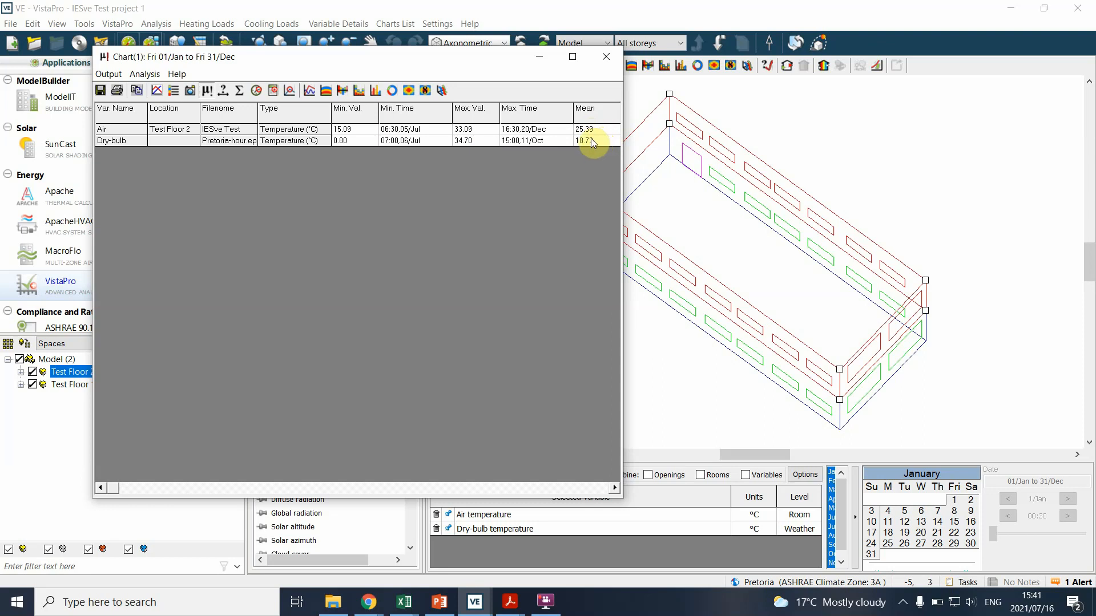
mouse_move(592, 145)
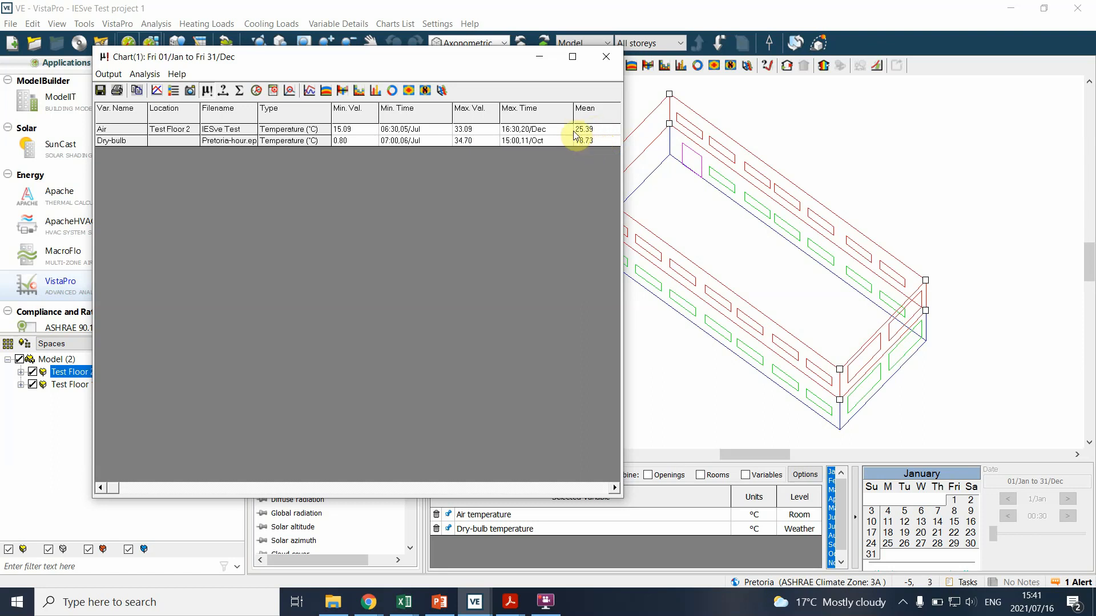
mouse_move(534, 142)
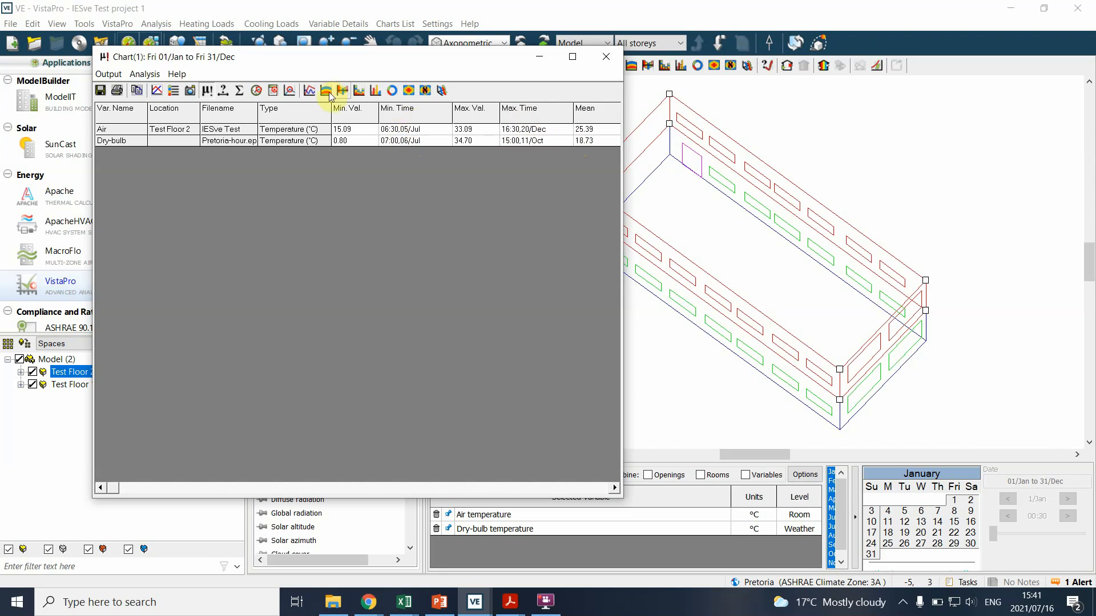
mouse_move(605, 56)
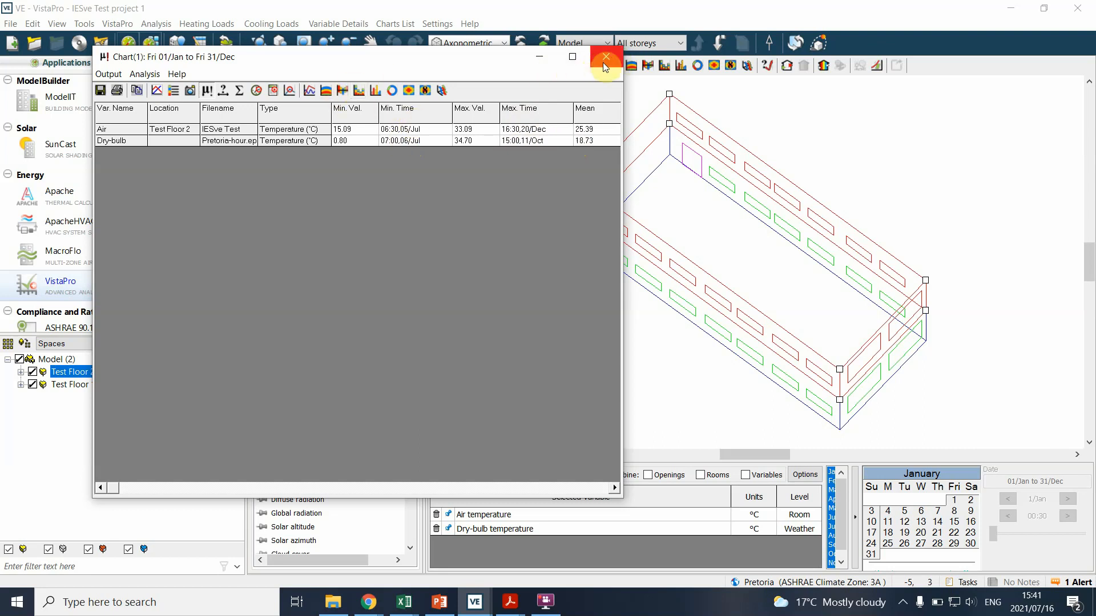
click(605, 56)
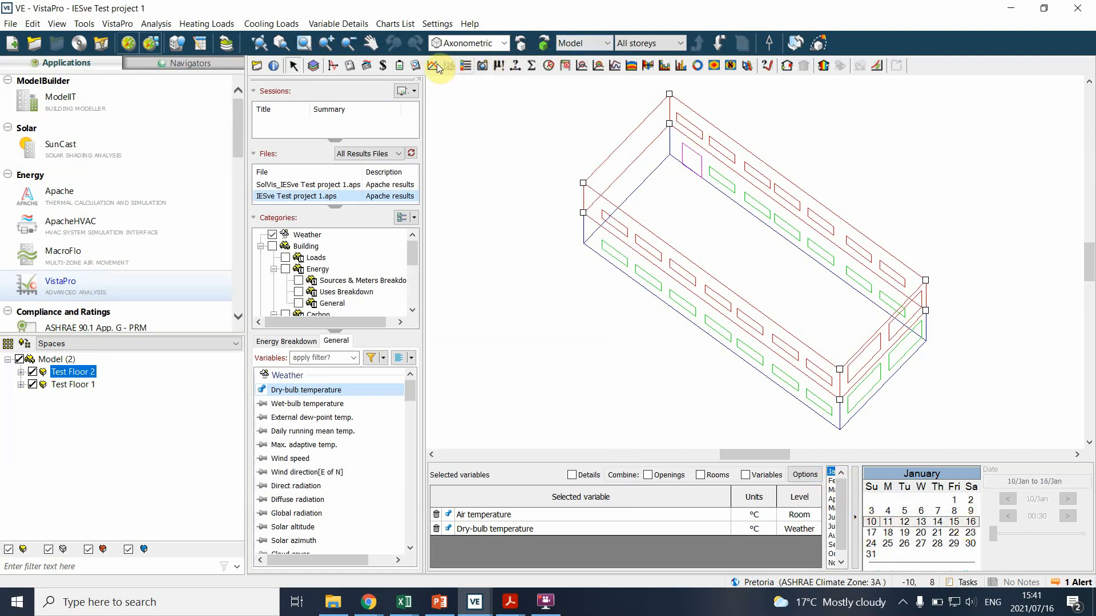
Chart Test Floor 2 air against Pretoria dry-bulb temperature for 10–16 January.
click(438, 65)
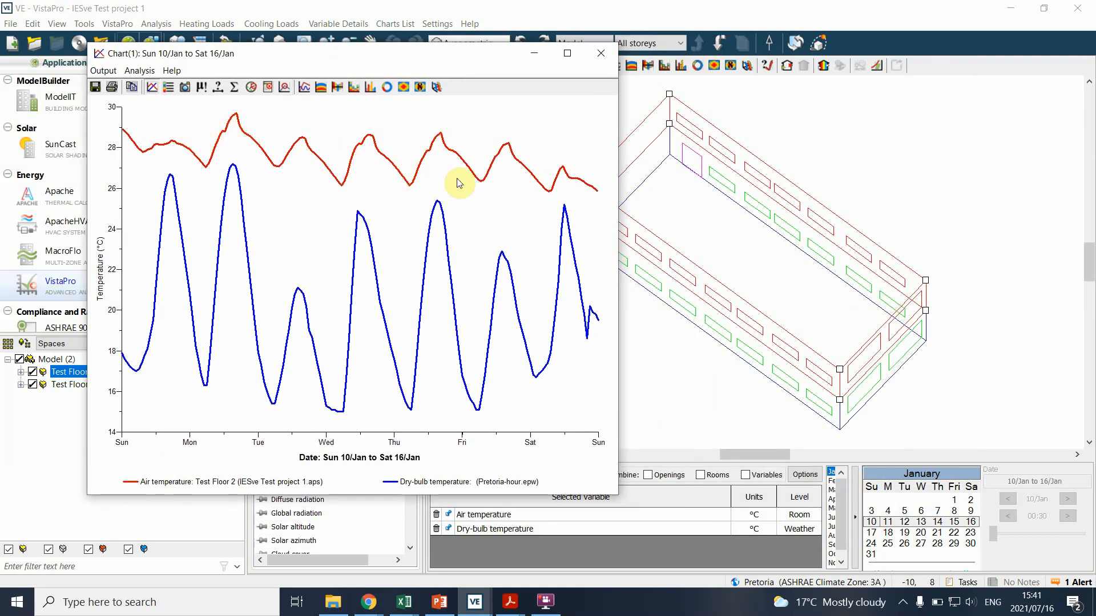
mouse_move(241, 193)
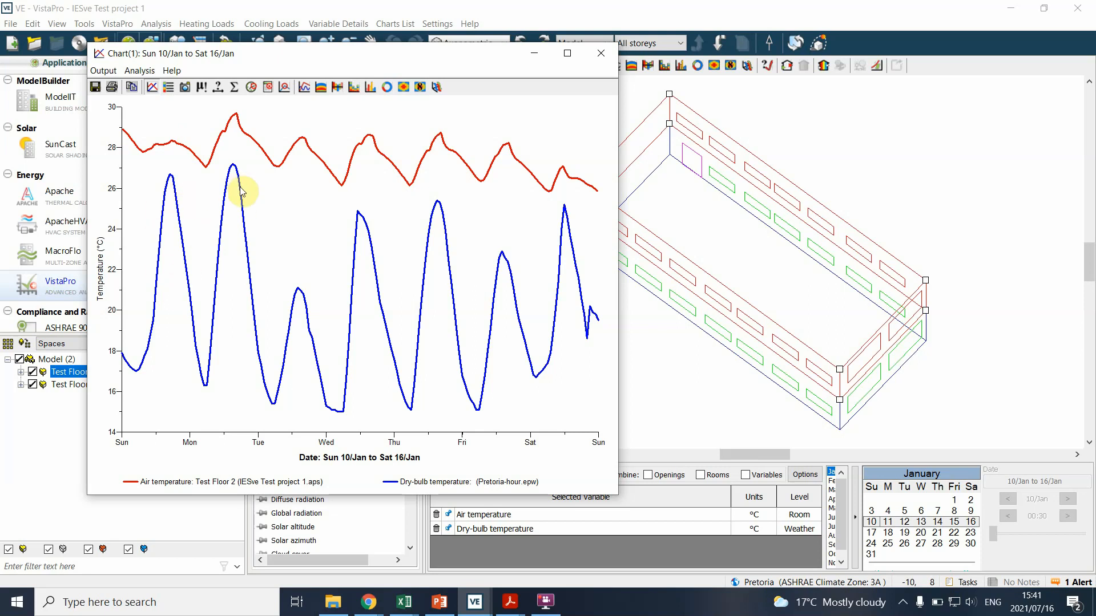
mouse_move(565, 203)
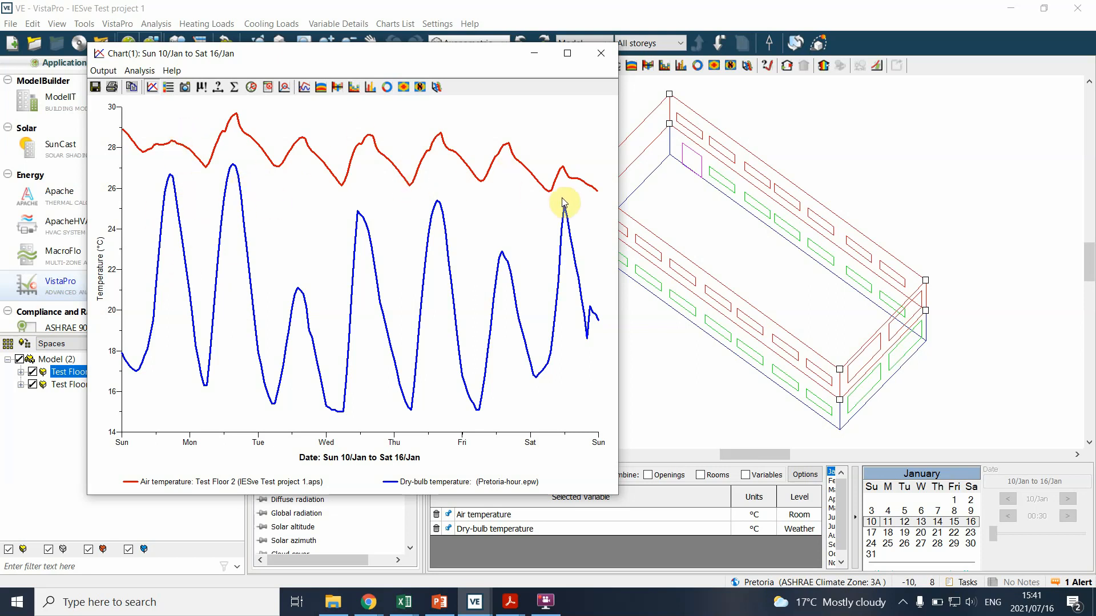
mouse_move(285, 121)
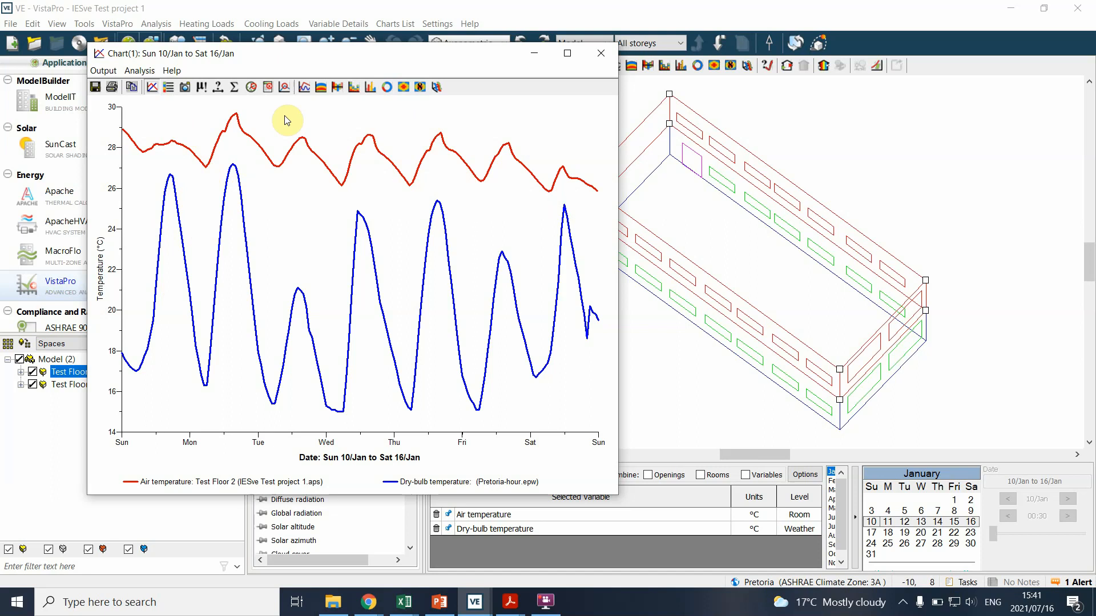
mouse_move(128, 168)
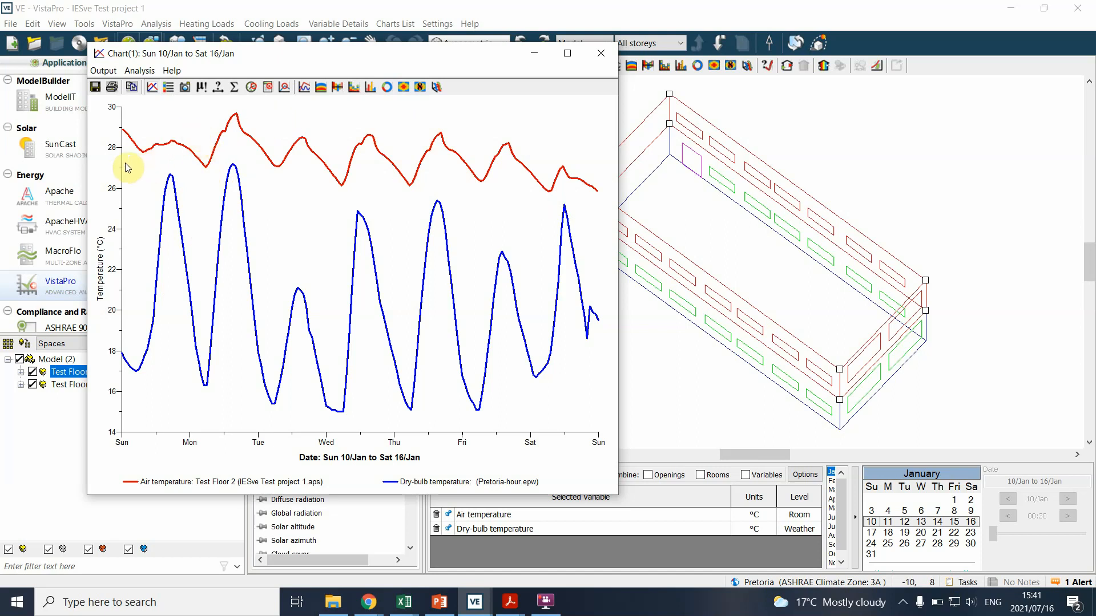
mouse_move(167, 86)
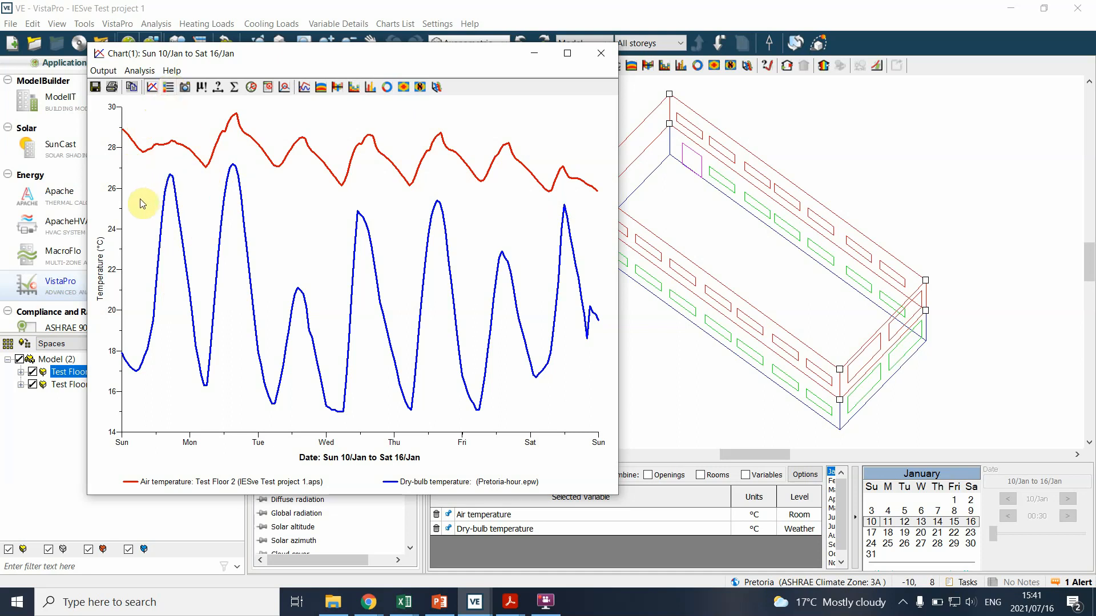
mouse_move(570, 214)
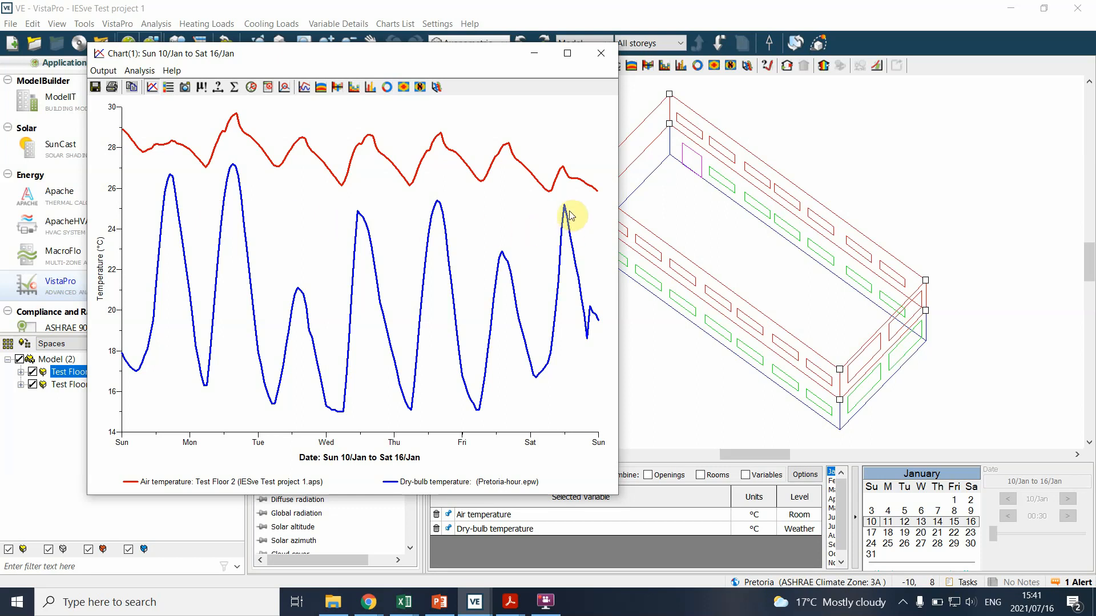
mouse_move(356, 211)
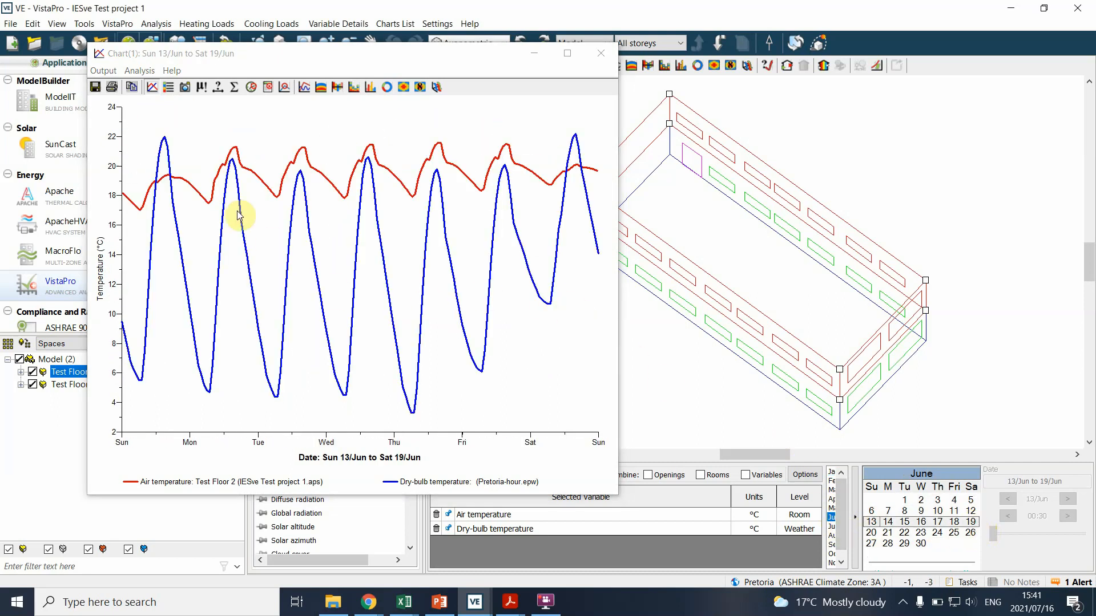
mouse_move(137, 215)
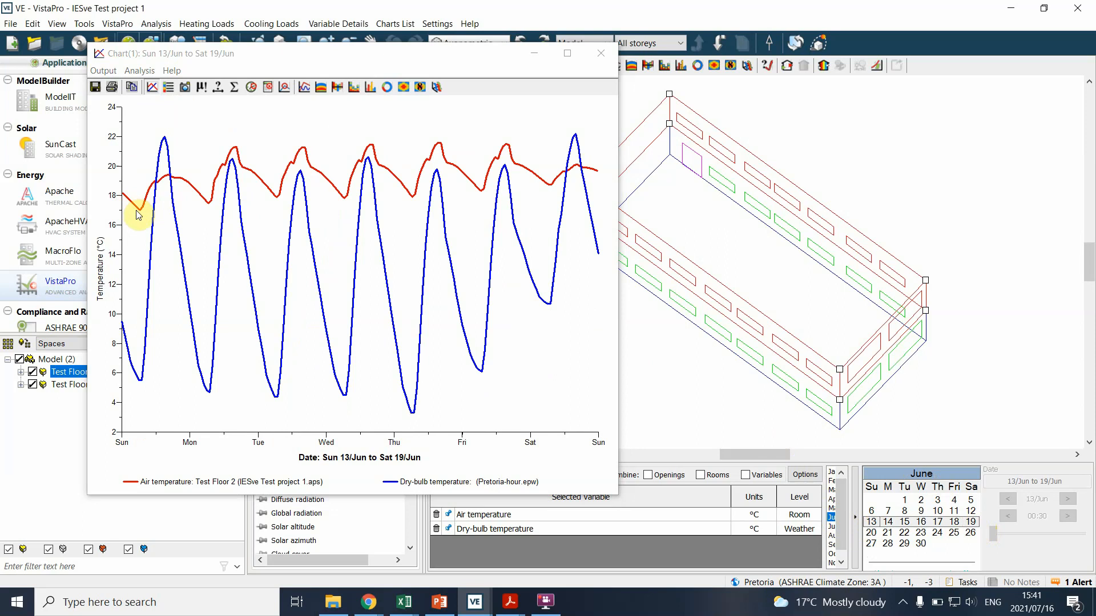
mouse_move(370, 197)
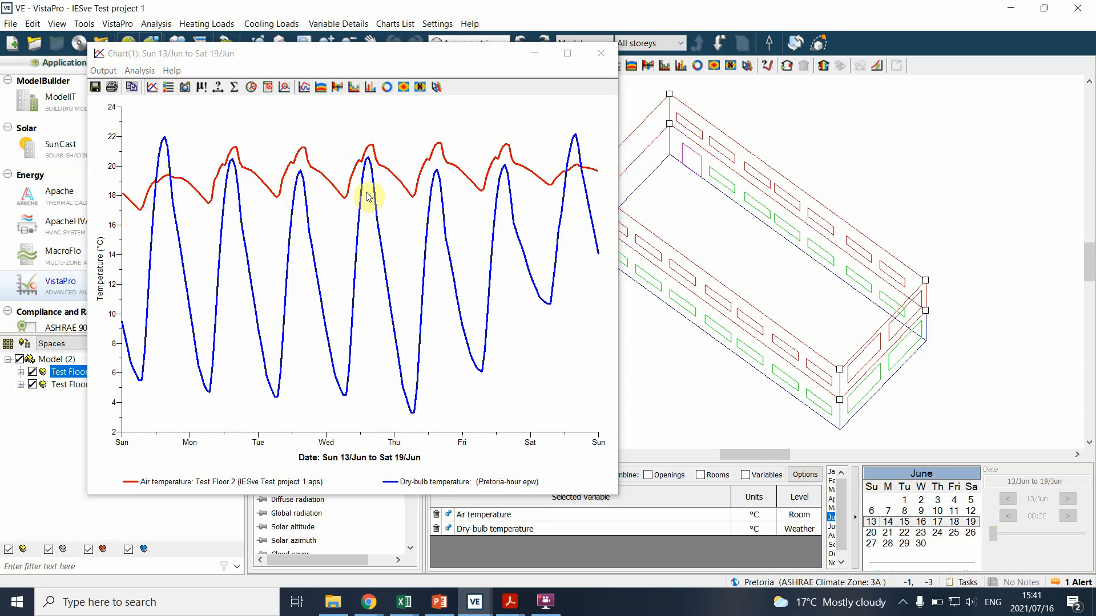
mouse_move(561, 181)
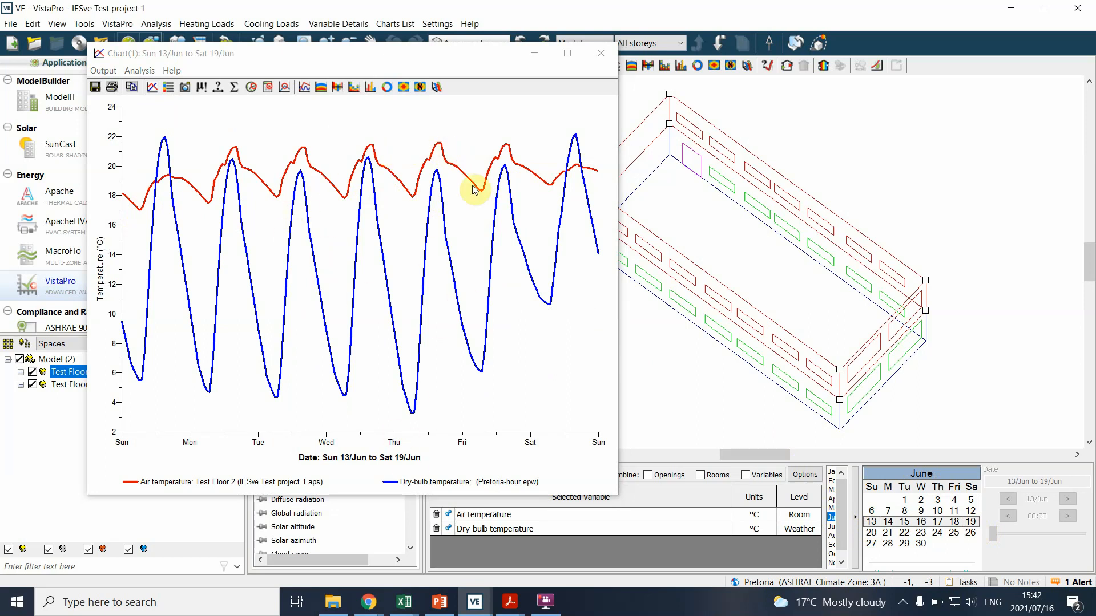
mouse_move(482, 234)
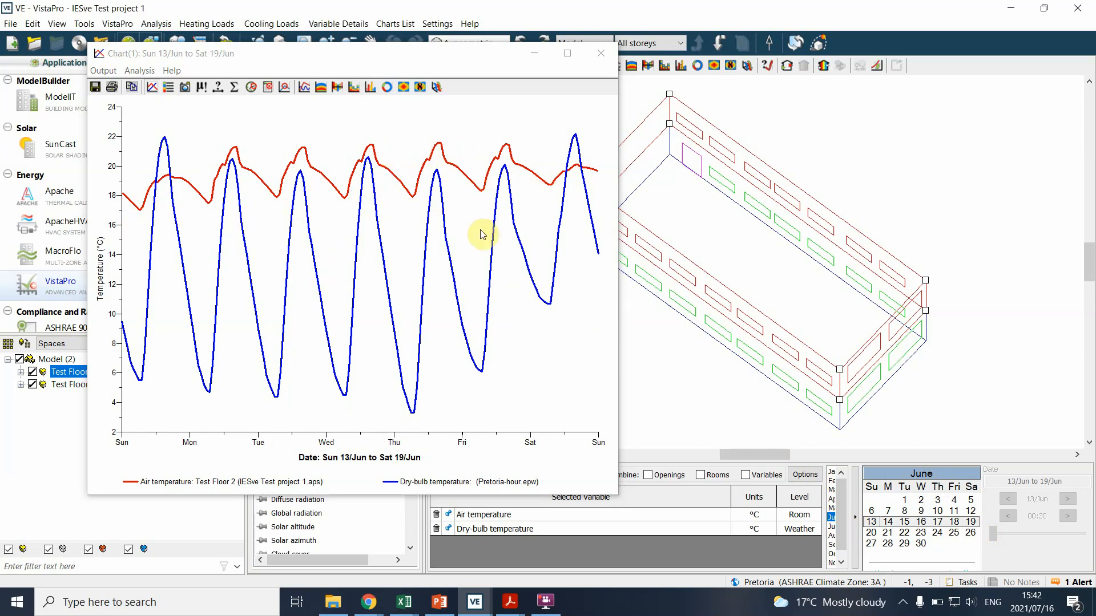
mouse_move(600, 53)
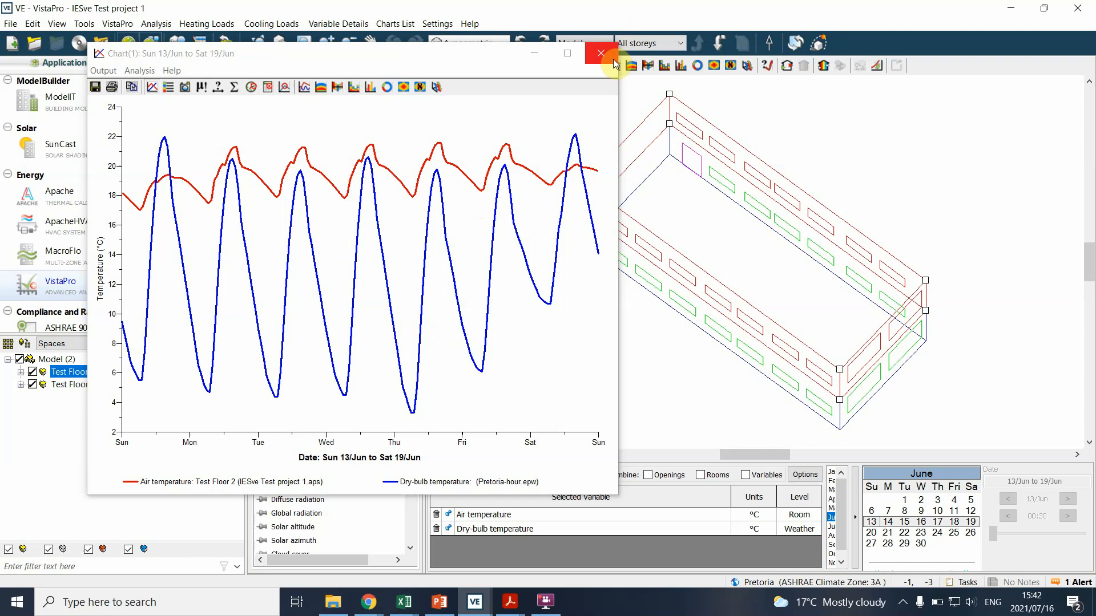
mouse_move(610, 59)
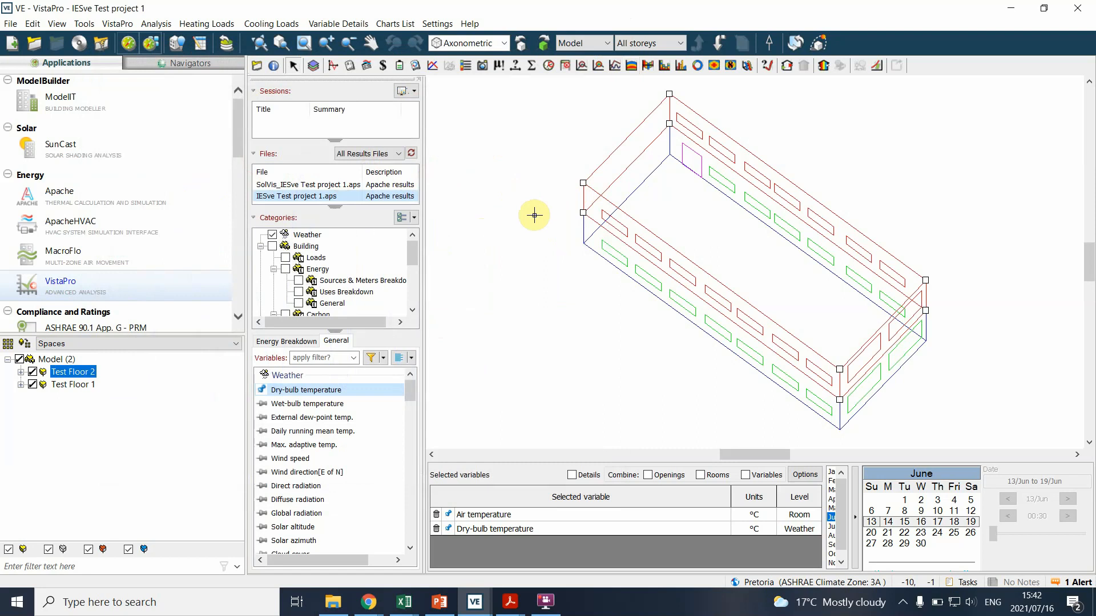
mouse_move(941, 64)
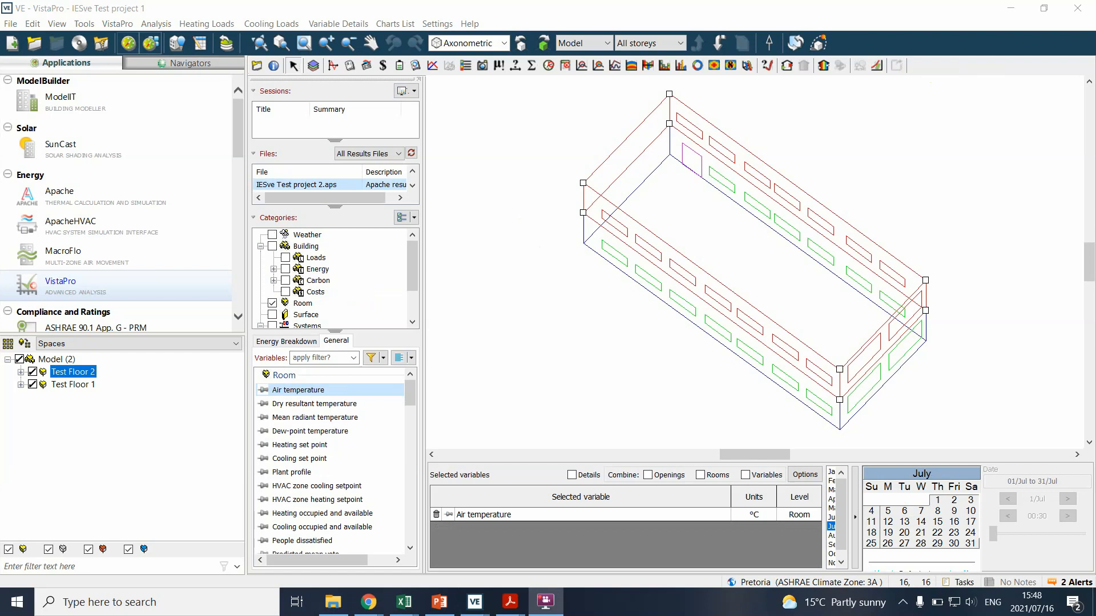
mouse_move(374, 311)
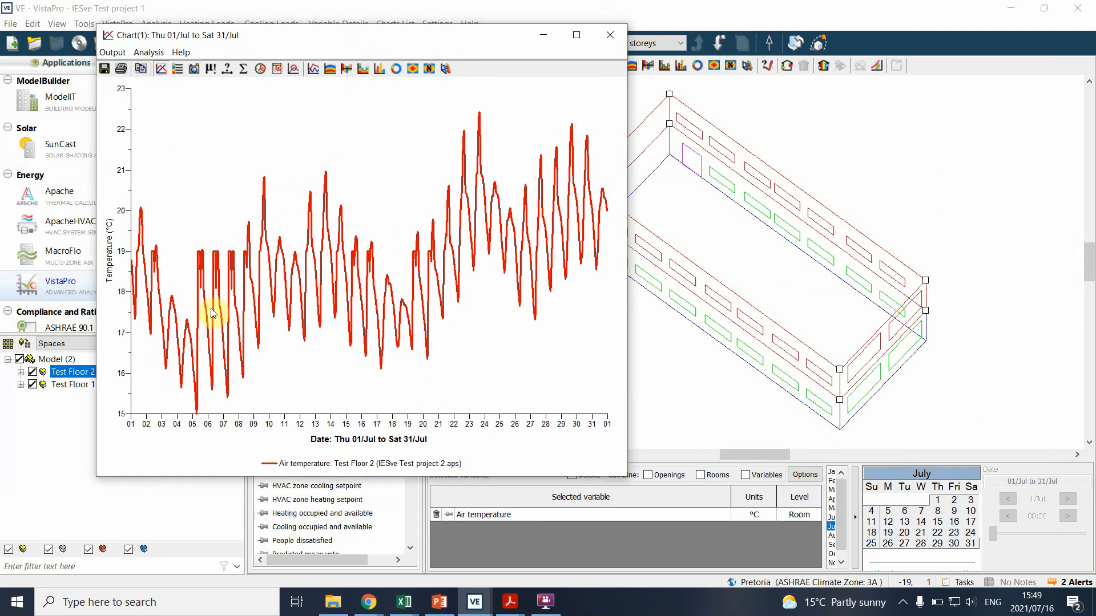
mouse_move(388, 350)
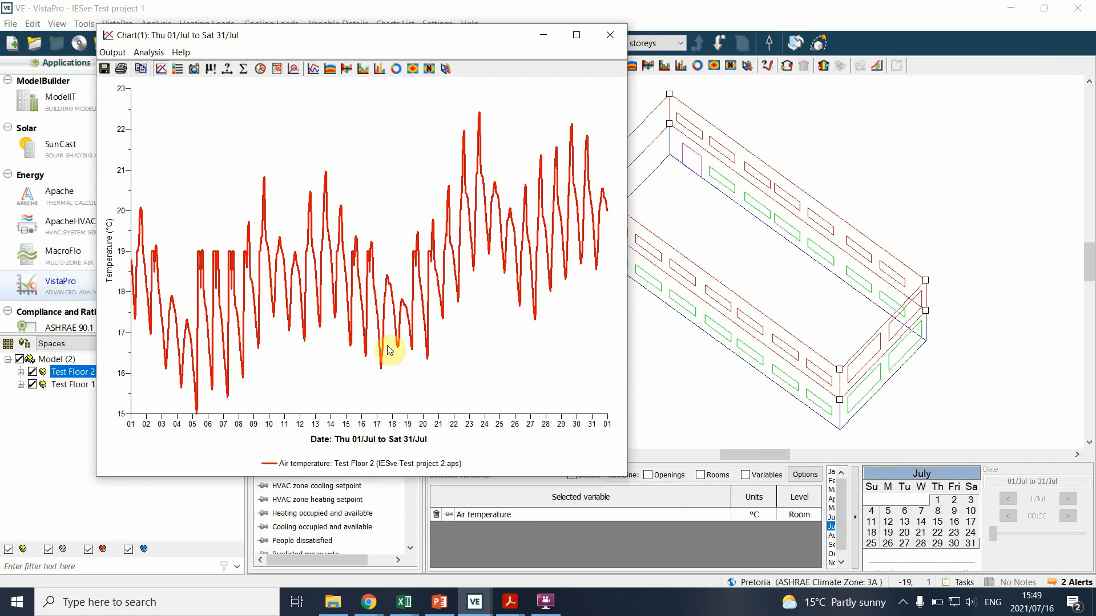
mouse_move(193, 242)
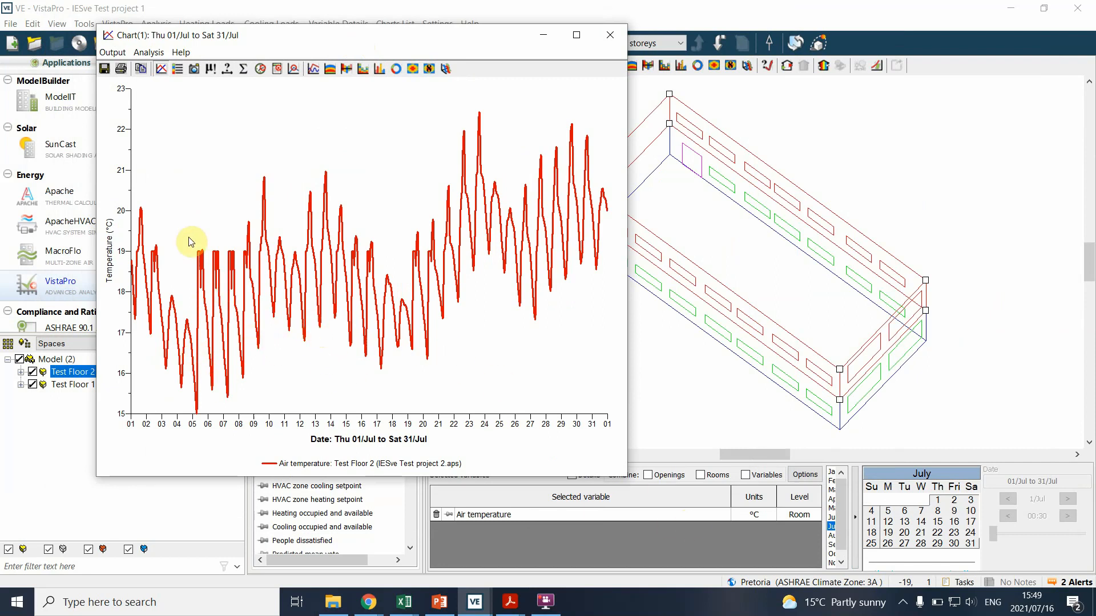
mouse_move(361, 314)
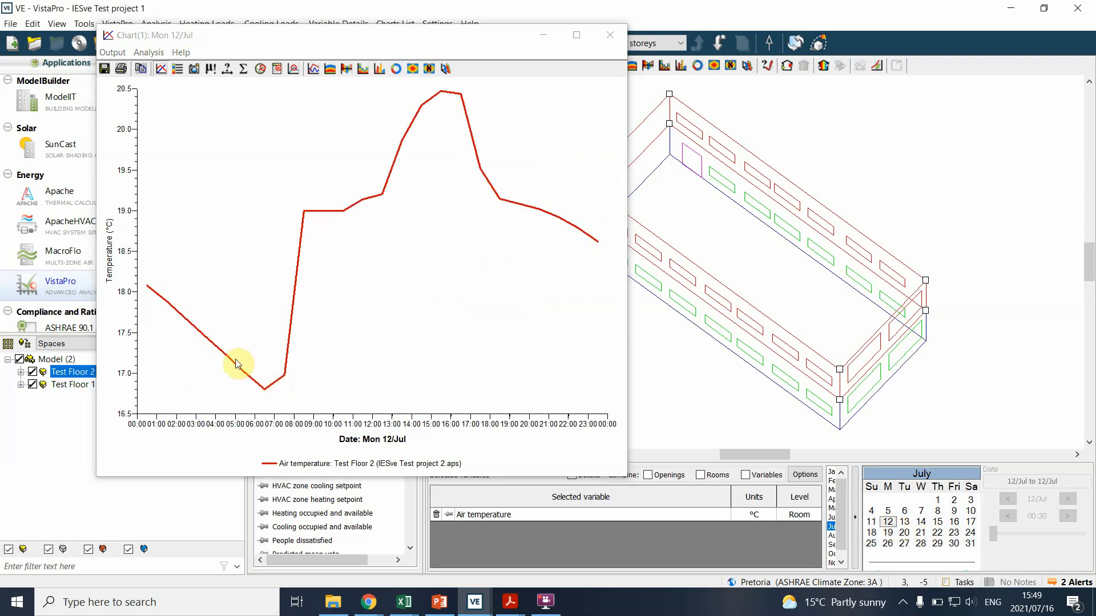
mouse_move(286, 383)
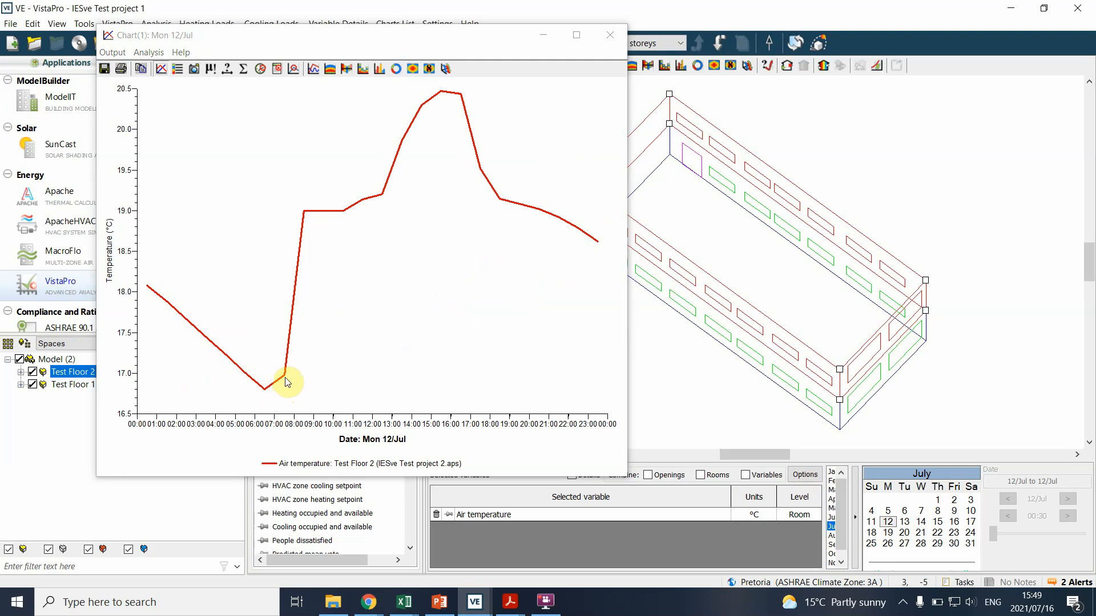
mouse_move(304, 218)
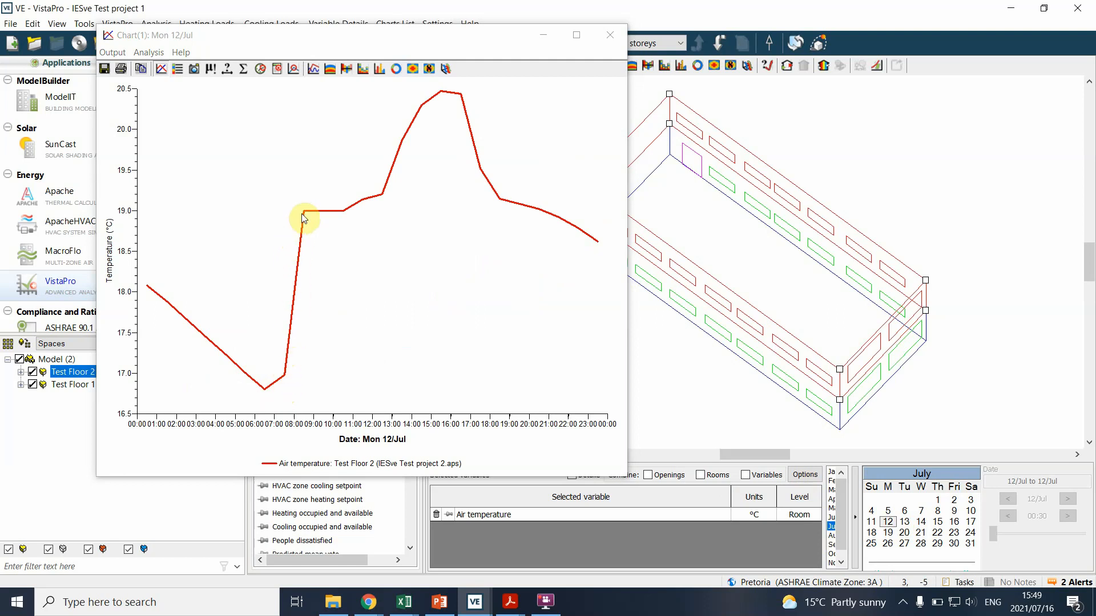
mouse_move(318, 221)
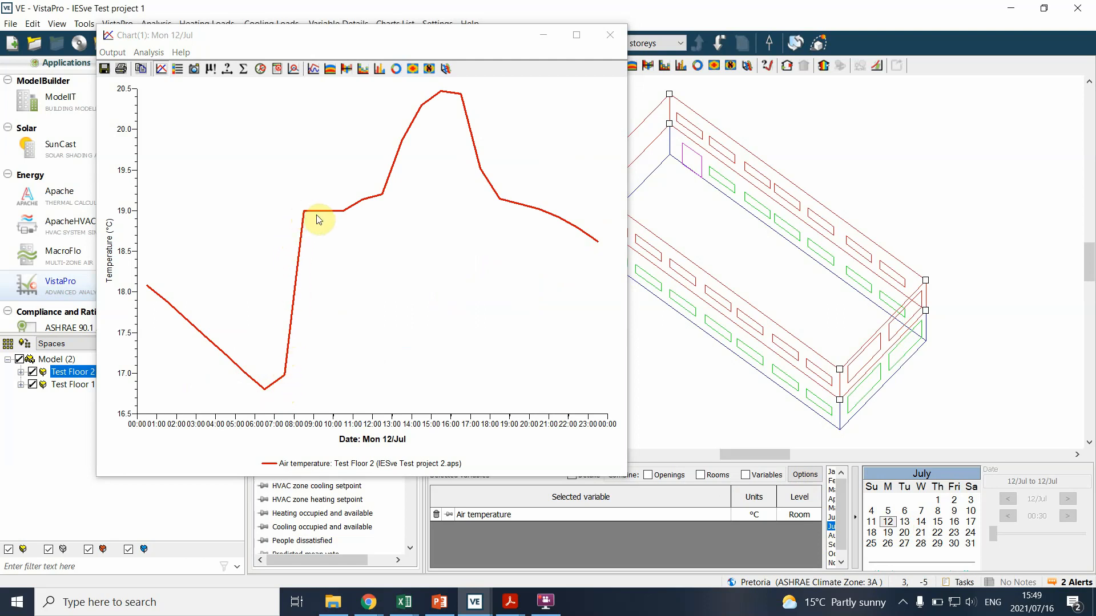
mouse_move(333, 222)
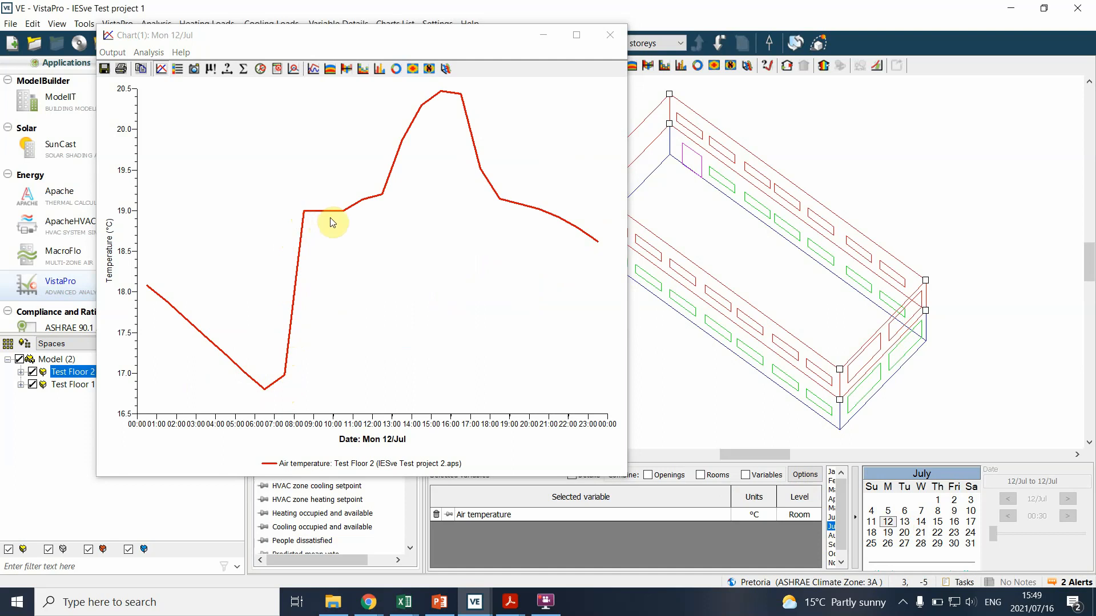
mouse_move(377, 207)
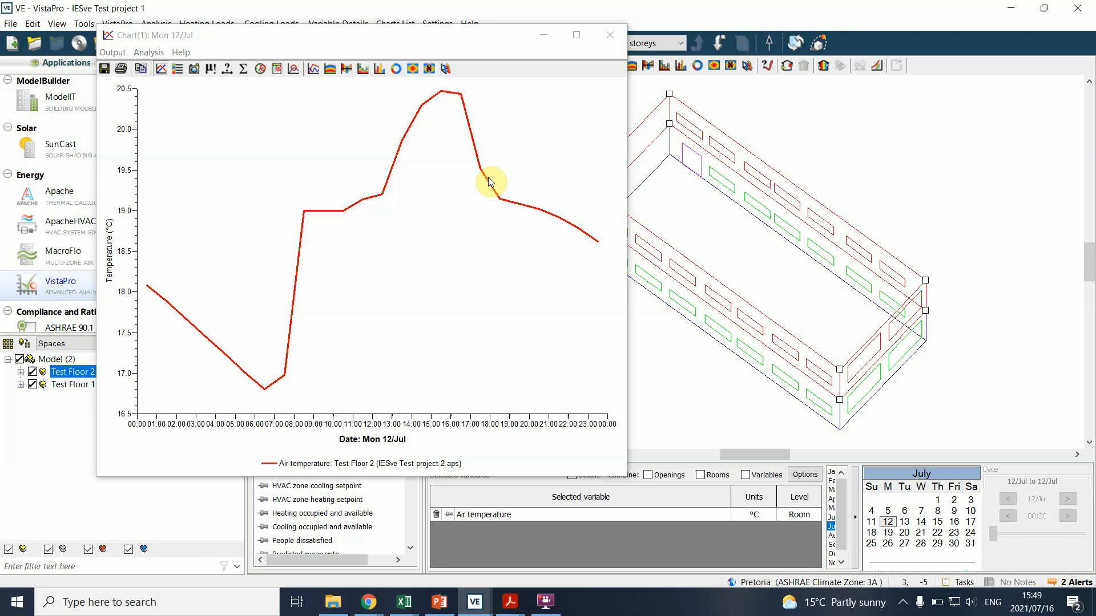
mouse_move(564, 238)
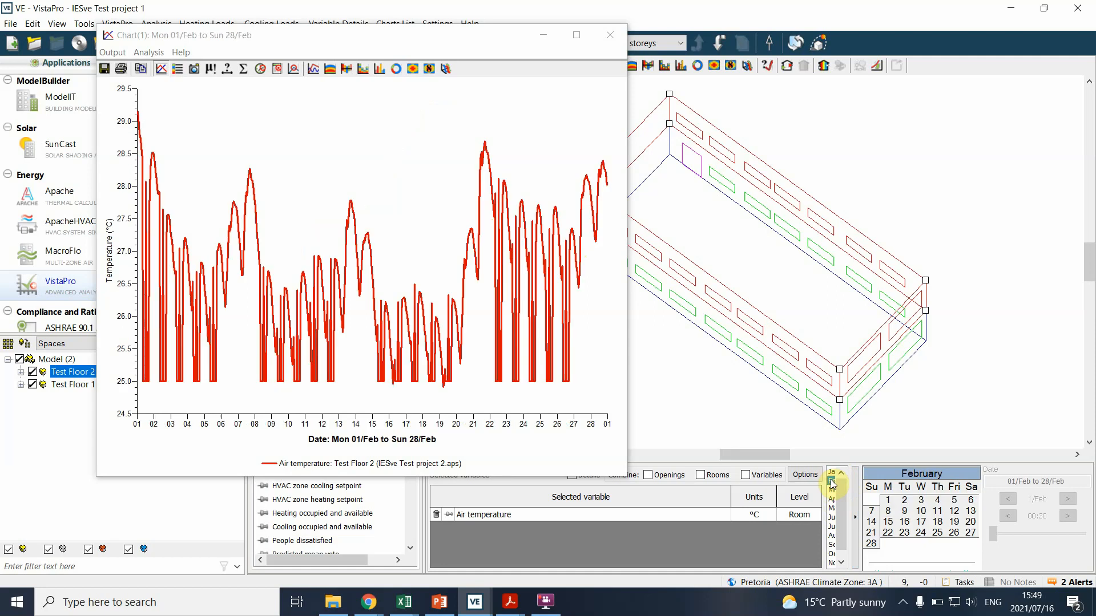
Narrow the Test Floor 2 air temperature chart to Tuesday 9 February.
click(903, 510)
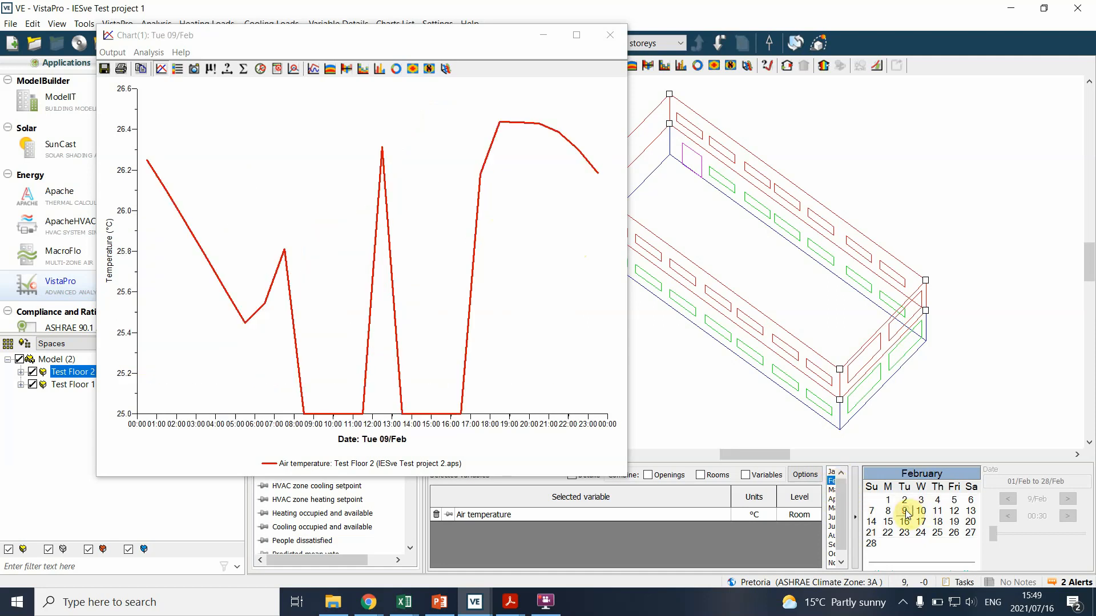
click(904, 511)
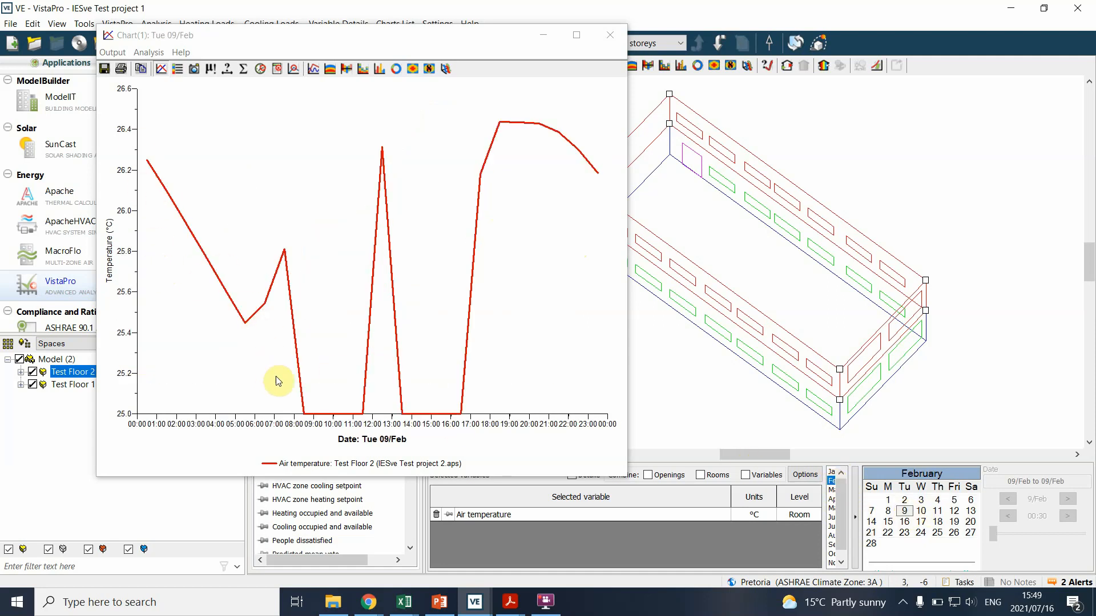
mouse_move(301, 386)
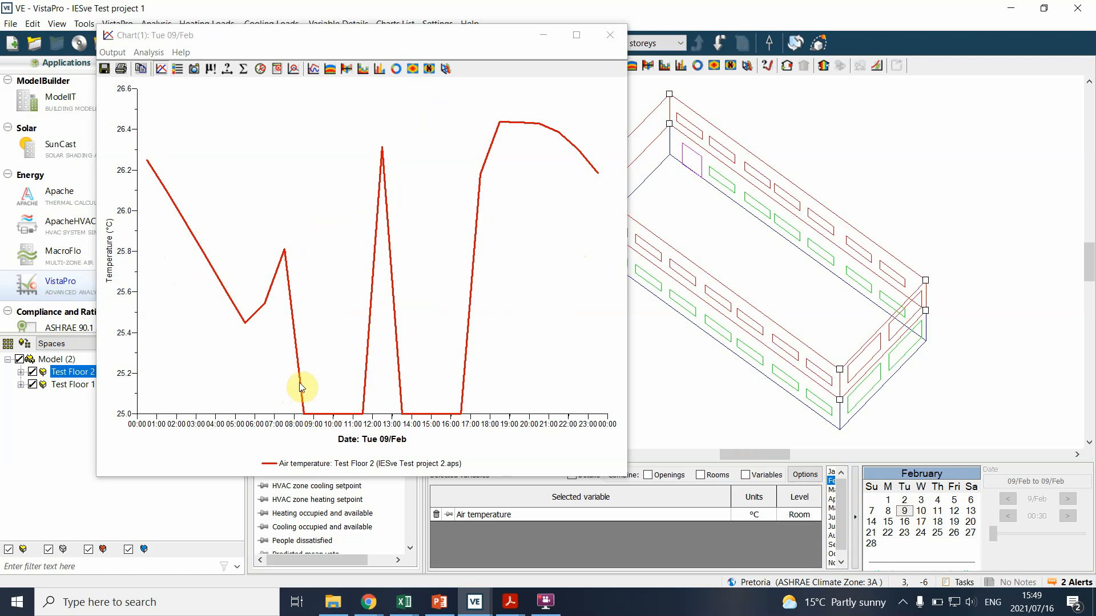
mouse_move(301, 406)
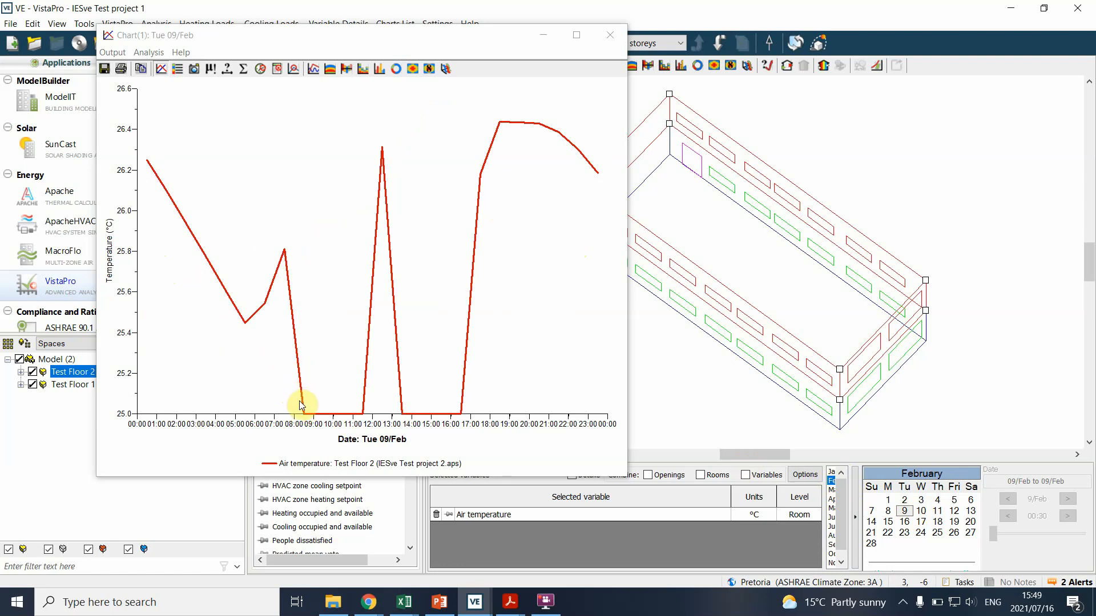
mouse_move(425, 203)
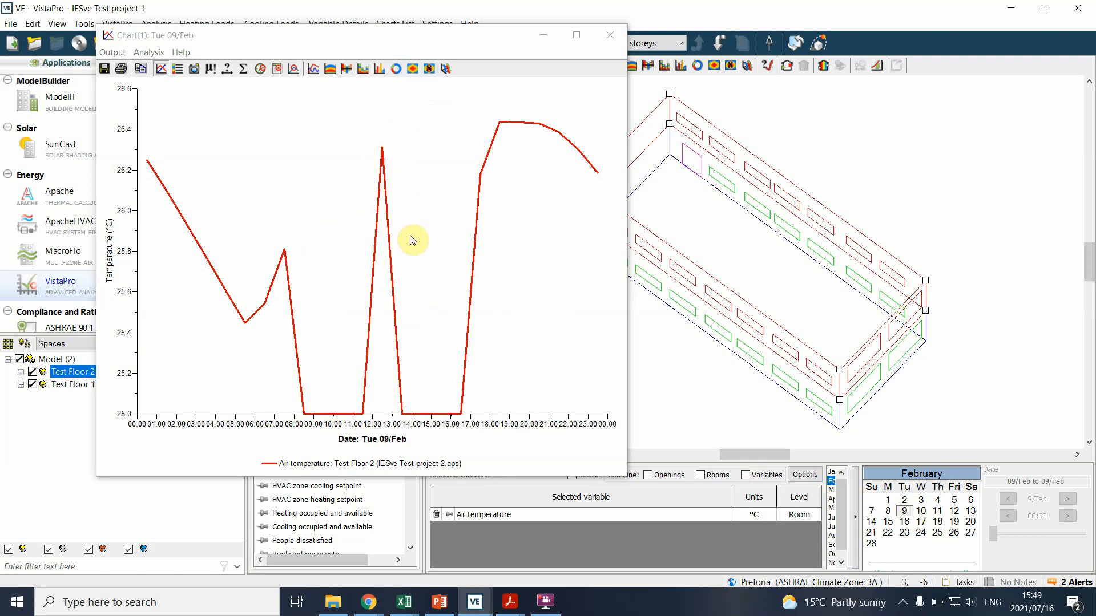
mouse_move(398, 271)
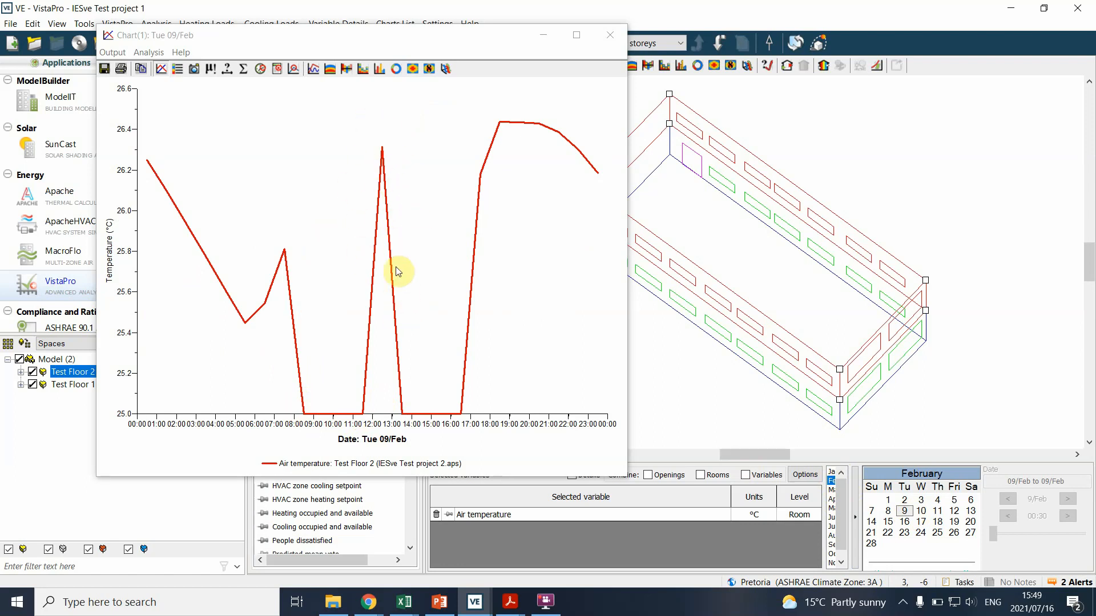
mouse_move(374, 417)
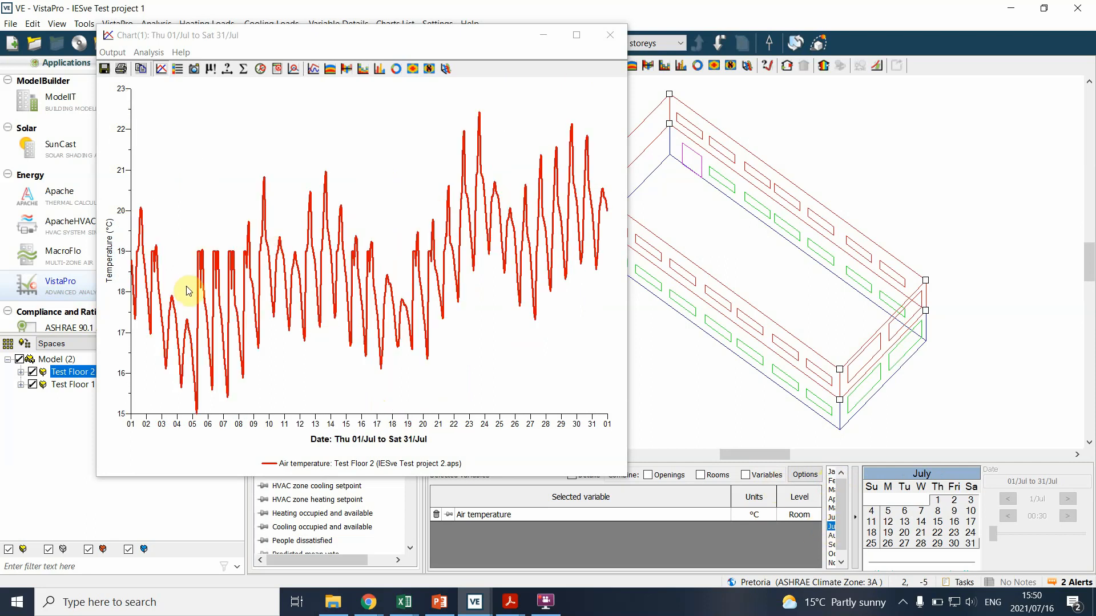
mouse_move(196, 306)
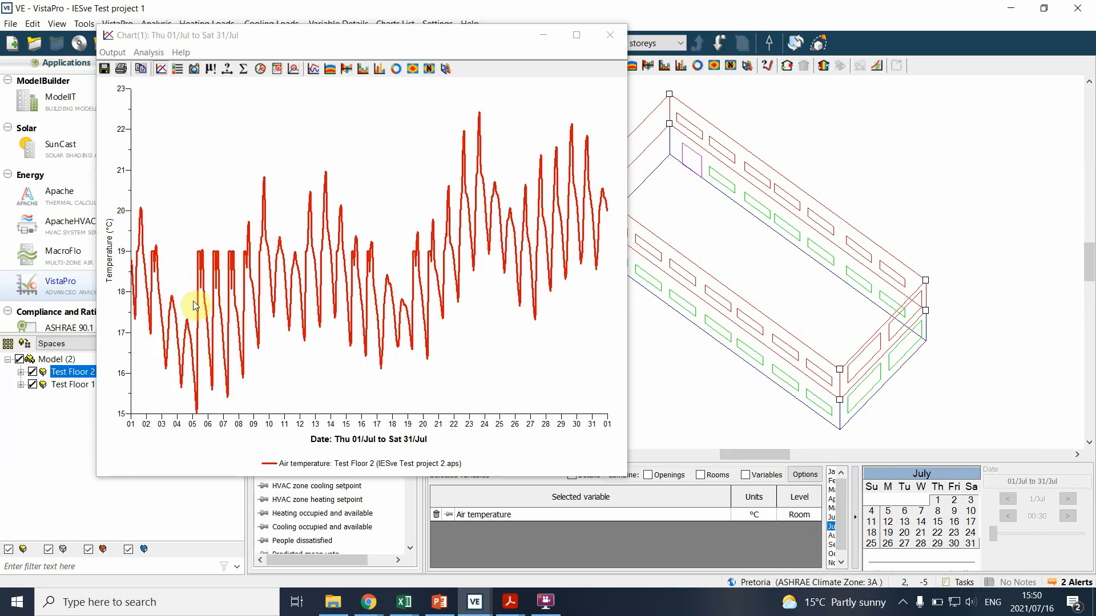
mouse_move(341, 345)
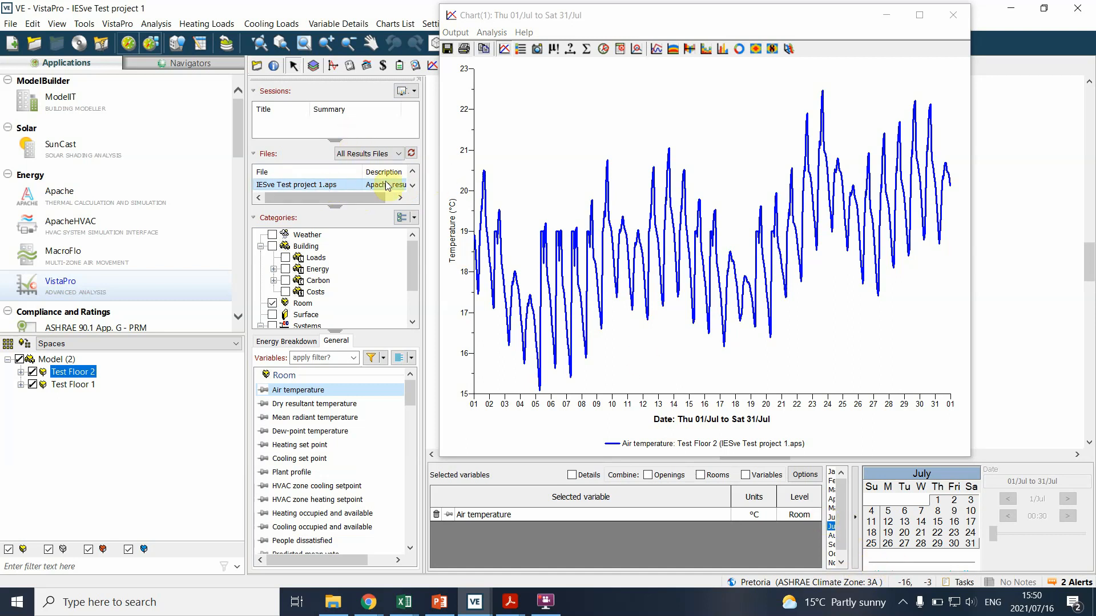
Overlay project 2 air temperatures with project 1, view March, then close the chart.
click(300, 184)
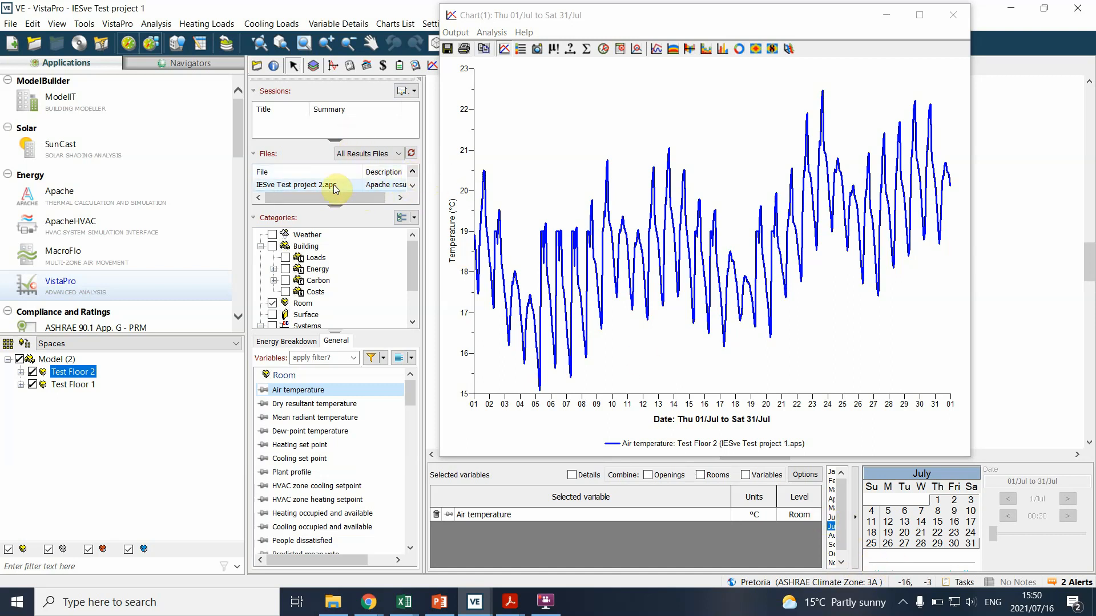
click(298, 184)
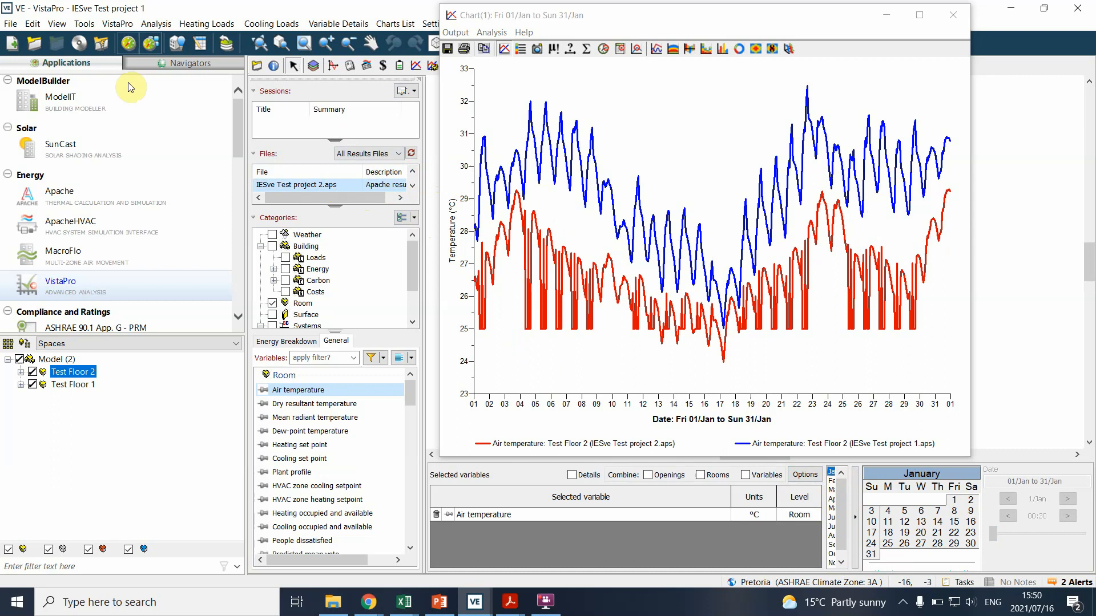
mouse_move(134, 81)
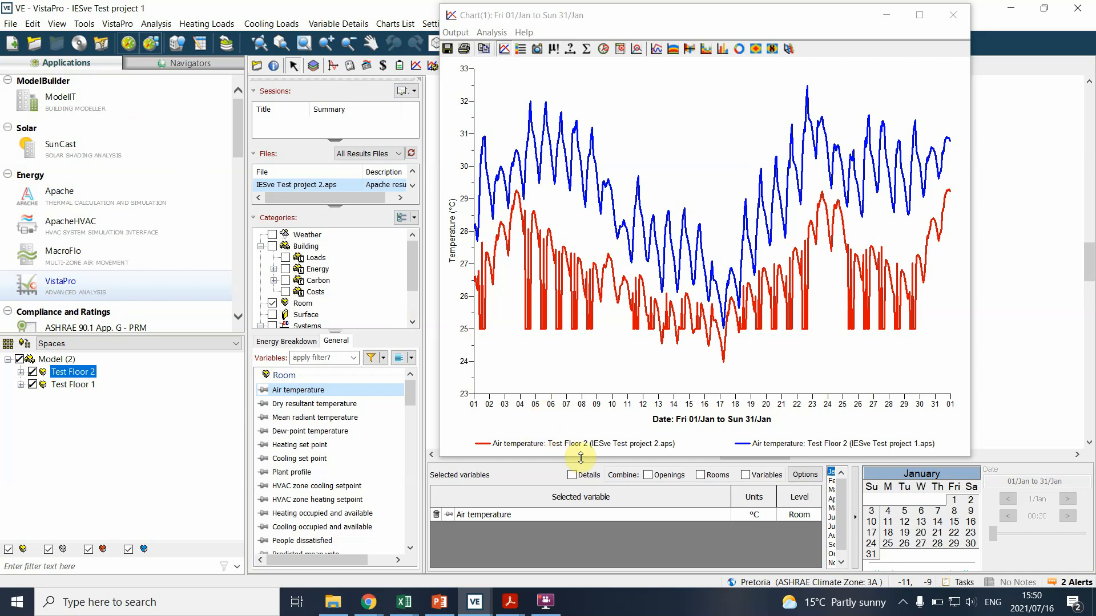
mouse_move(795, 287)
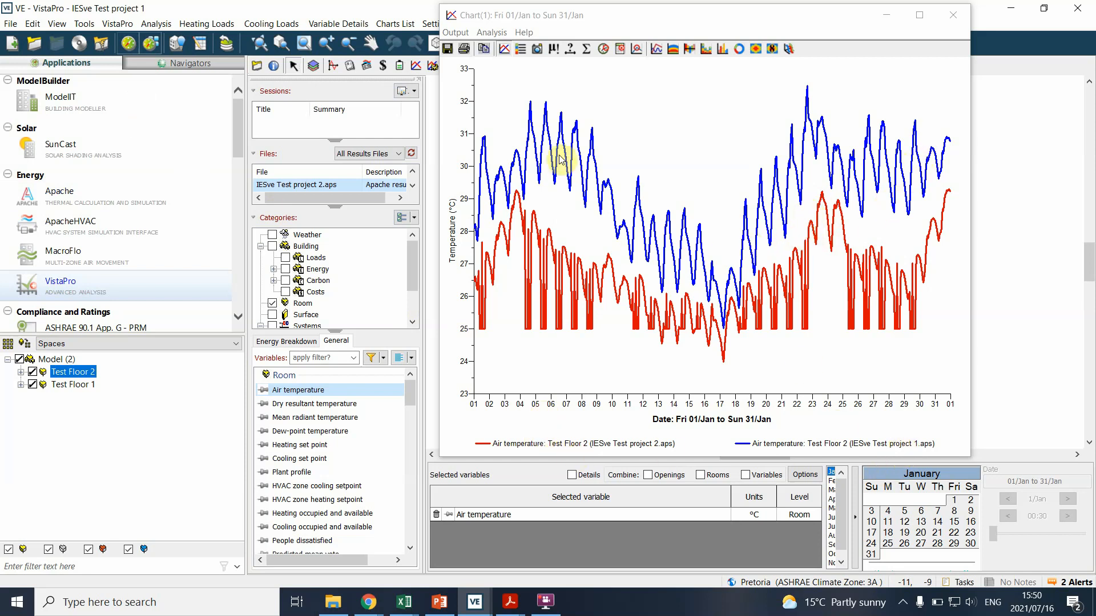
mouse_move(922, 178)
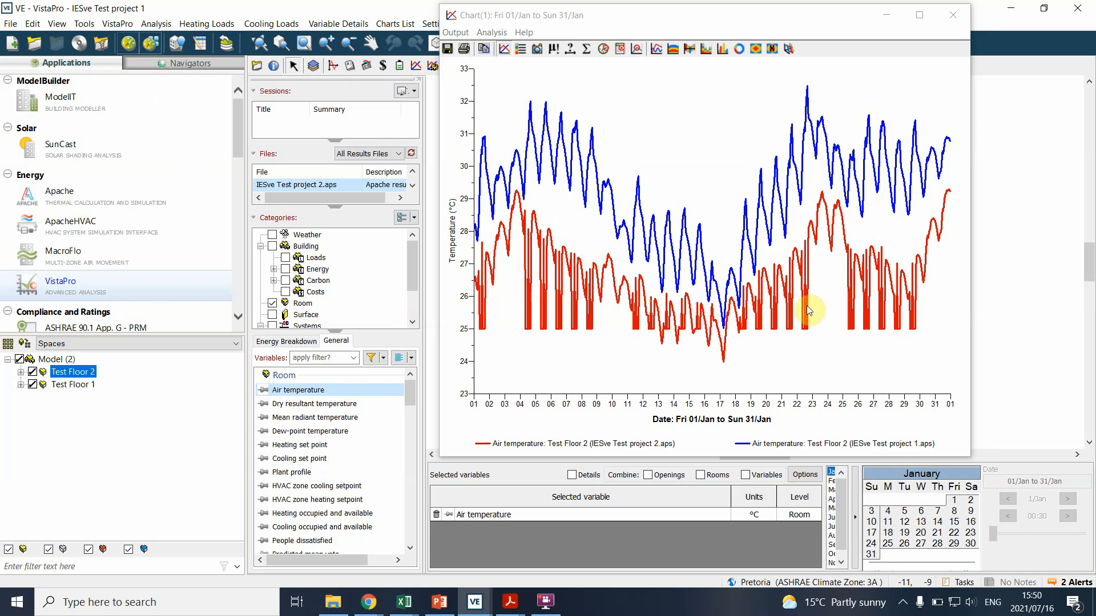
mouse_move(608, 333)
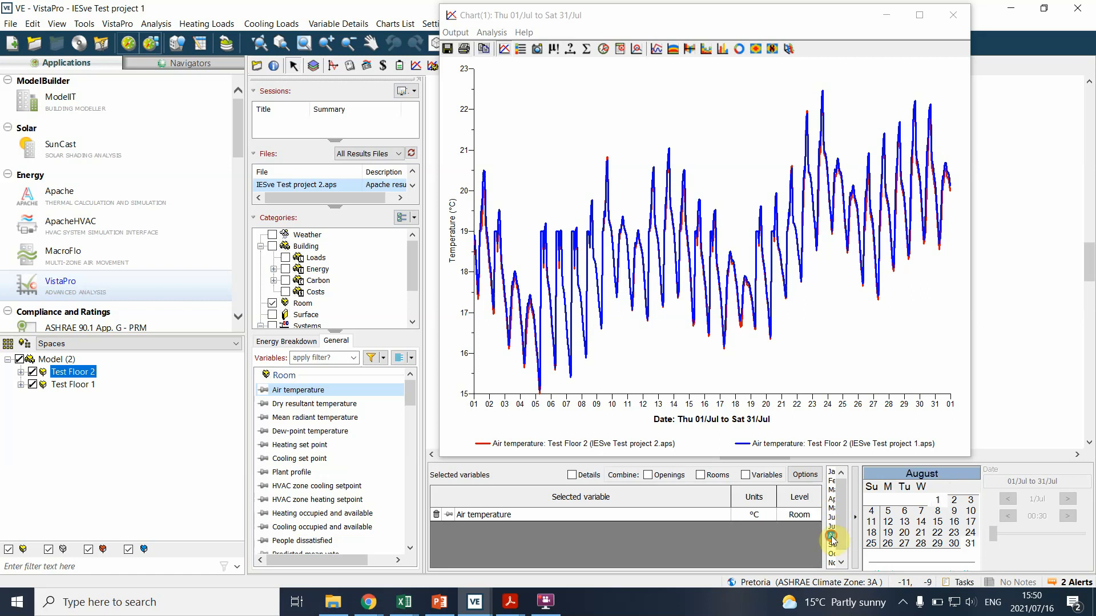
click(832, 534)
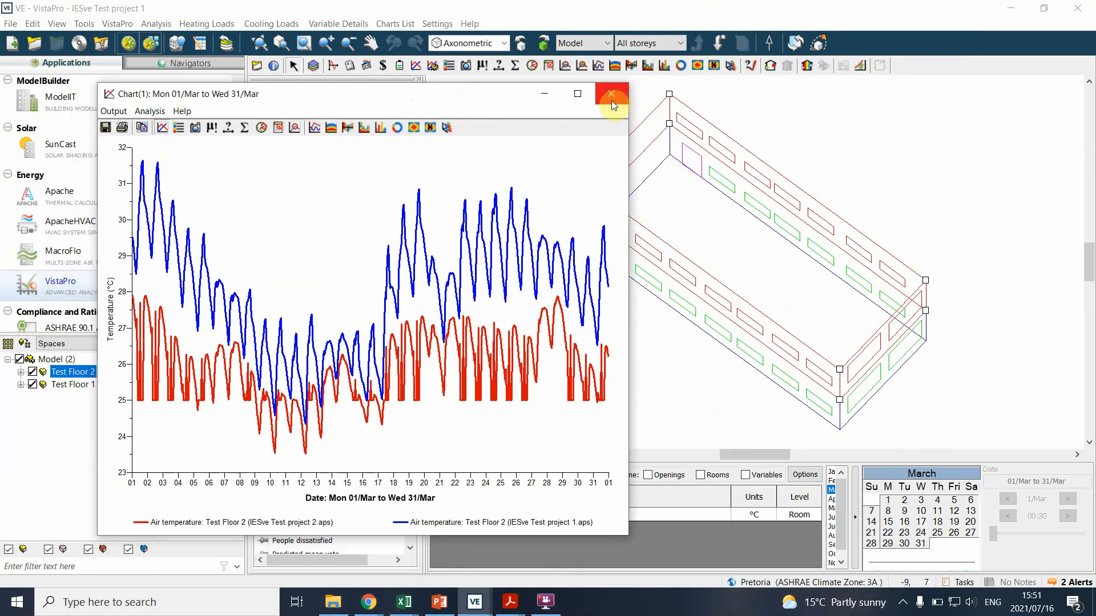
click(609, 94)
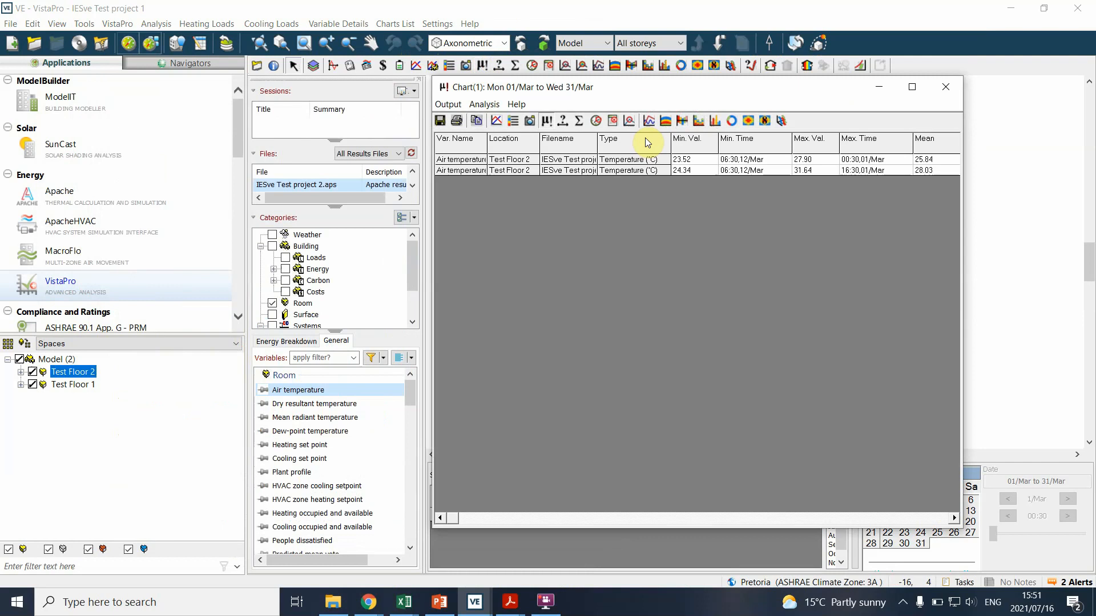
mouse_move(715, 98)
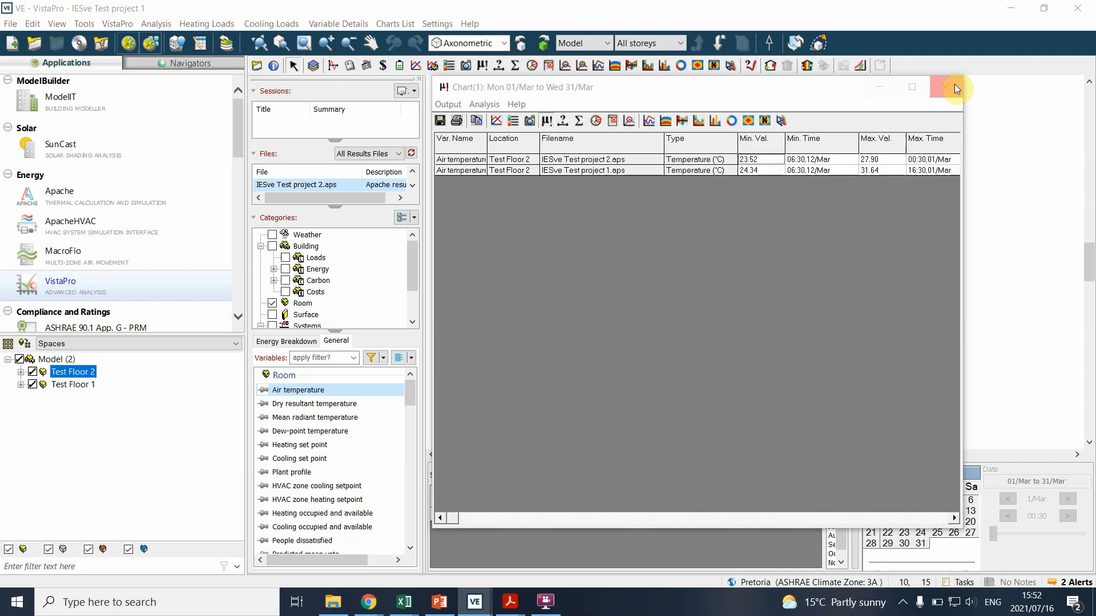
Close the March Test Floor 2 min/max/mean table for both projects.
click(957, 87)
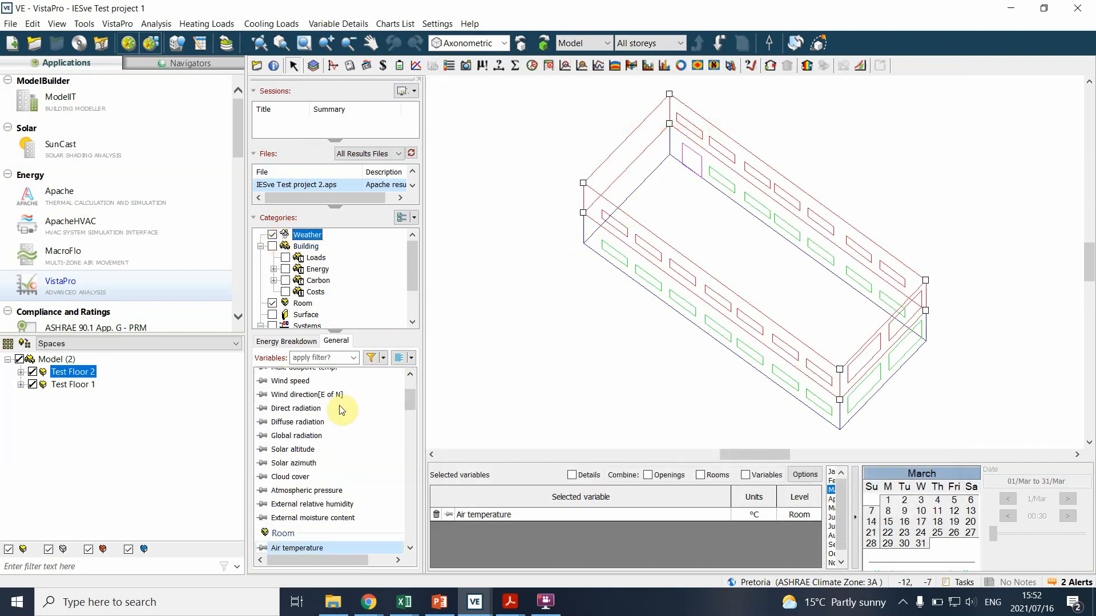
double_click(305, 390)
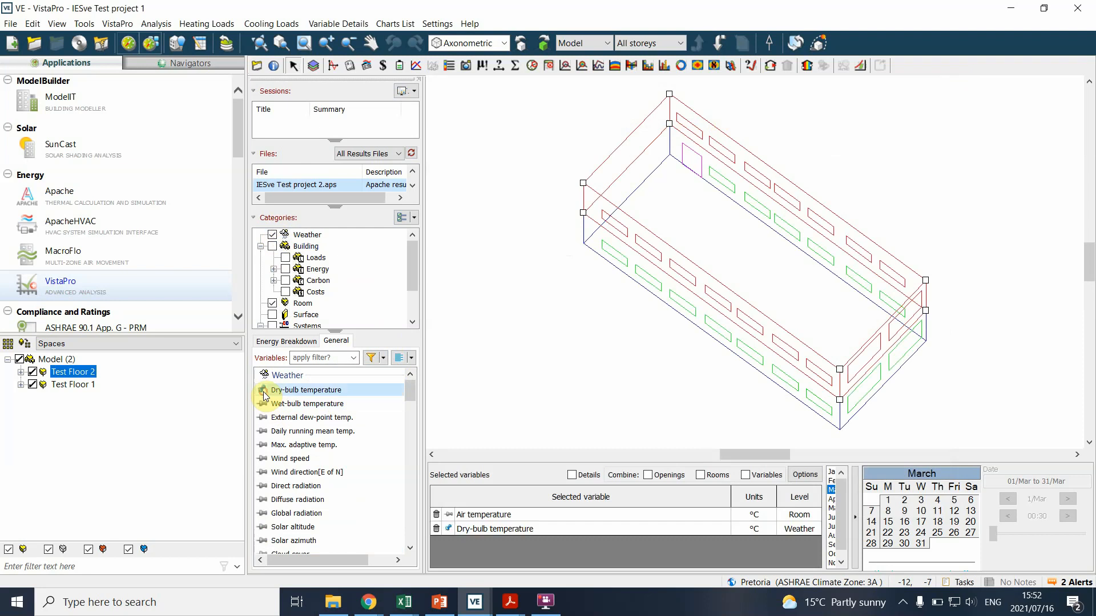
click(413, 65)
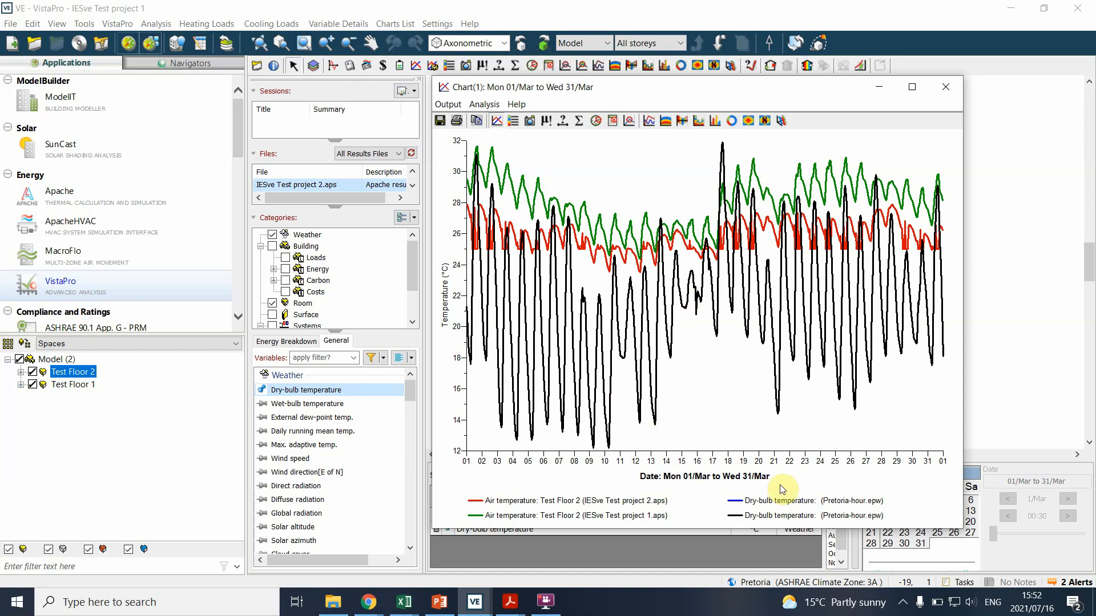
mouse_move(552, 475)
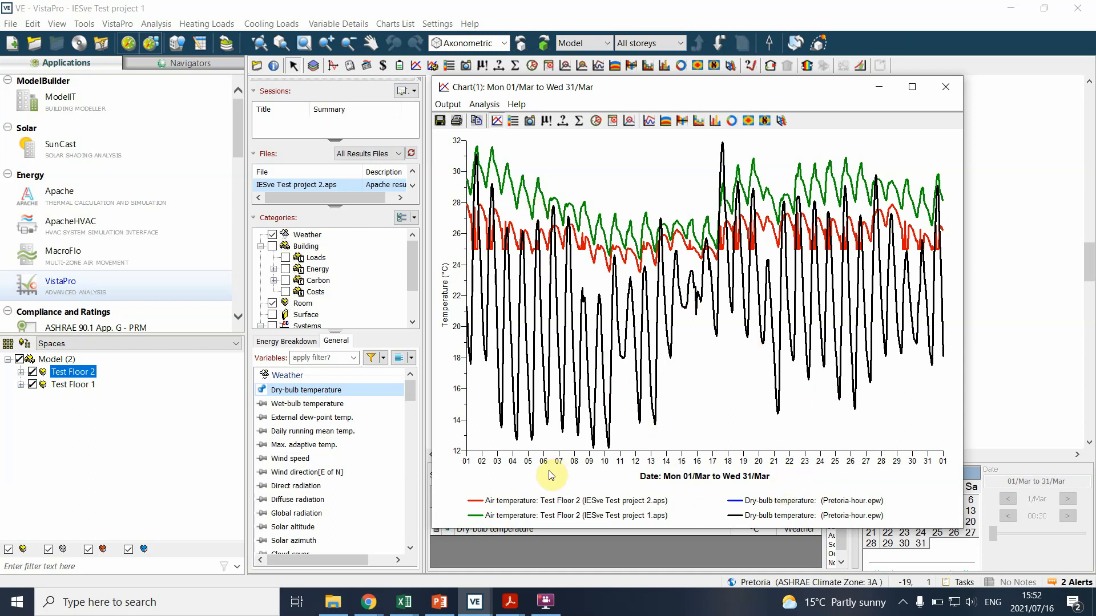
mouse_move(915, 111)
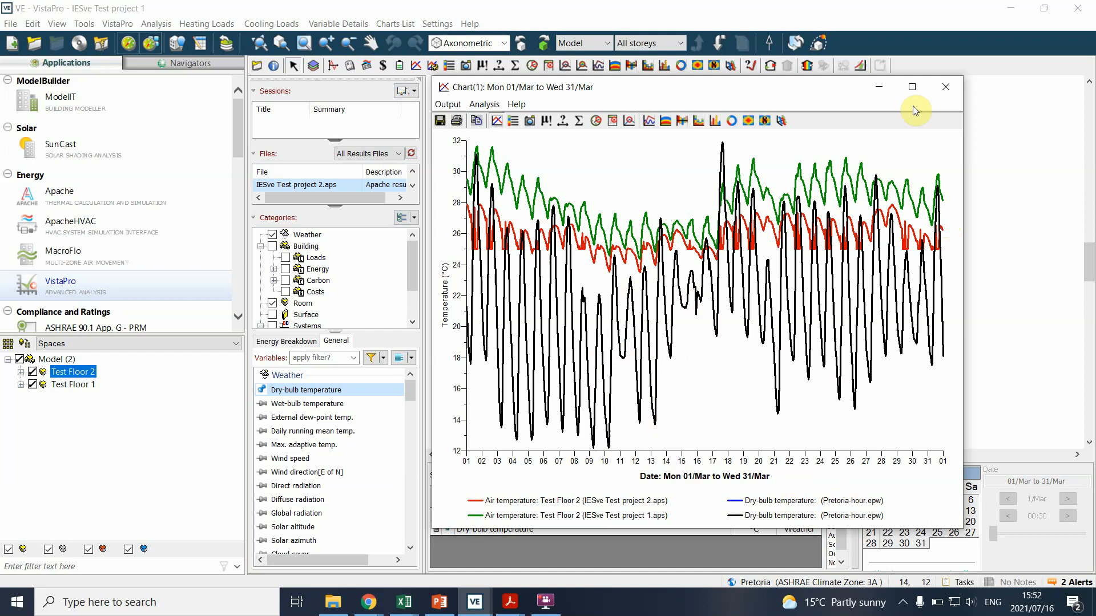
mouse_move(572, 241)
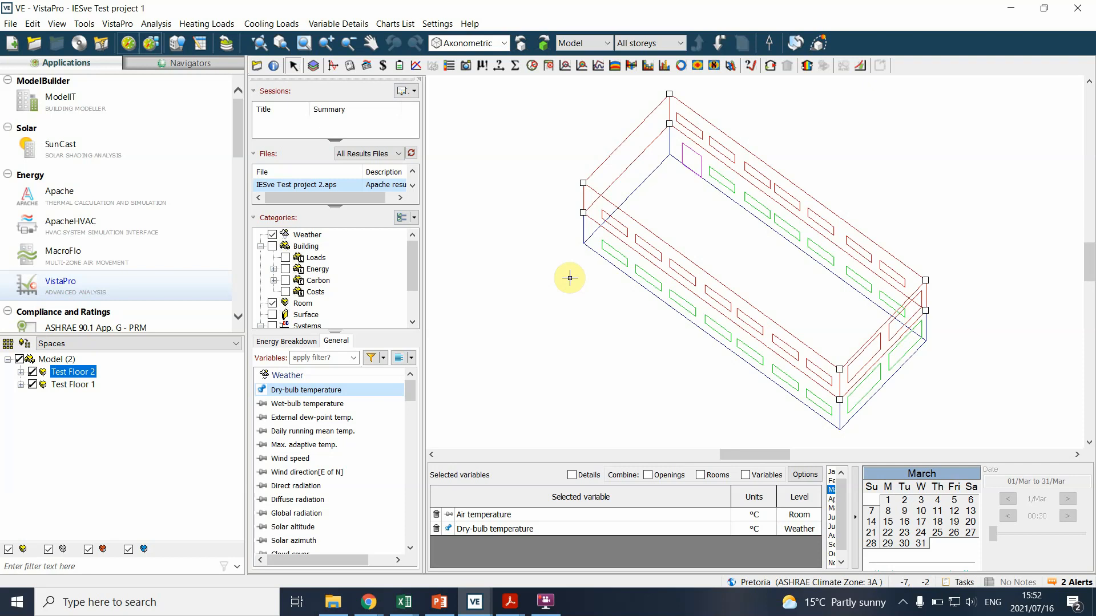
mouse_move(363, 271)
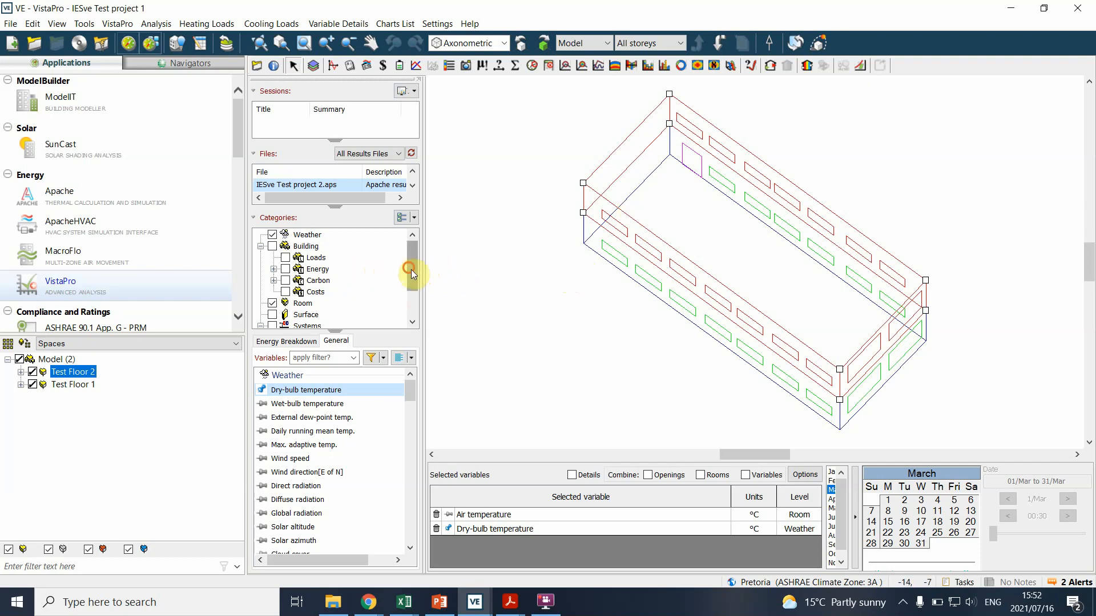
mouse_move(461, 404)
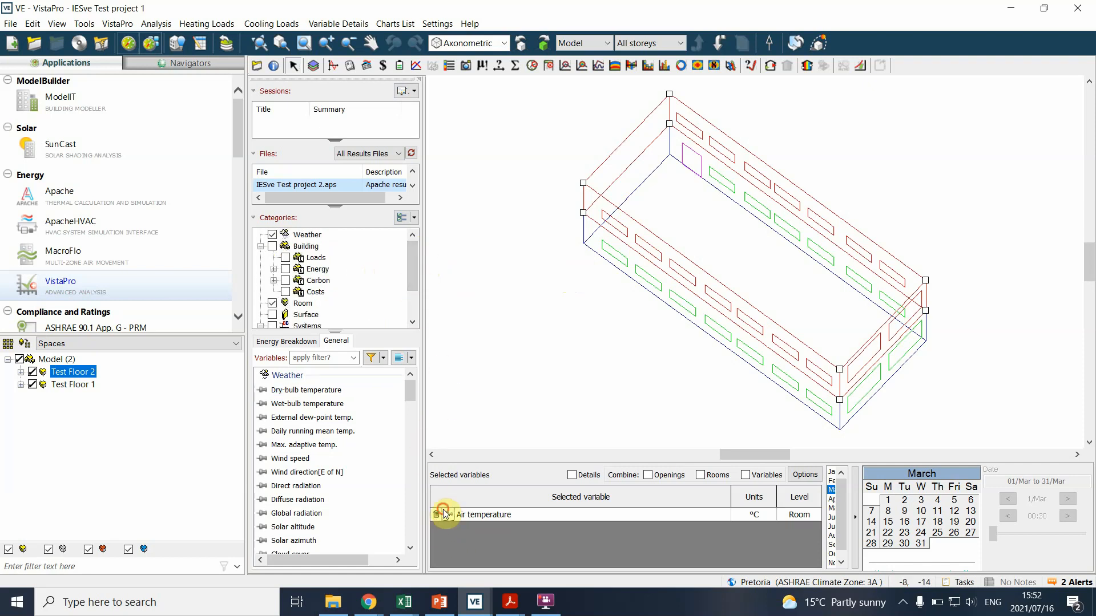
Replace Air temperature with building Total energy (kW) as the selected variable.
click(444, 514)
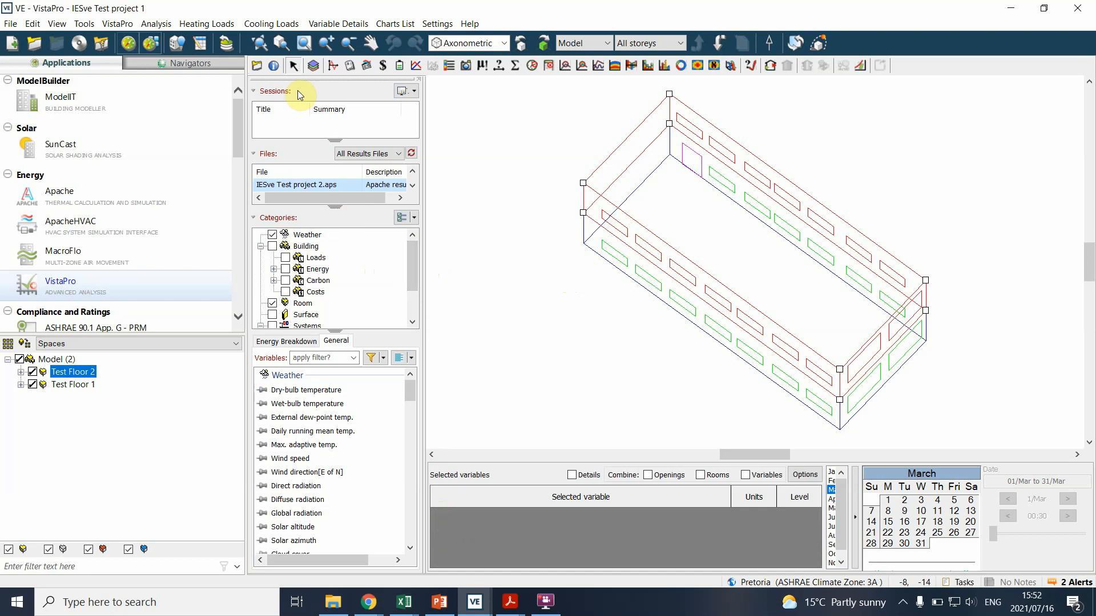
click(318, 269)
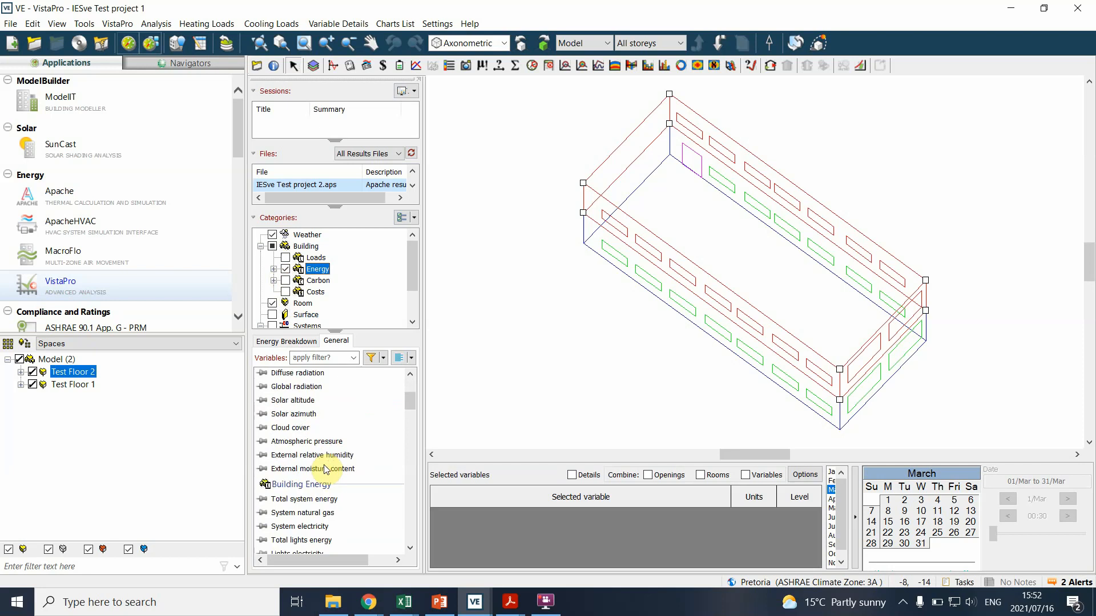
scroll(down, 3)
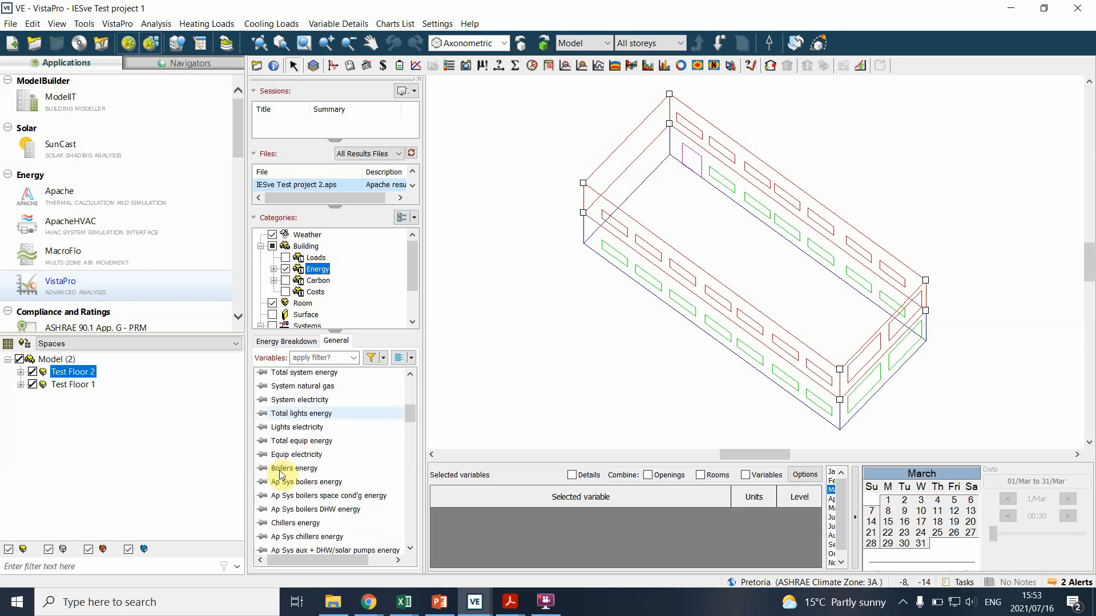
scroll(down, 3)
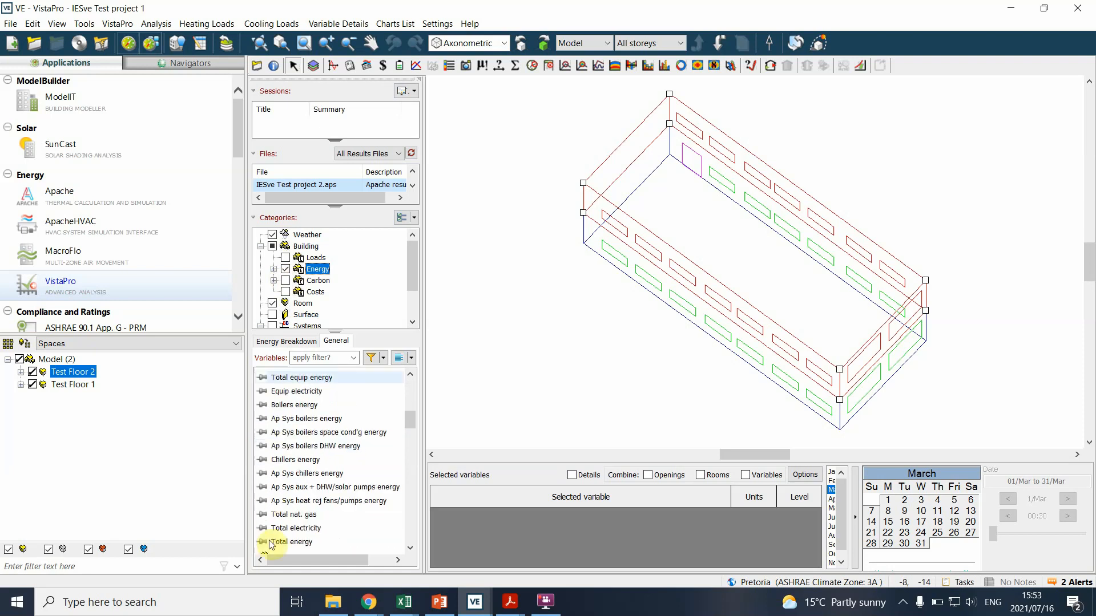
double_click(292, 542)
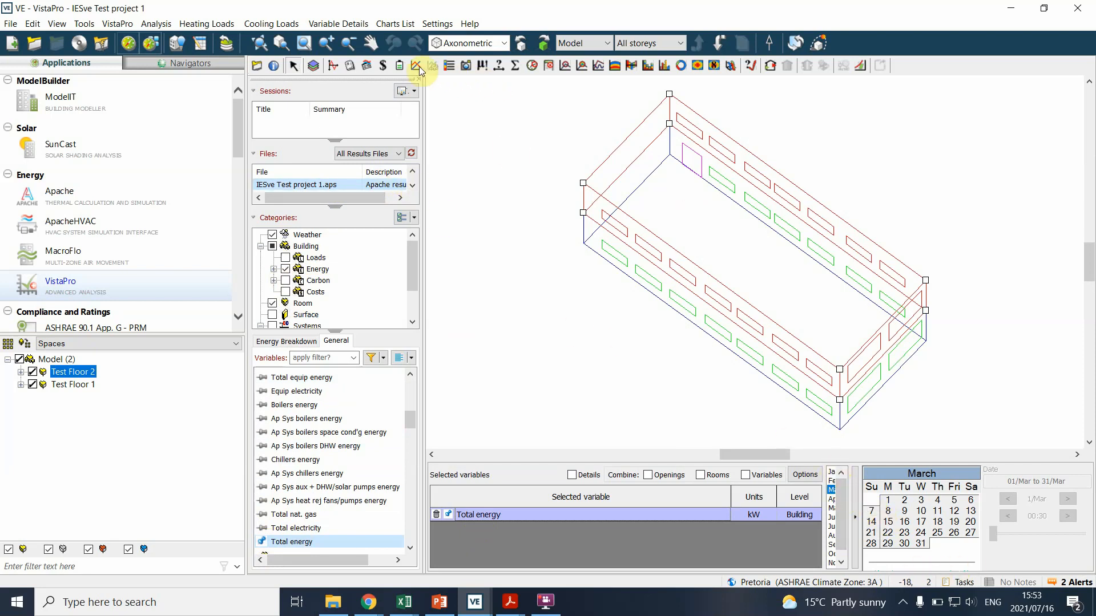
Chart Total energy for both projects, stepping through months to November.
click(420, 65)
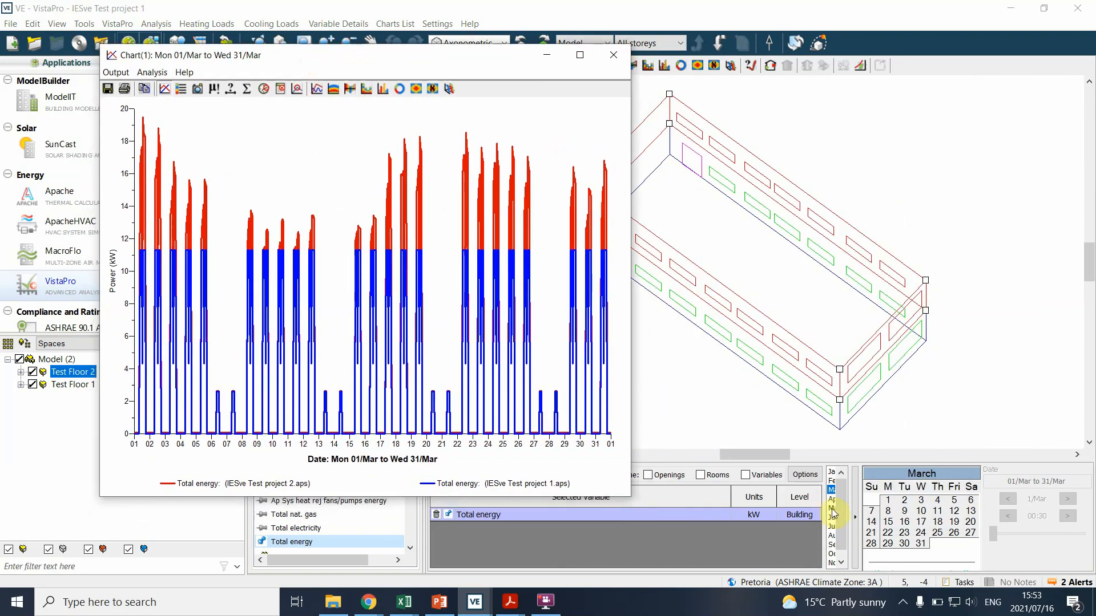
mouse_move(218, 536)
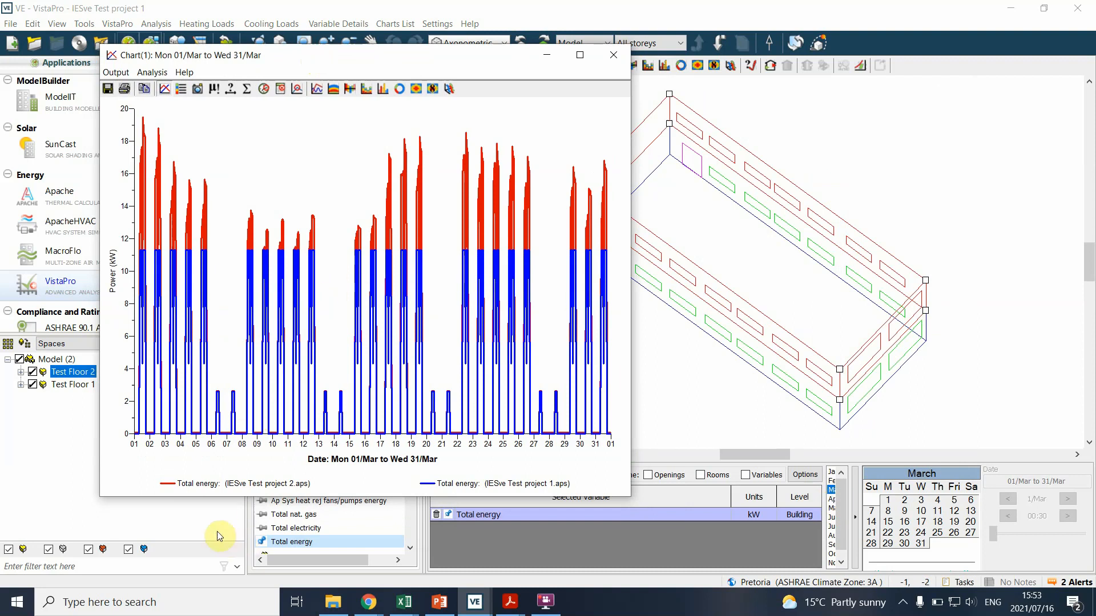
mouse_move(151, 115)
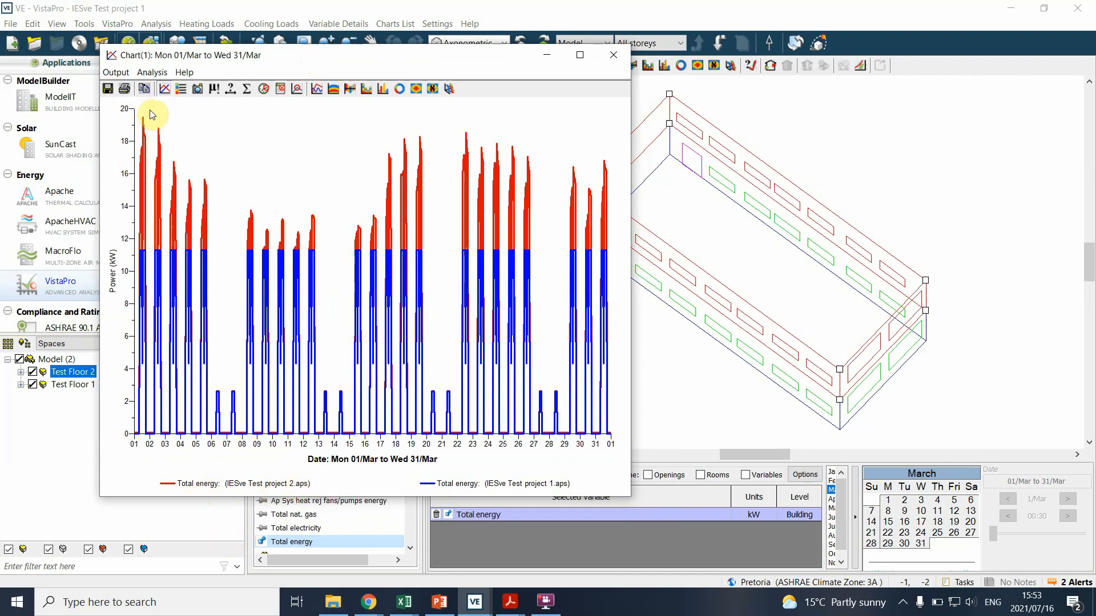
mouse_move(271, 212)
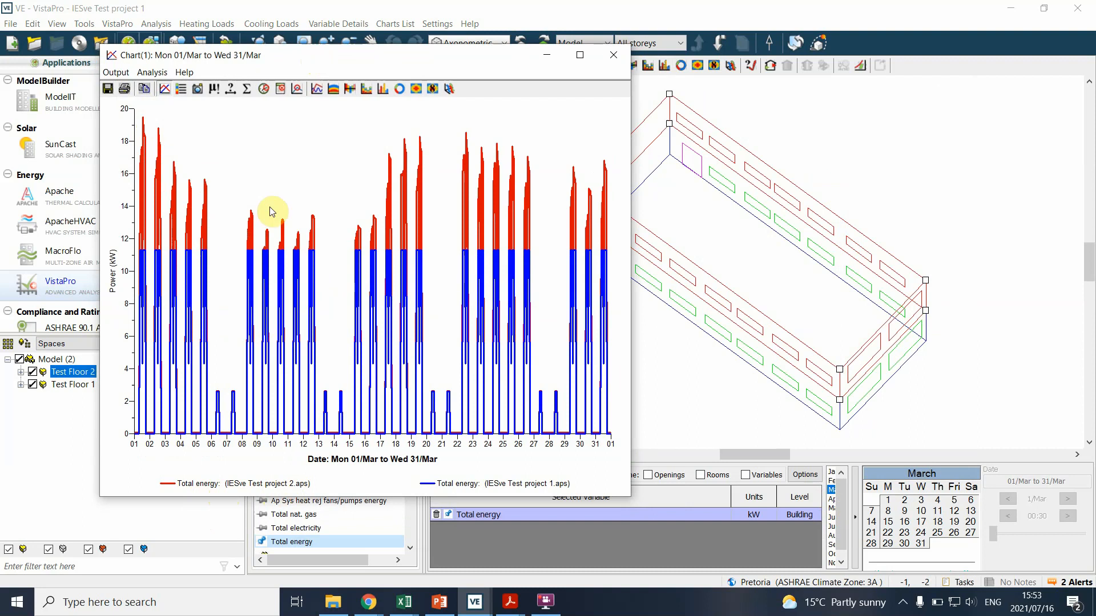
mouse_move(557, 252)
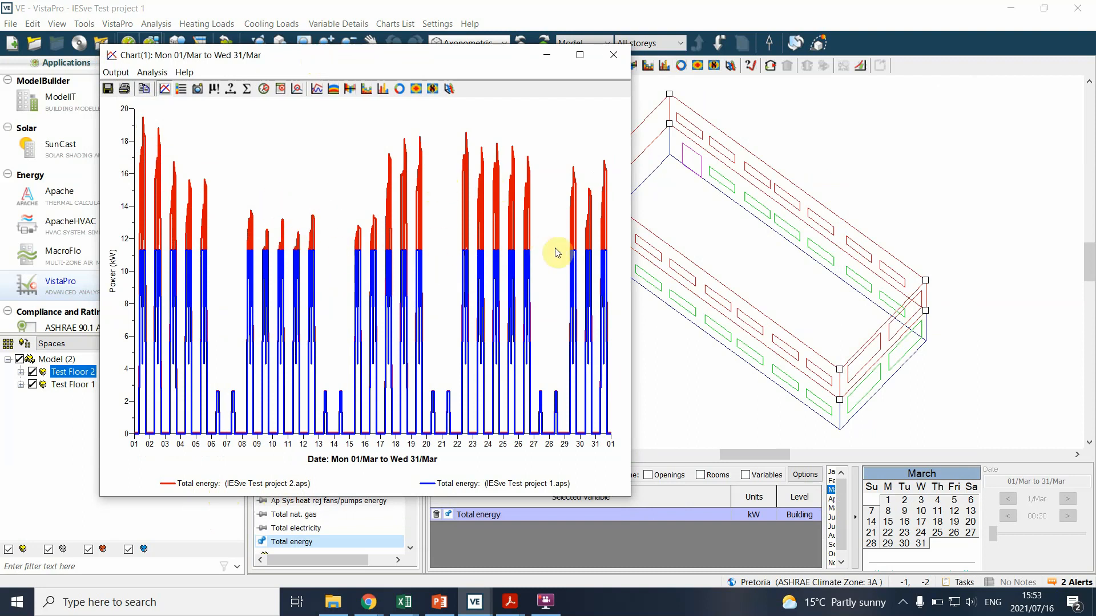
mouse_move(424, 162)
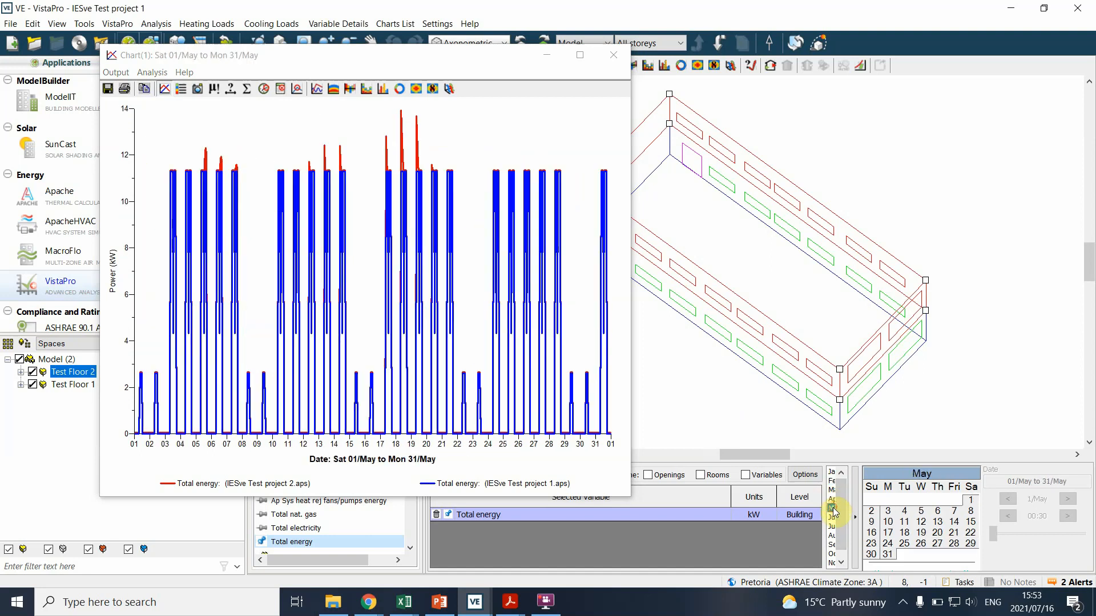
click(831, 519)
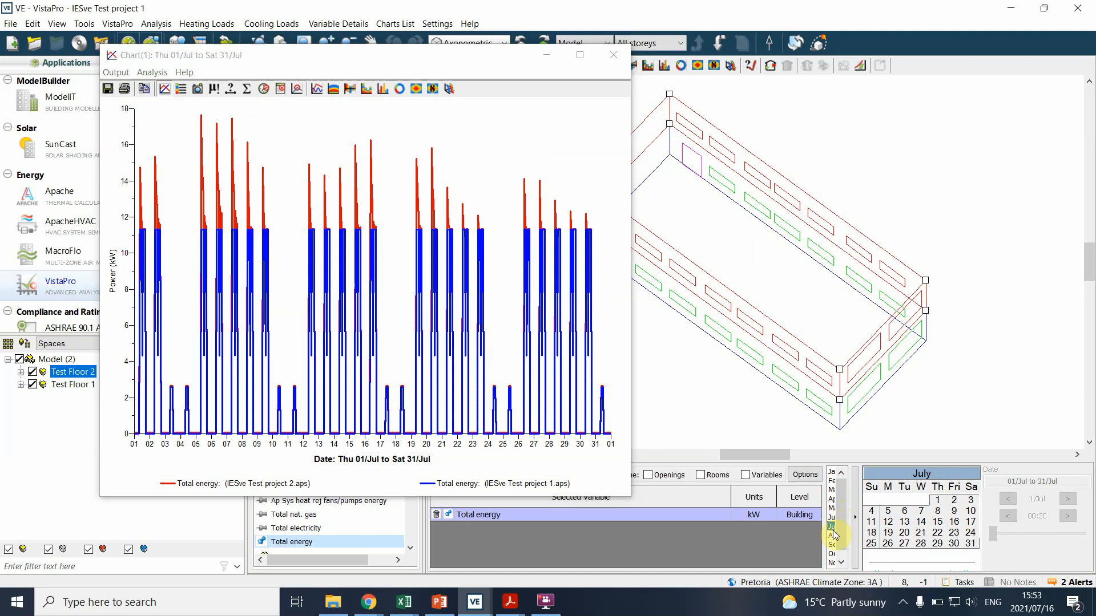
click(836, 555)
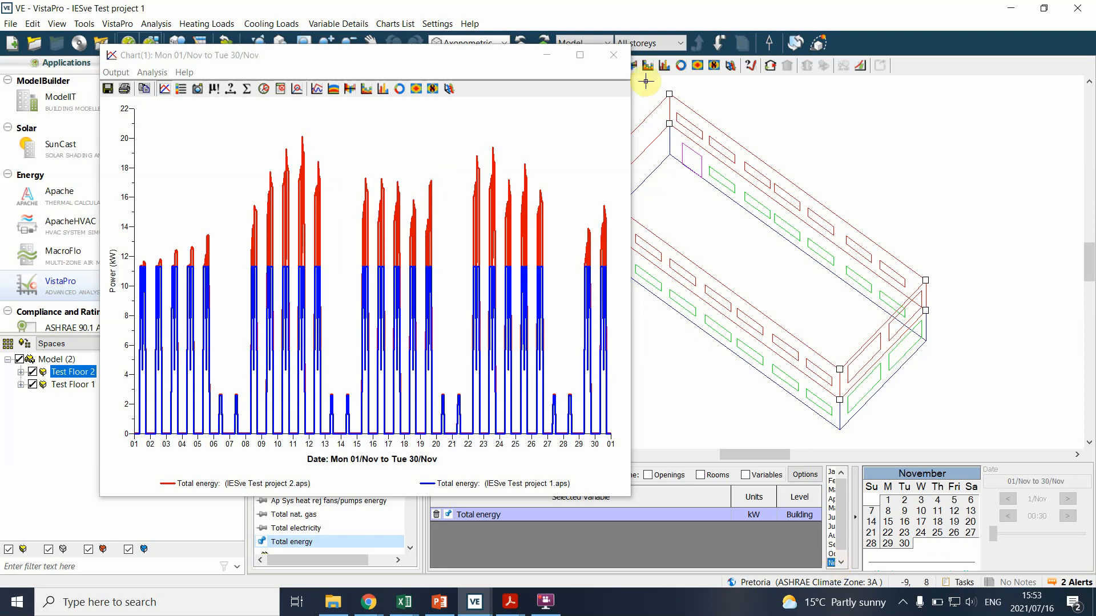
mouse_move(214, 89)
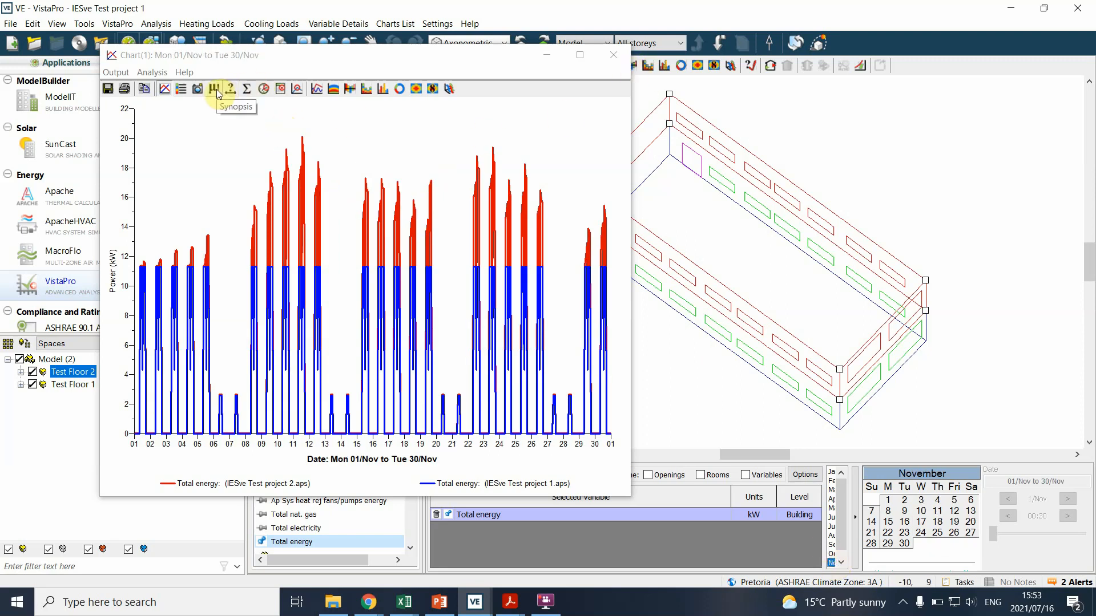
Tabulate November Total energy synopsis (peaks 20.12 vs 11.29 kW) and hourly values, then close.
click(214, 89)
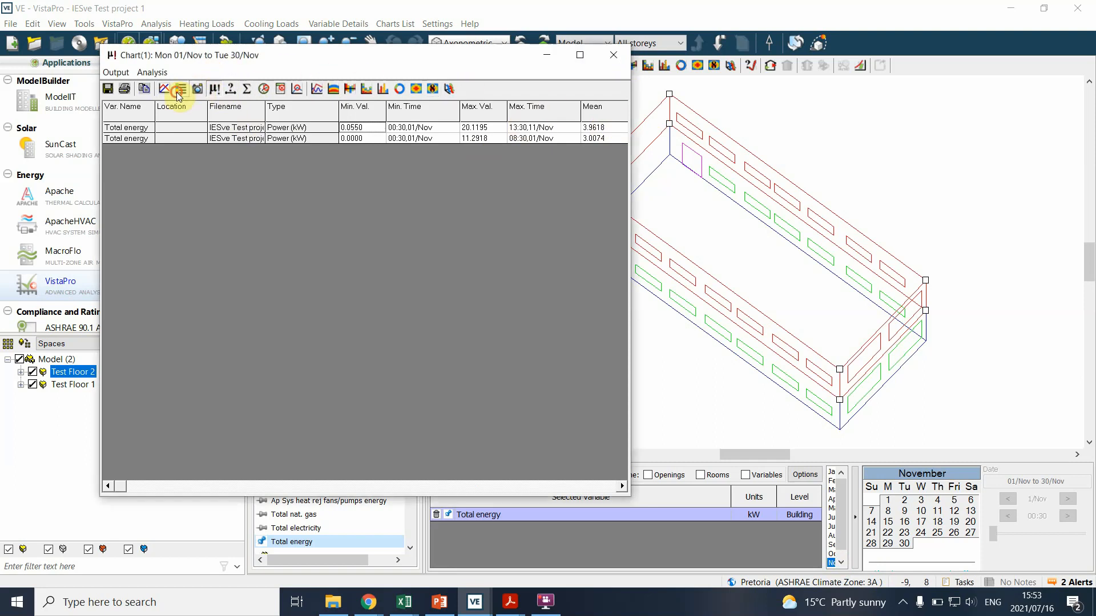
click(181, 89)
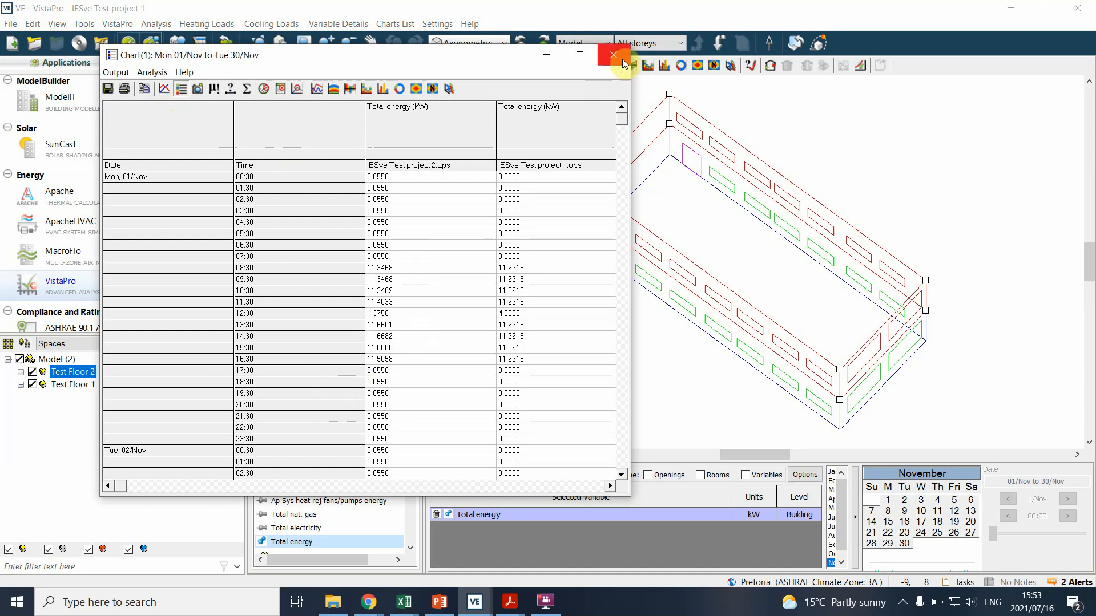
click(611, 56)
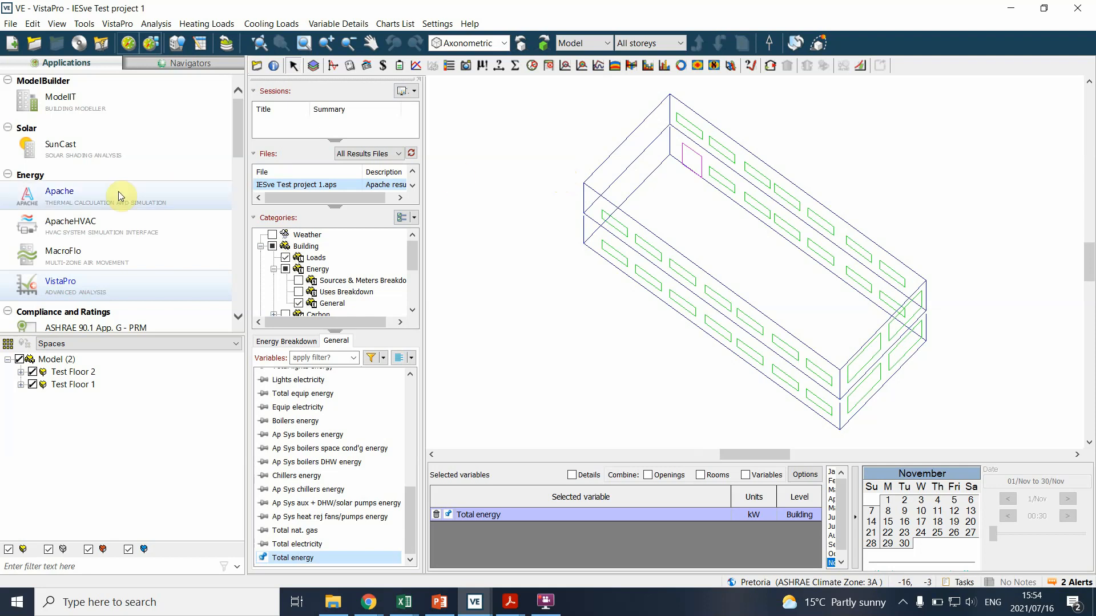
mouse_move(237, 132)
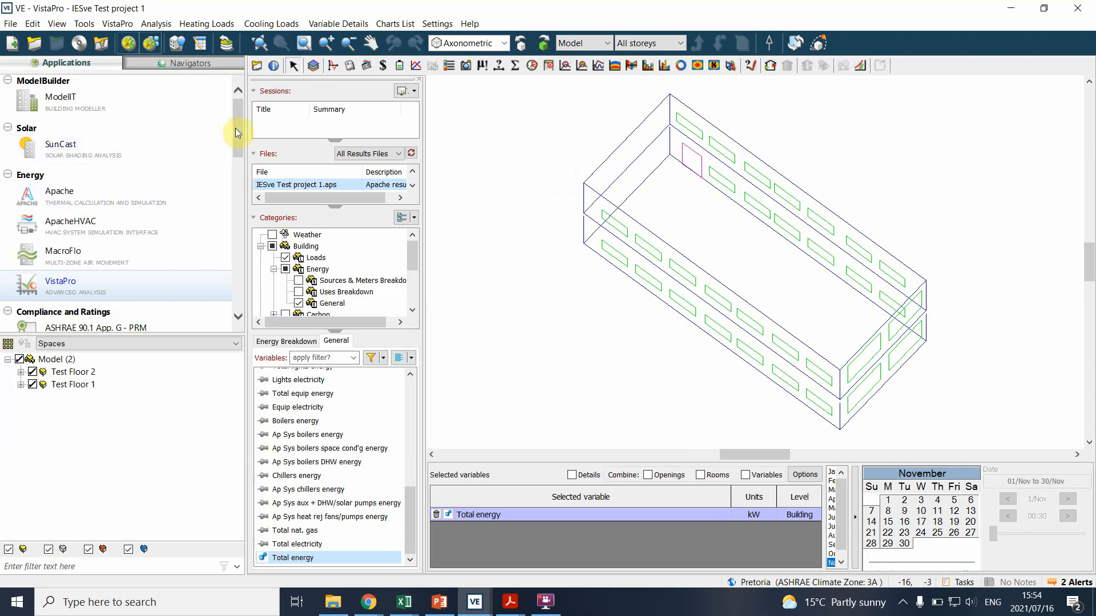